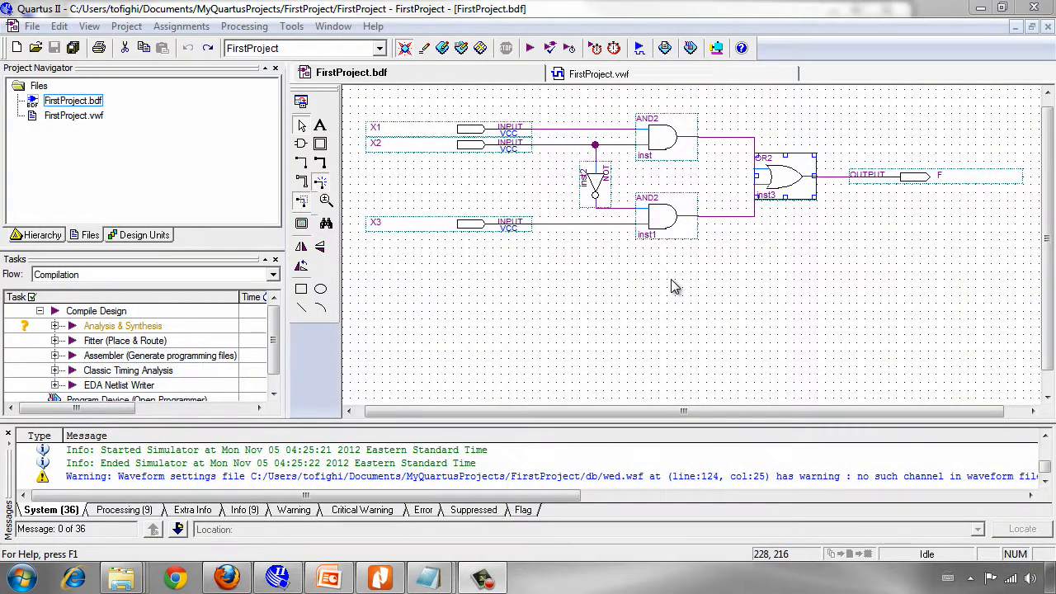
mouse_move(579, 287)
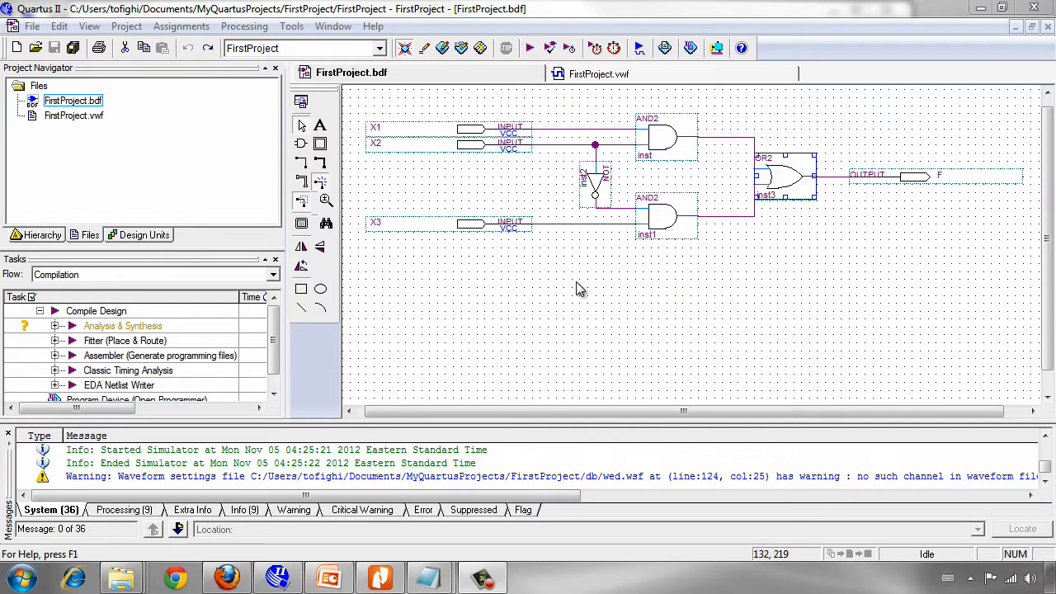
mouse_move(551, 312)
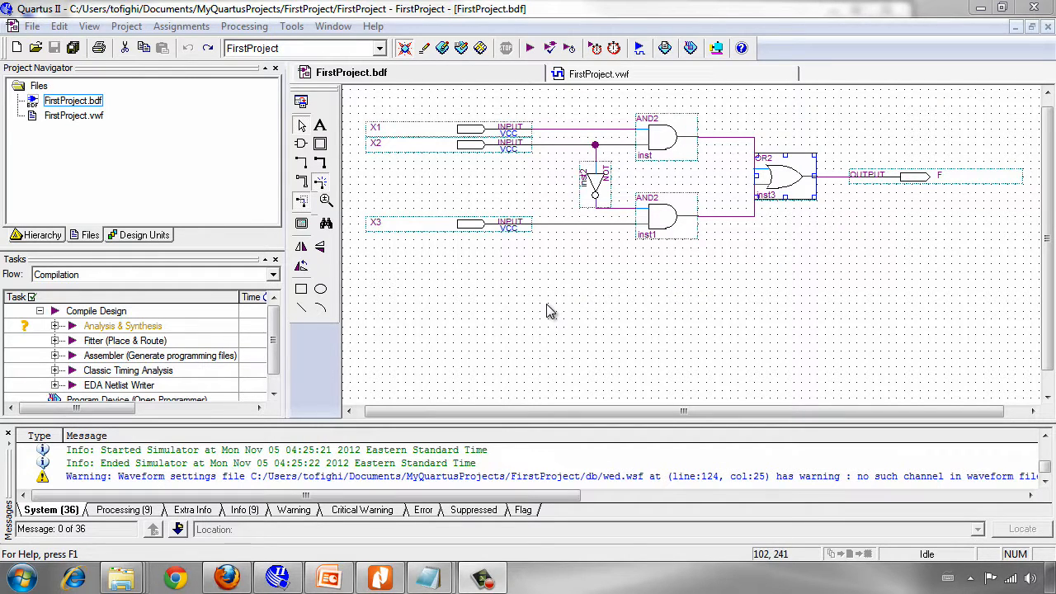
mouse_move(487, 223)
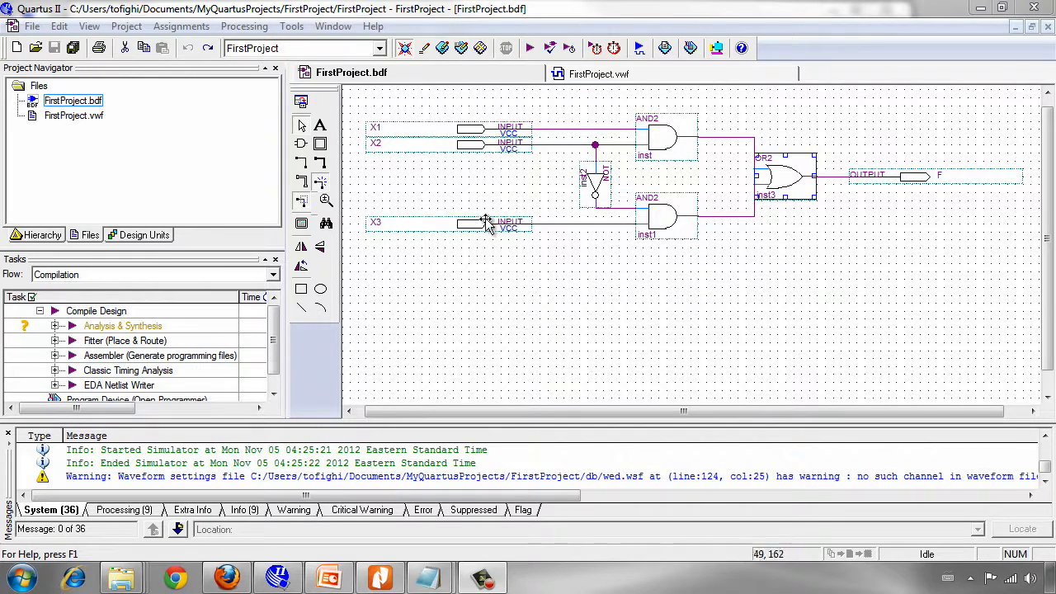
mouse_move(828, 227)
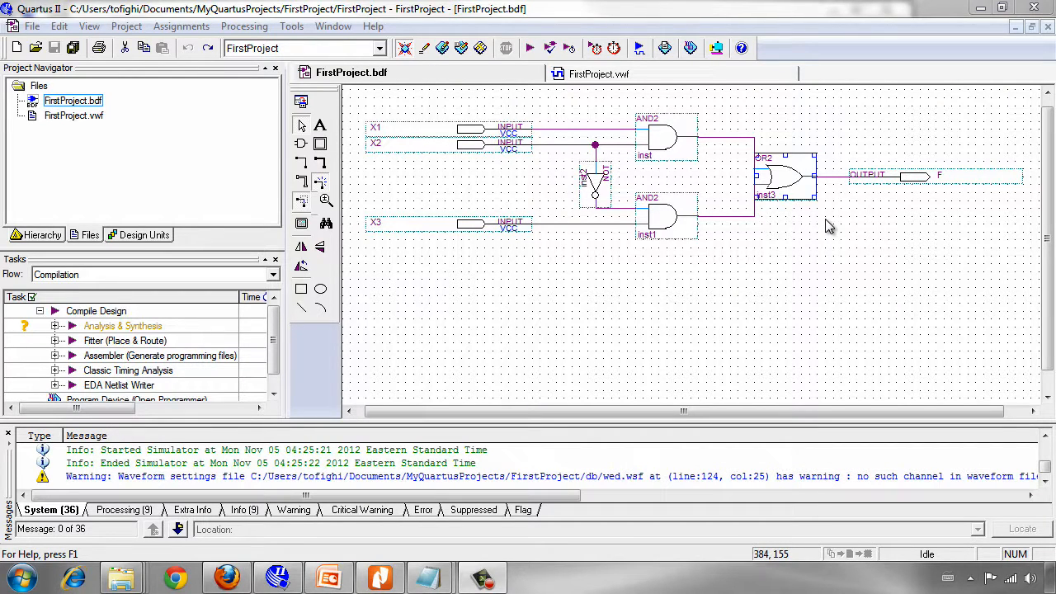
mouse_move(751, 132)
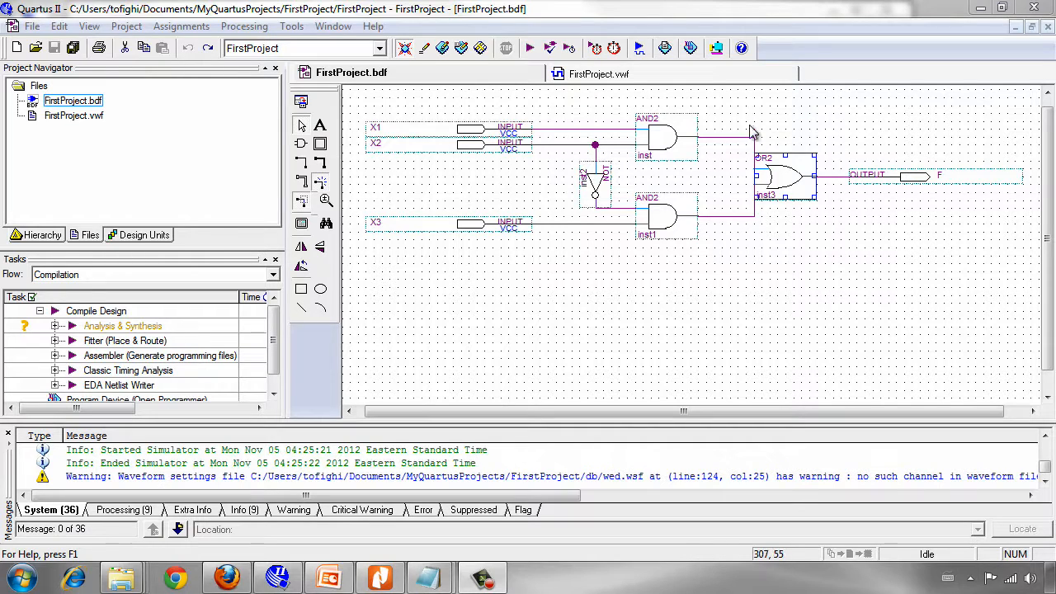
Start a new file from the File menu and choose VHDL File as the design file type.
click(33, 26)
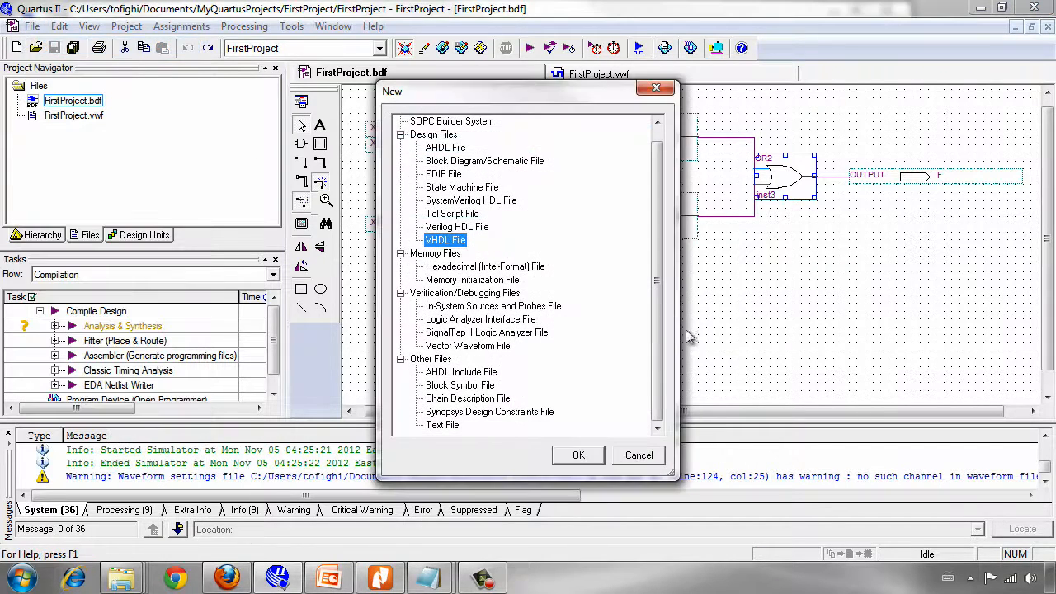
mouse_move(421, 142)
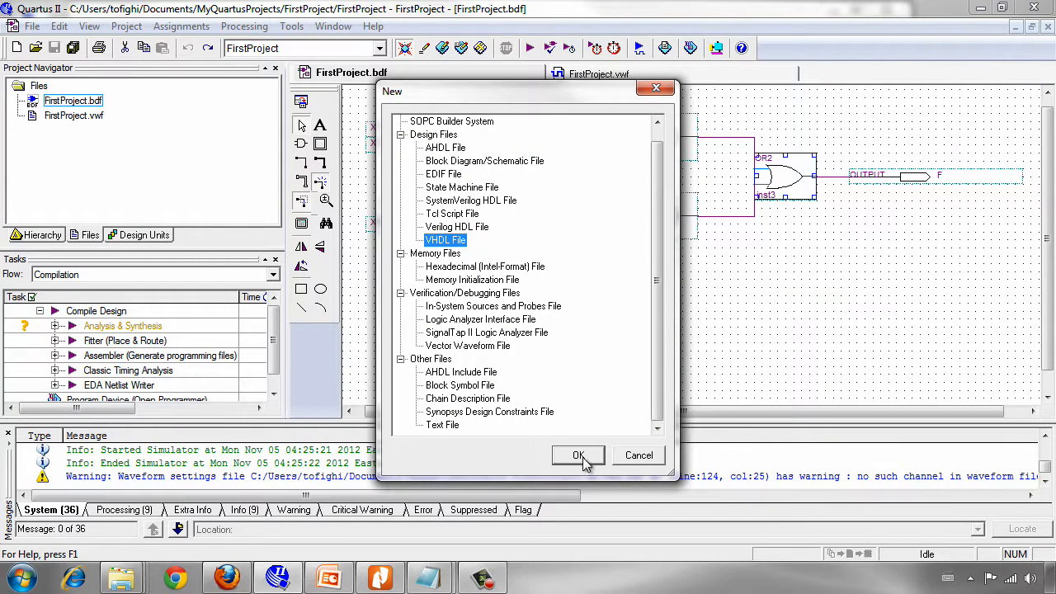
Confirm the new VHDL file so a blank Vhdl1.vhd opens, and place the cursor in it.
click(577, 455)
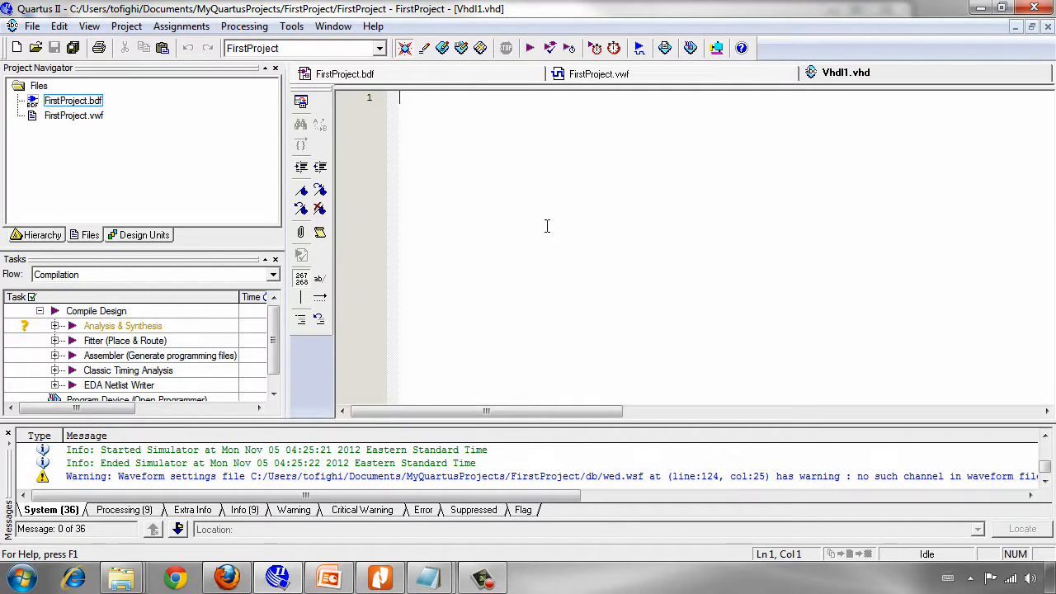
mouse_move(538, 258)
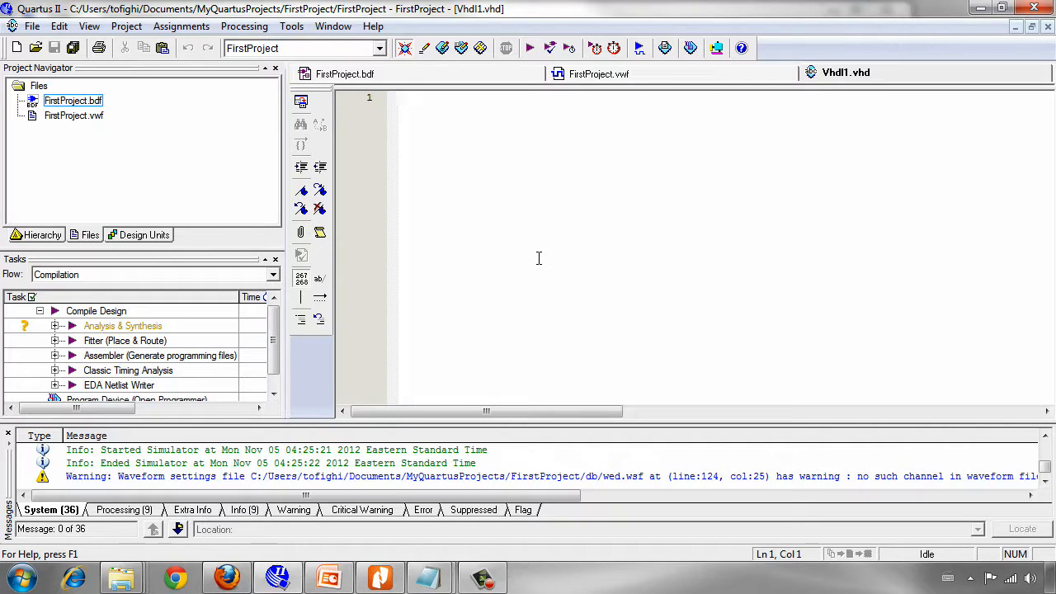
click(399, 97)
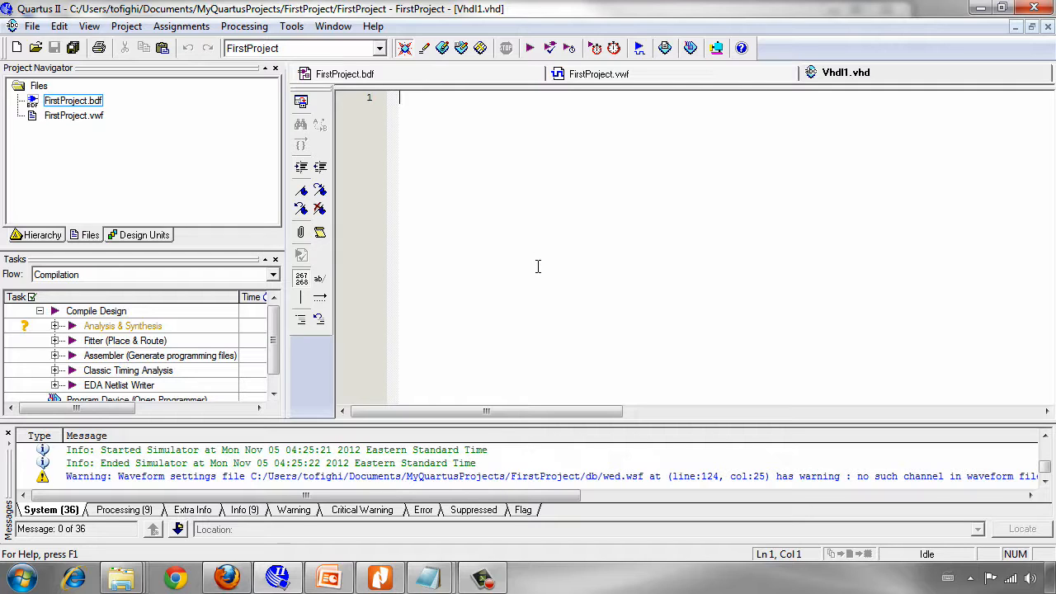
mouse_move(627, 380)
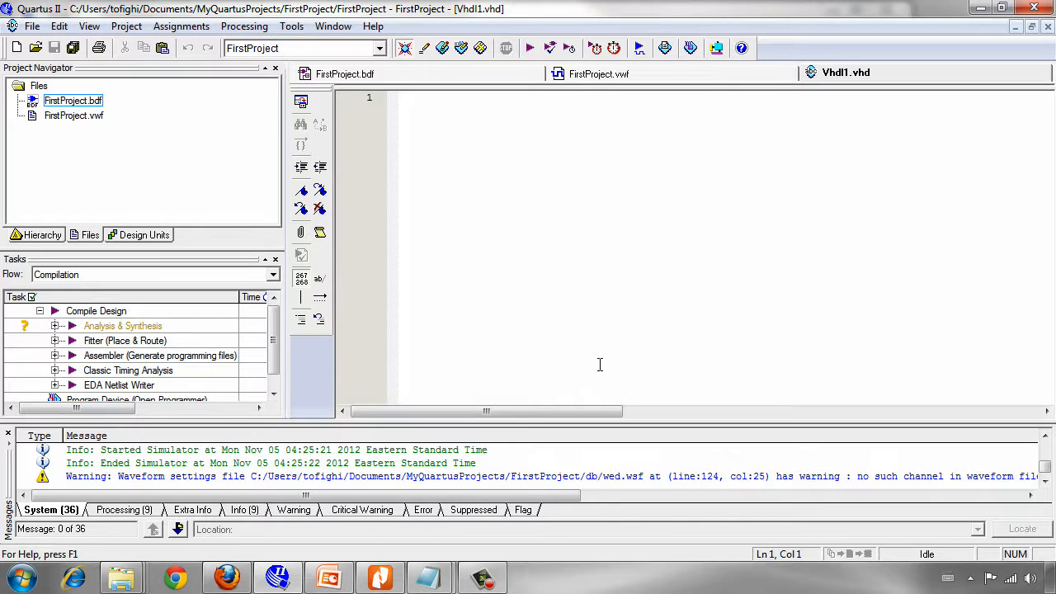
mouse_move(978, 365)
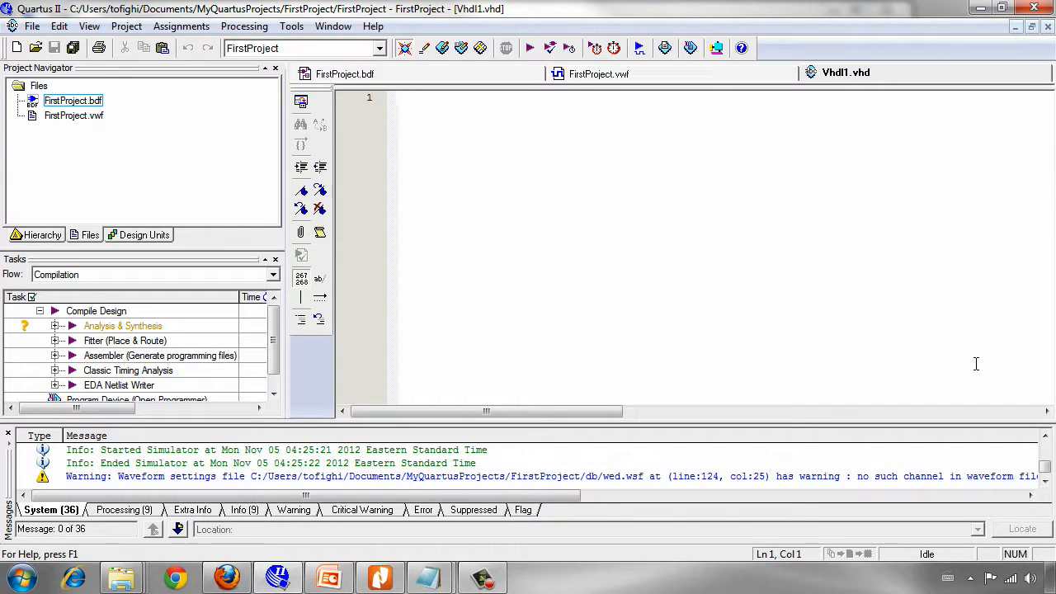
mouse_move(416, 157)
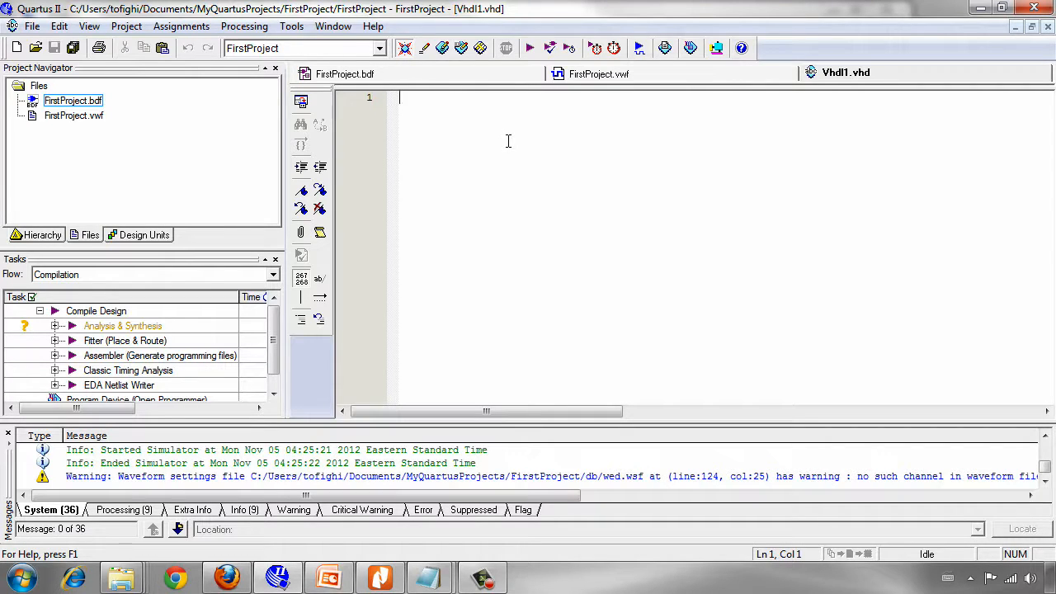
Write the comment line '-- My First VHDL Program' at the top of the file.
text(--)
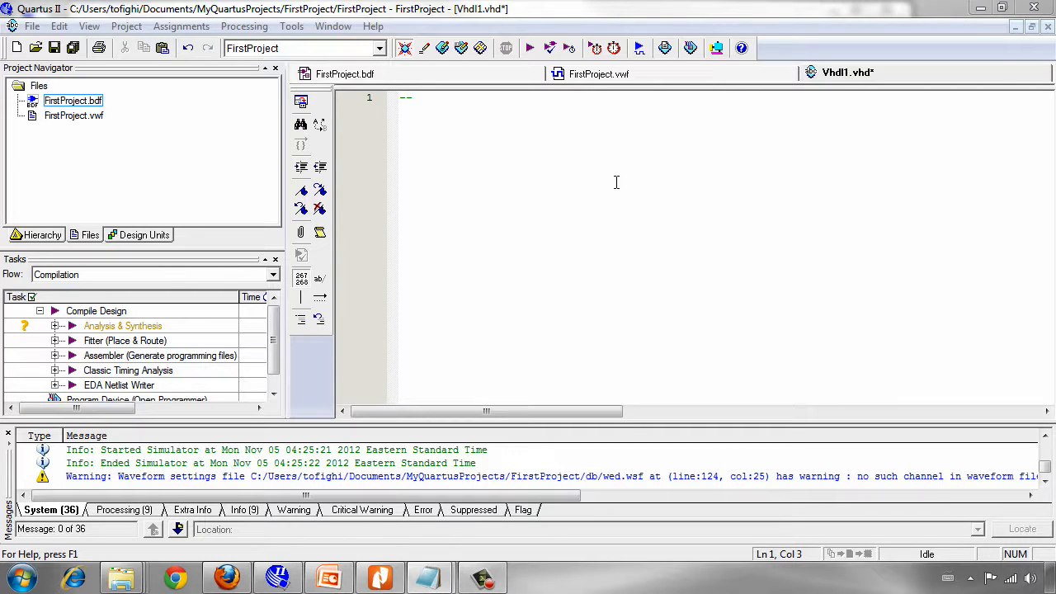
text(My First P)
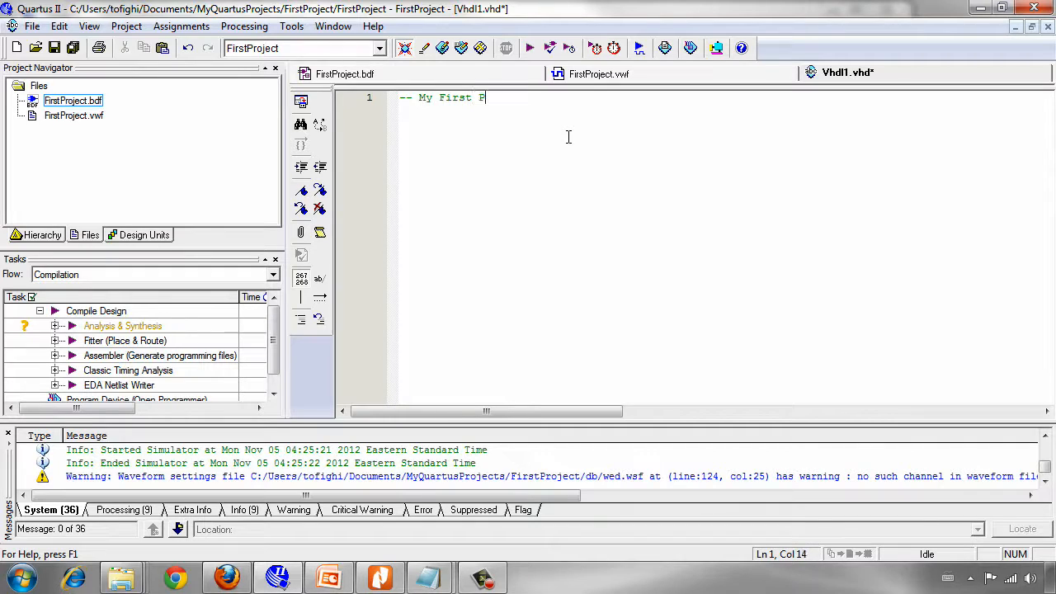
text(V)
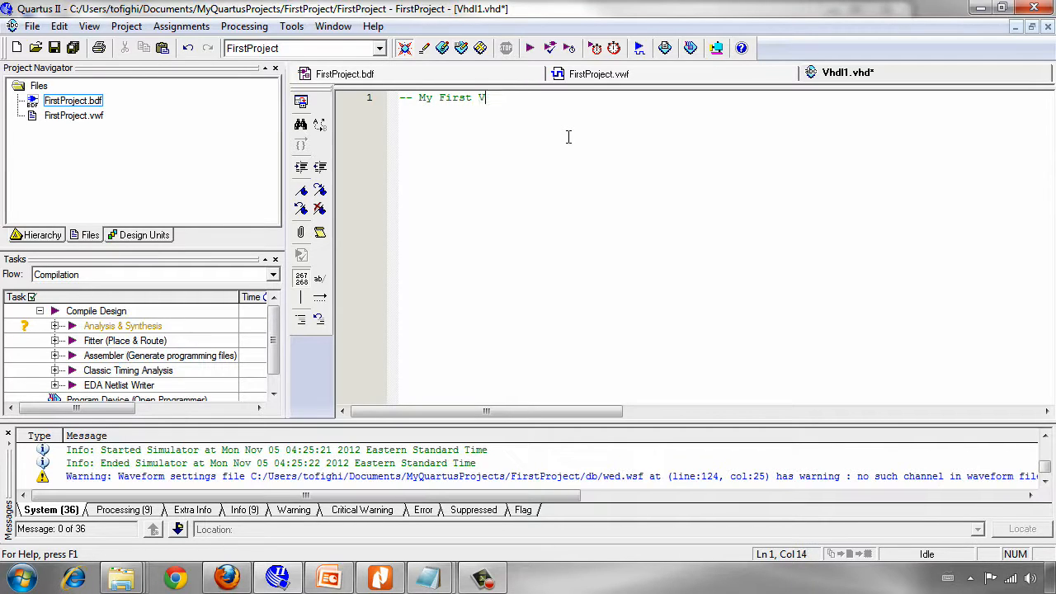
text(HDL Proj)
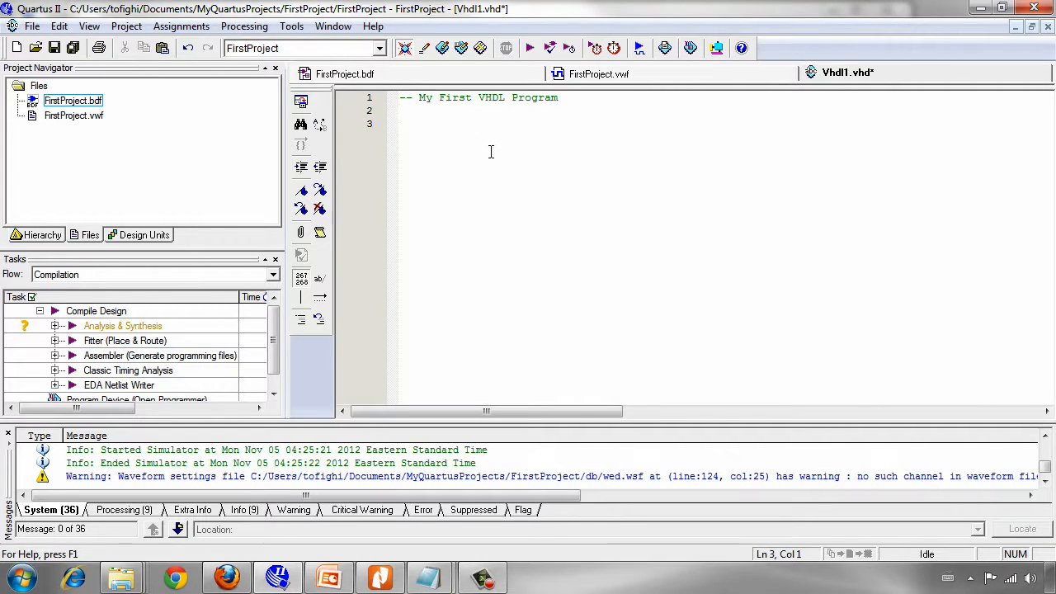
Write 'library ieee;', retyping the misspelled library keyword.
text(library)
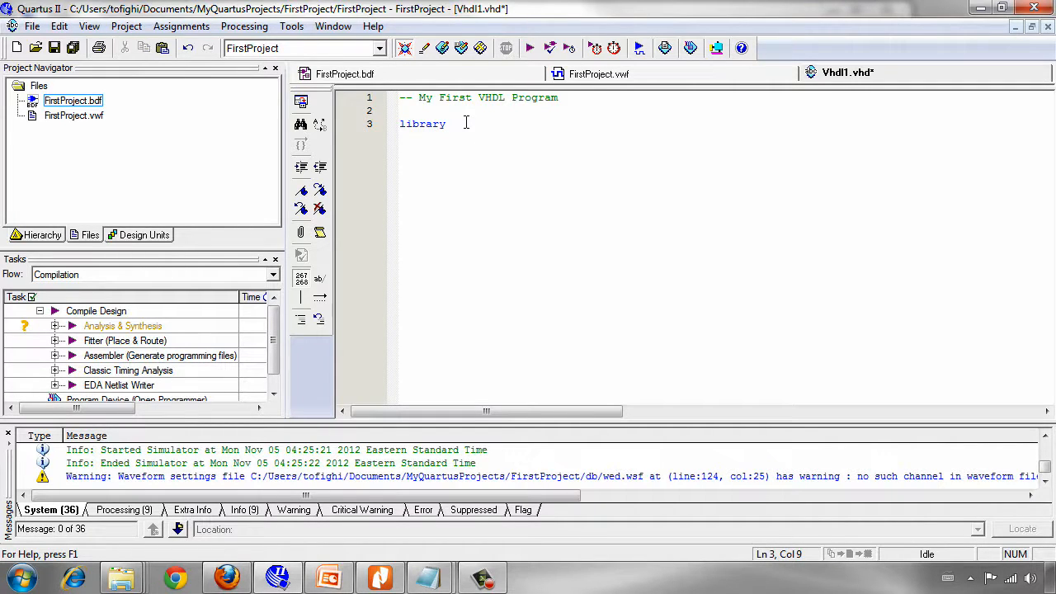
key(BackSpace)
text(Libr)
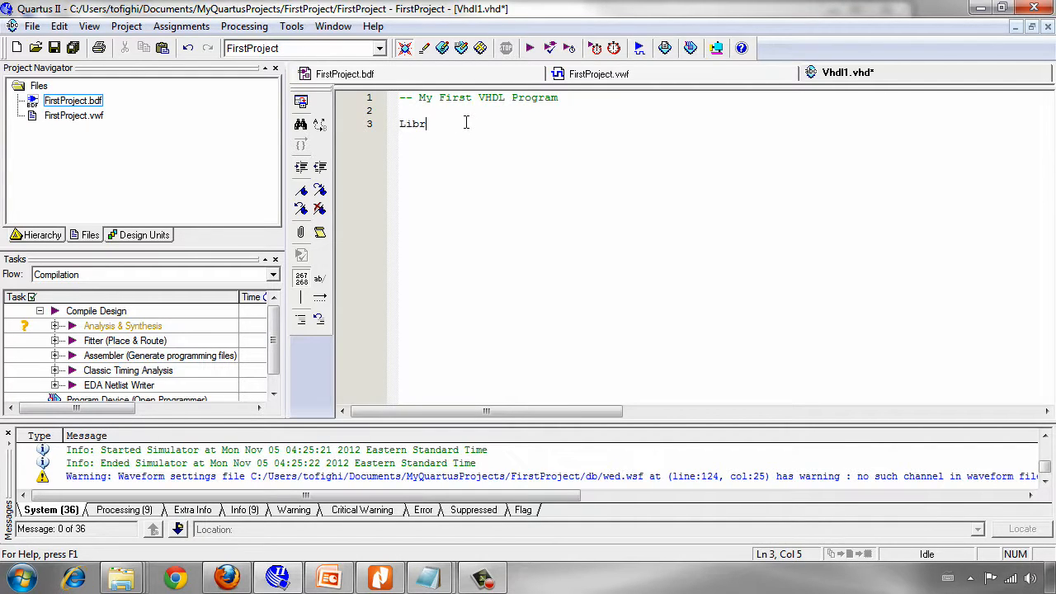
text(at)
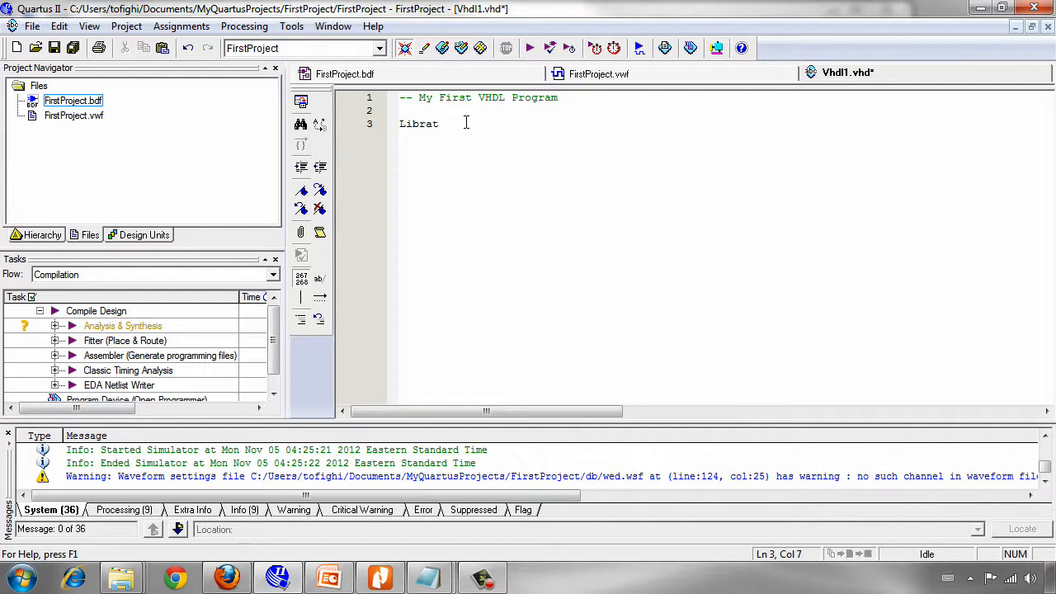
text(u)
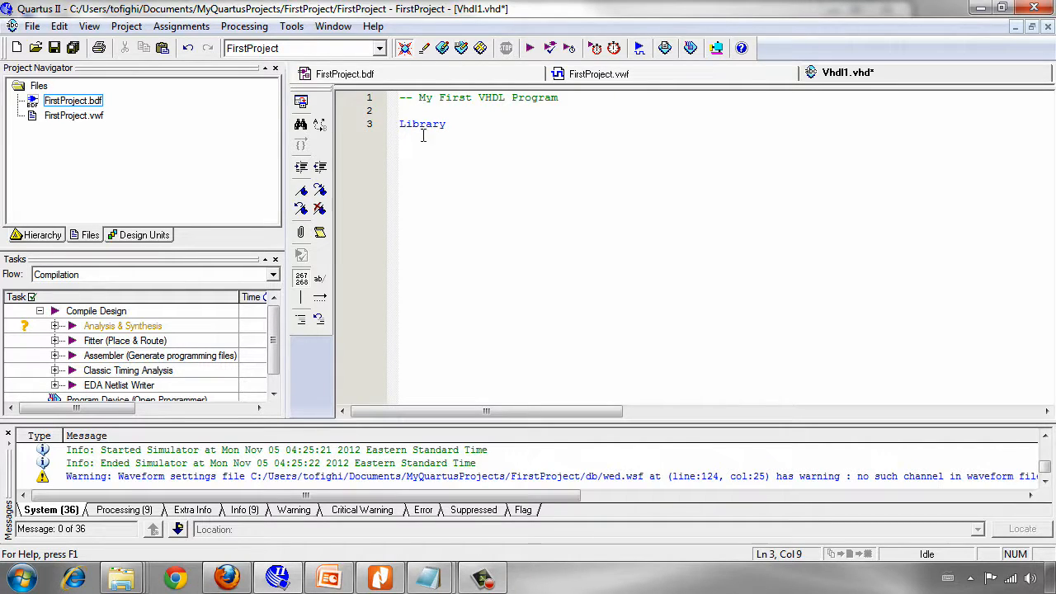
double_click(423, 124)
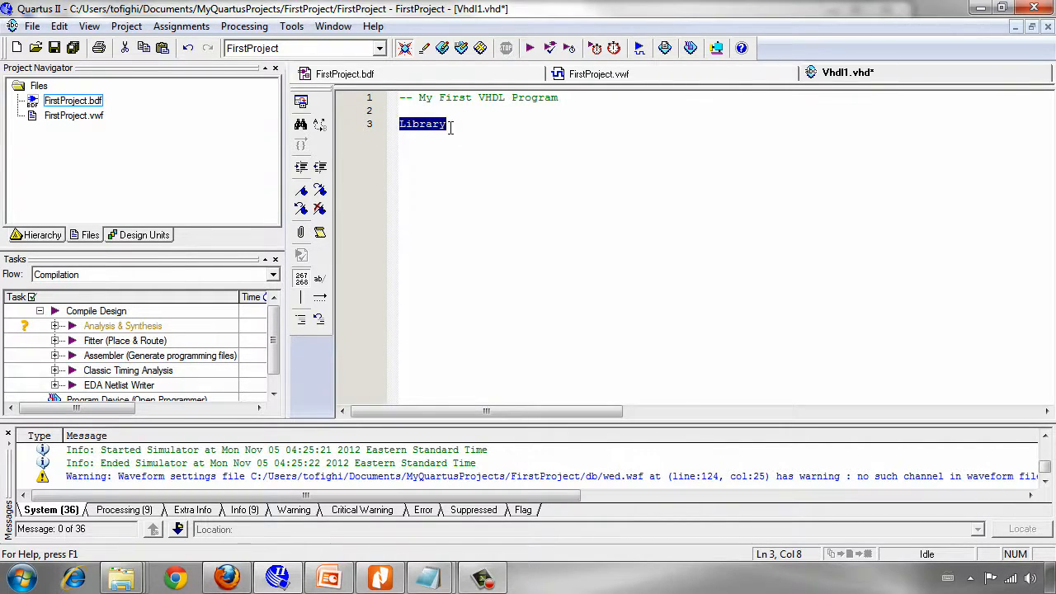
text(lir)
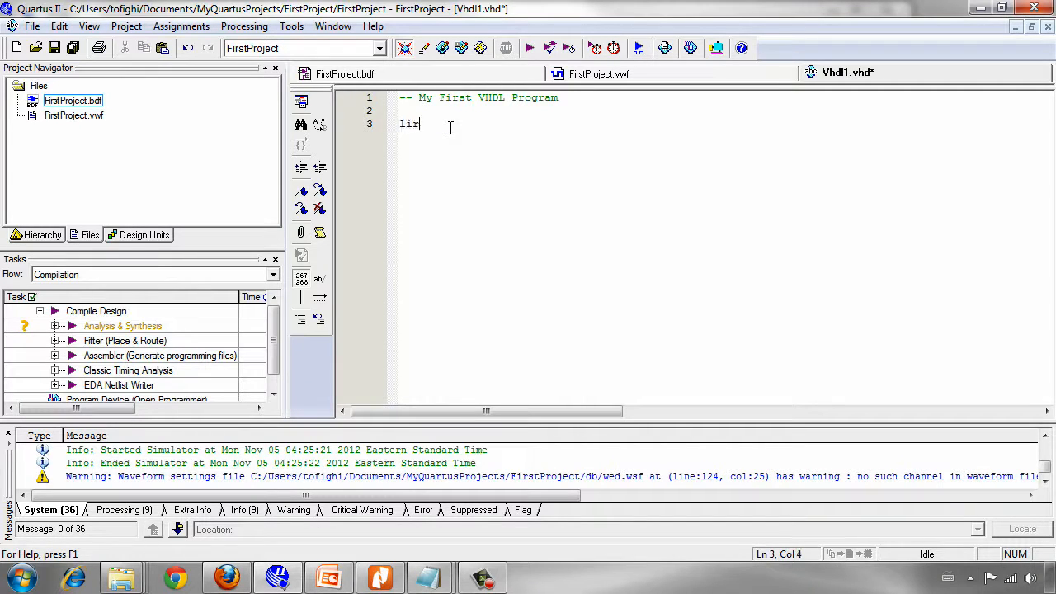
text(b)
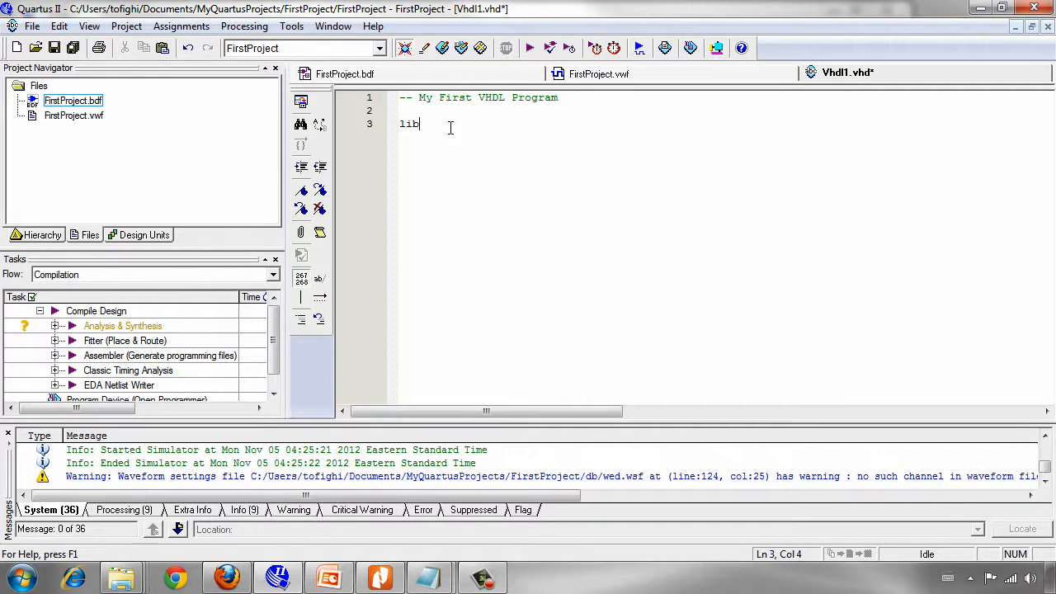
text(rar)
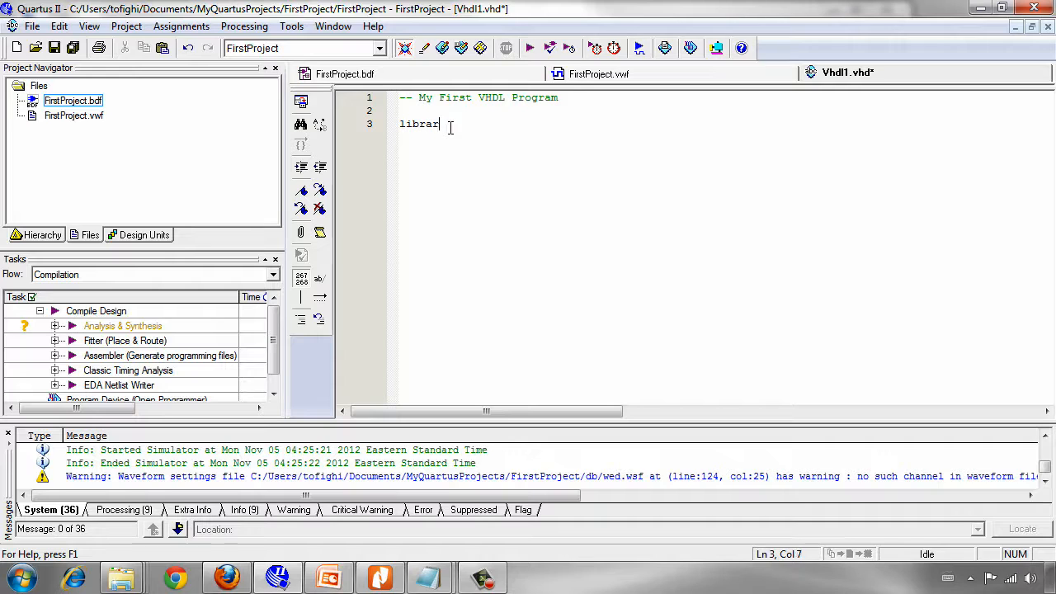
text(y)
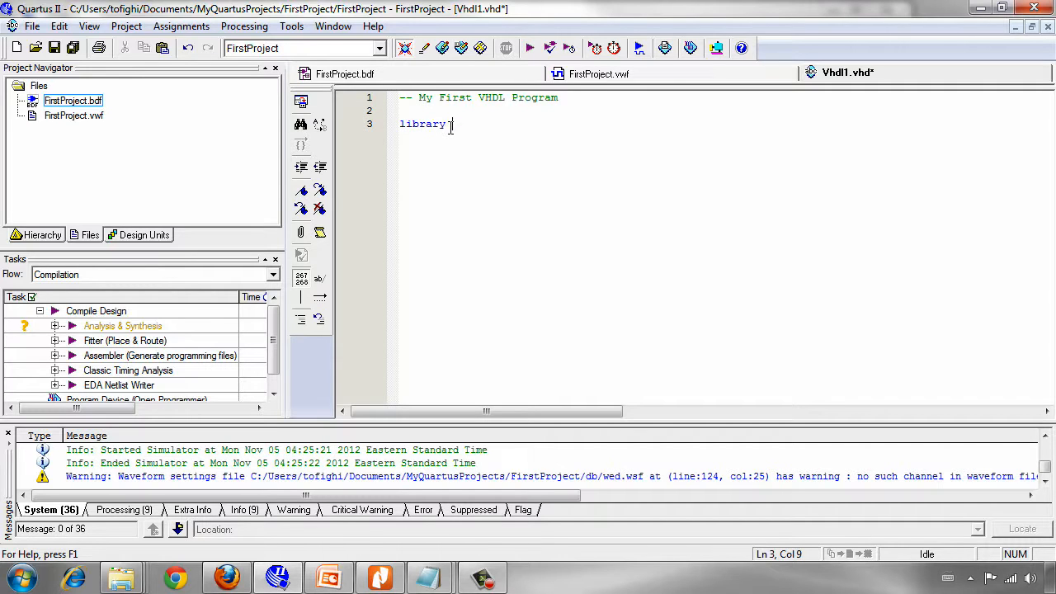
text(ieee)
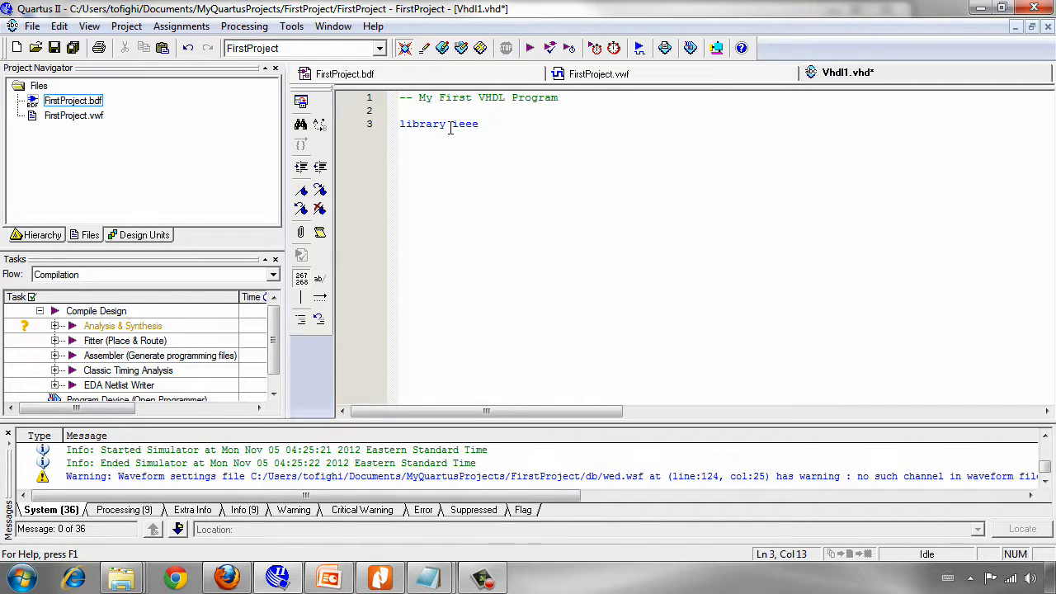
text(;)
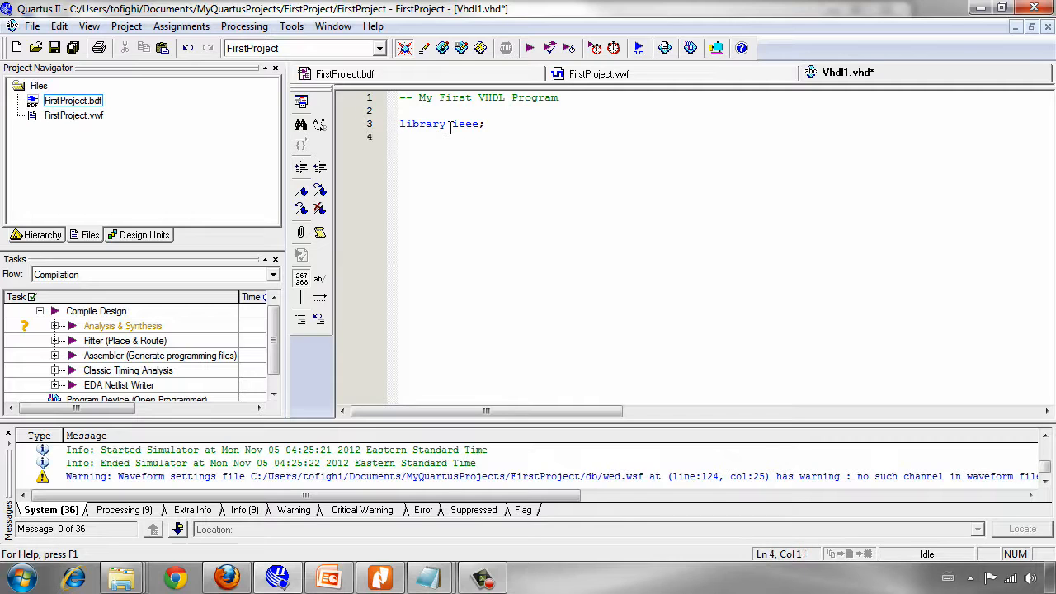
Write 'use ieee.std_logic_1164.all;' on the next line.
text(use)
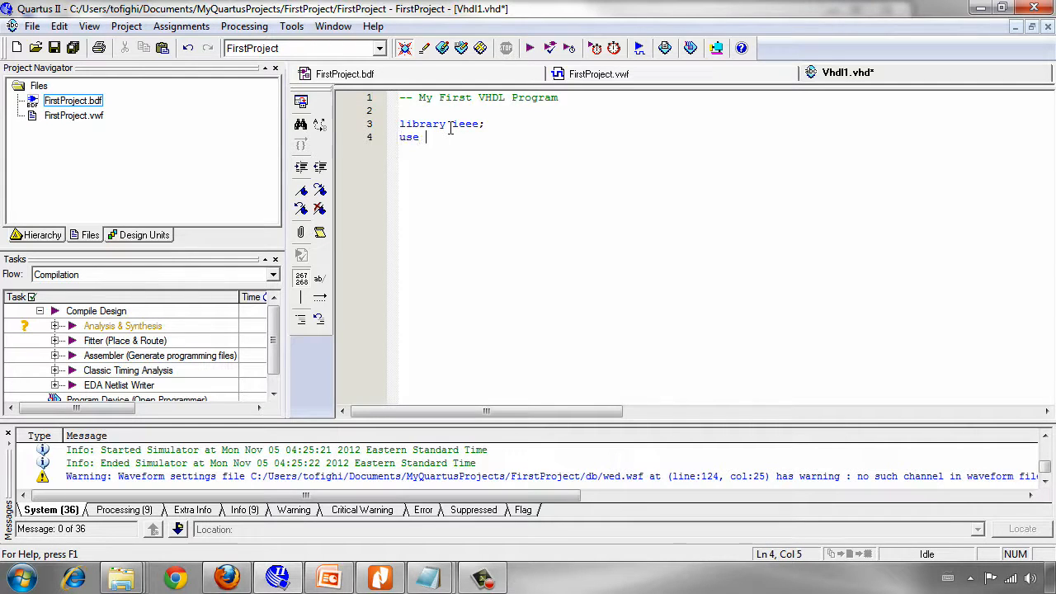
text(ieee.std)
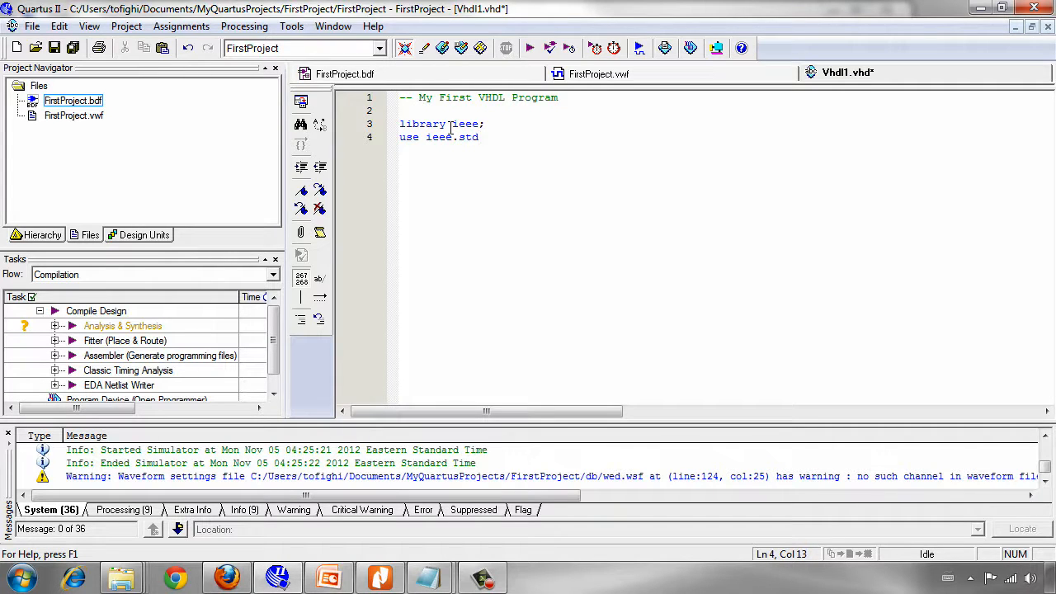
text(_logi)
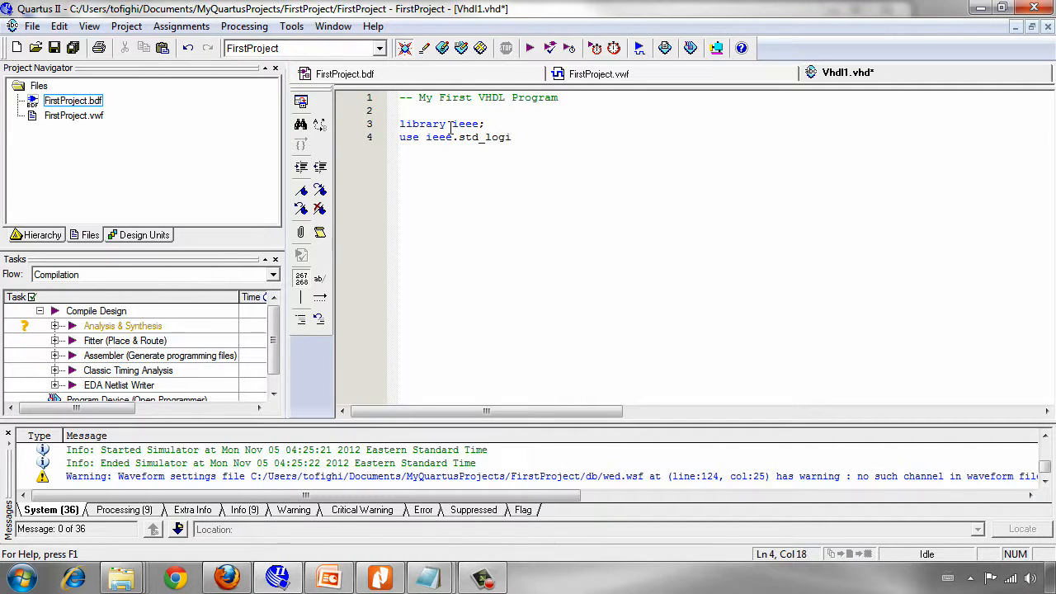
text(c)
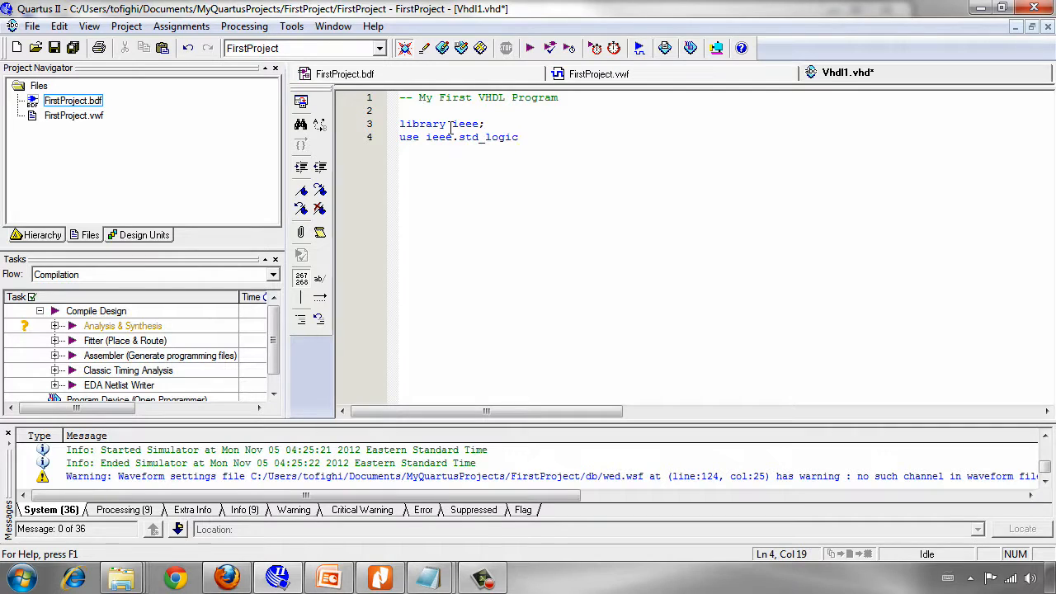
text(_11)
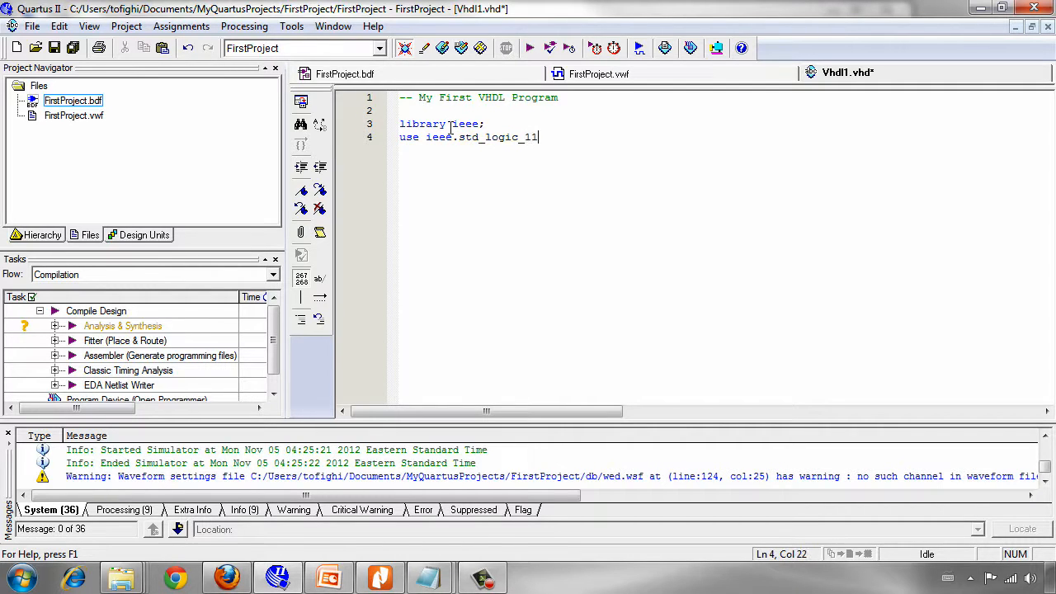
text(64)
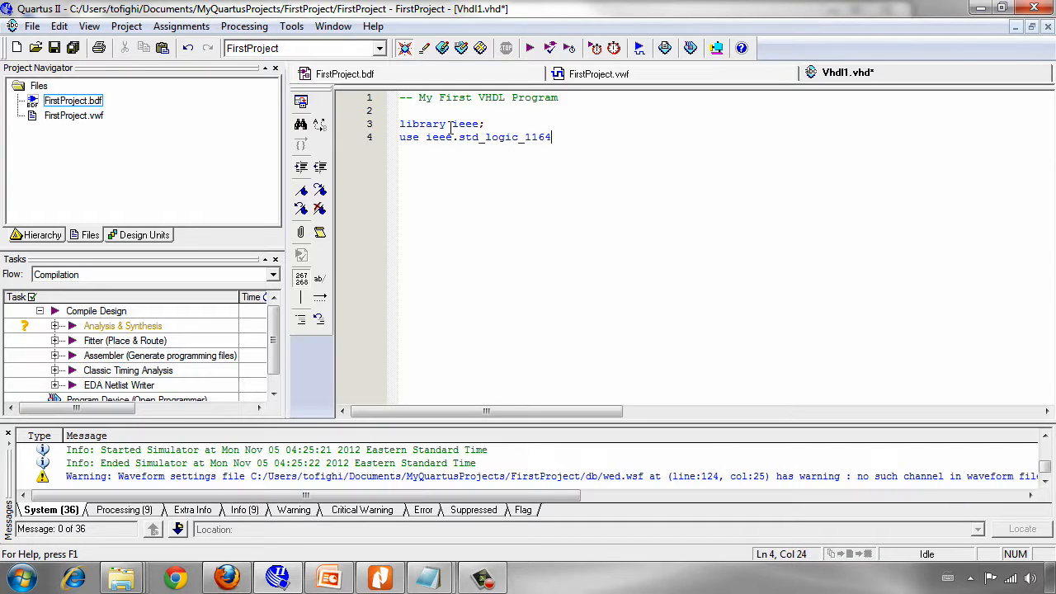
text(.all;)
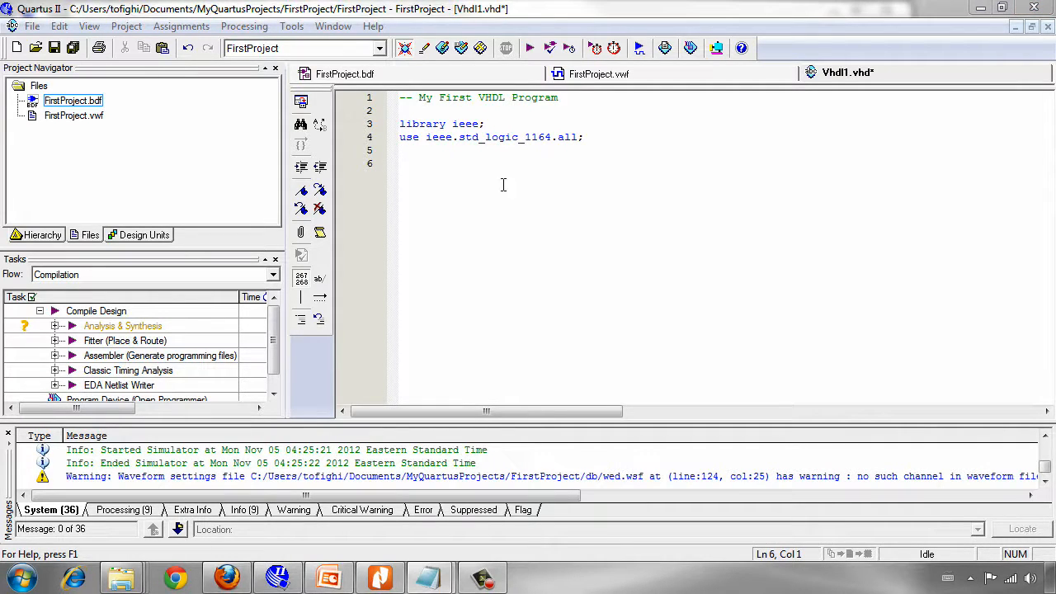
click(401, 163)
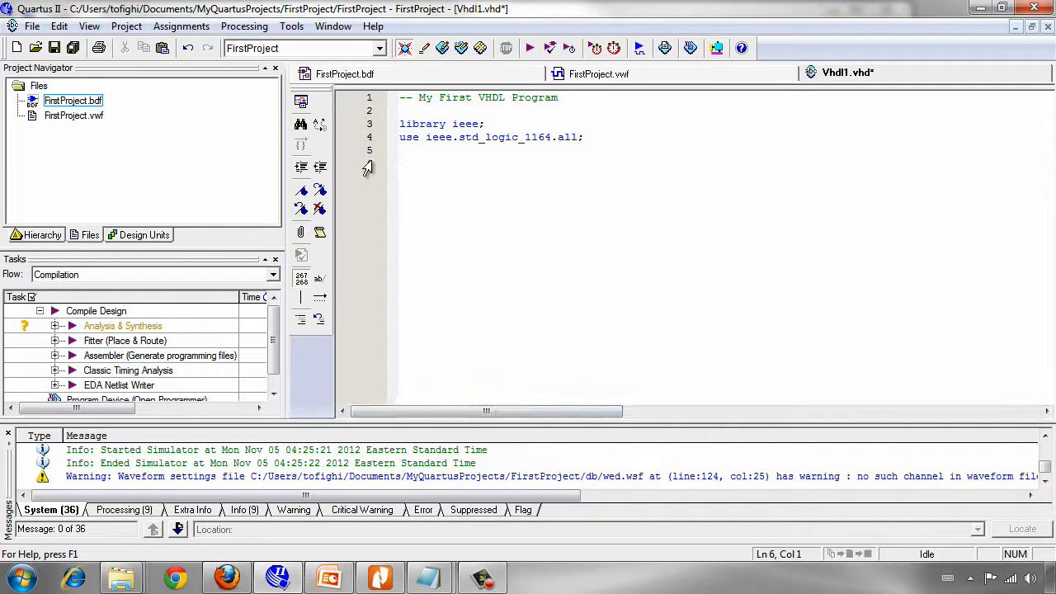
Switch to the FirstProject.bdf schematic and point out the X3 input and F output pins.
click(344, 73)
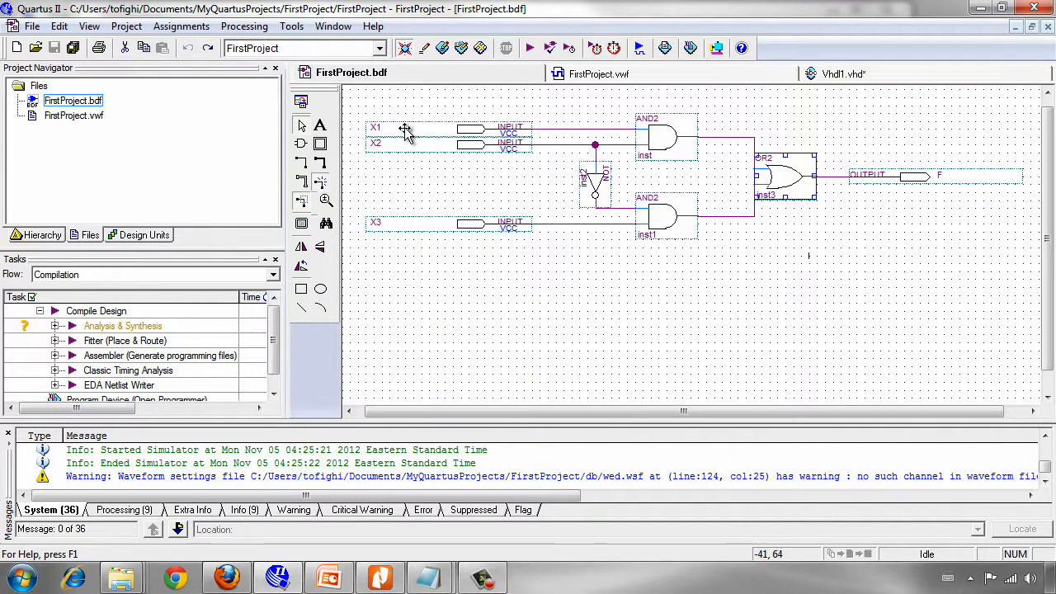
click(404, 128)
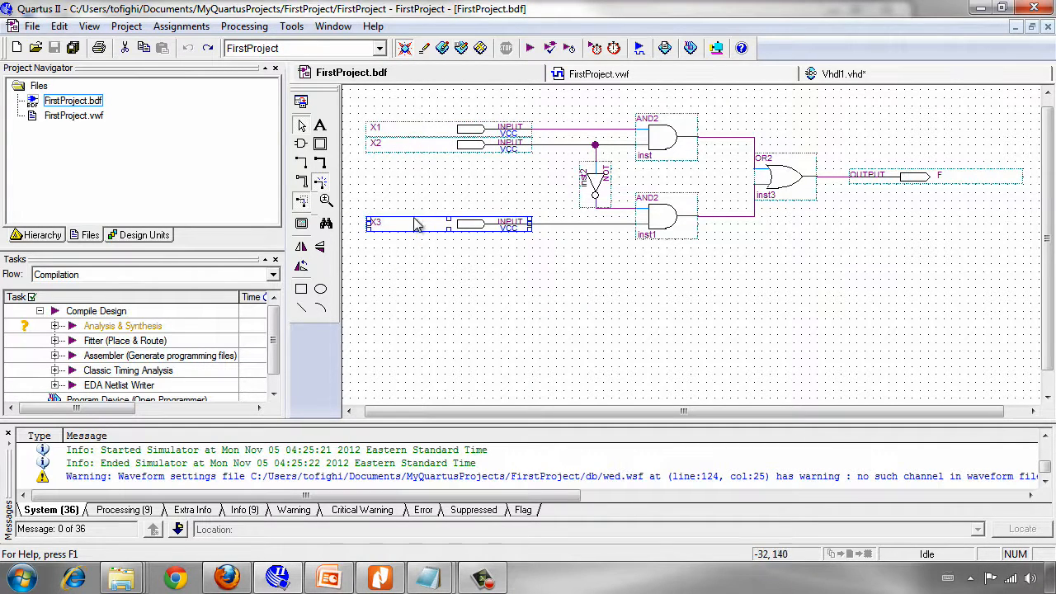
click(938, 175)
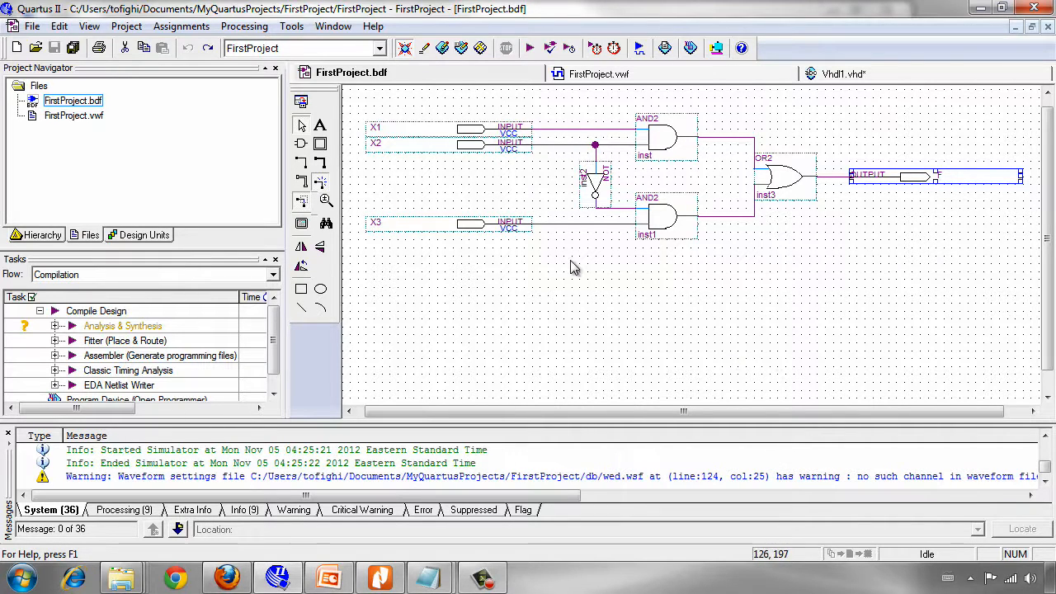
mouse_move(782, 390)
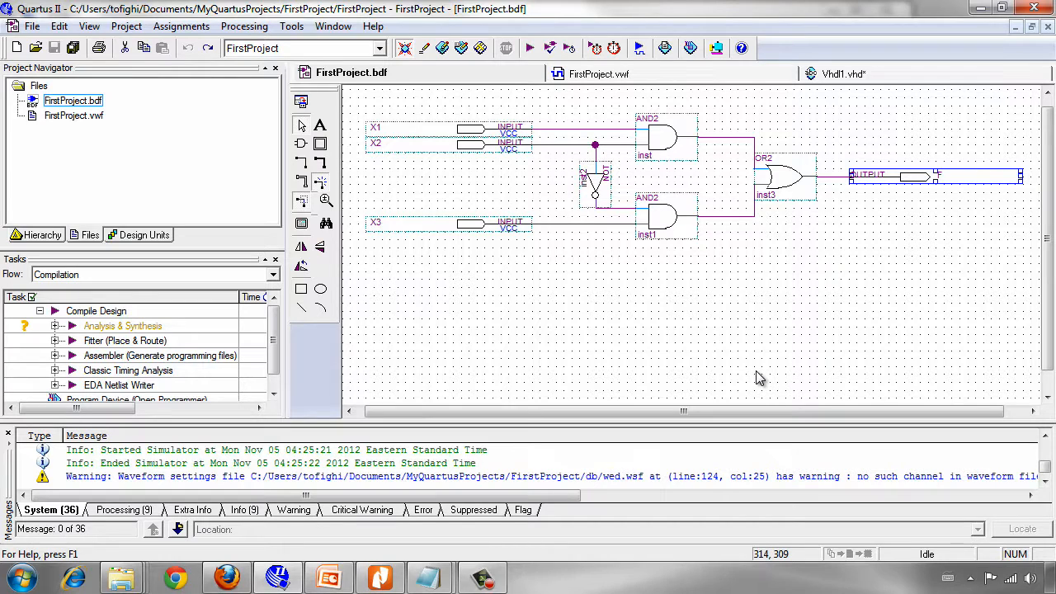
mouse_move(723, 341)
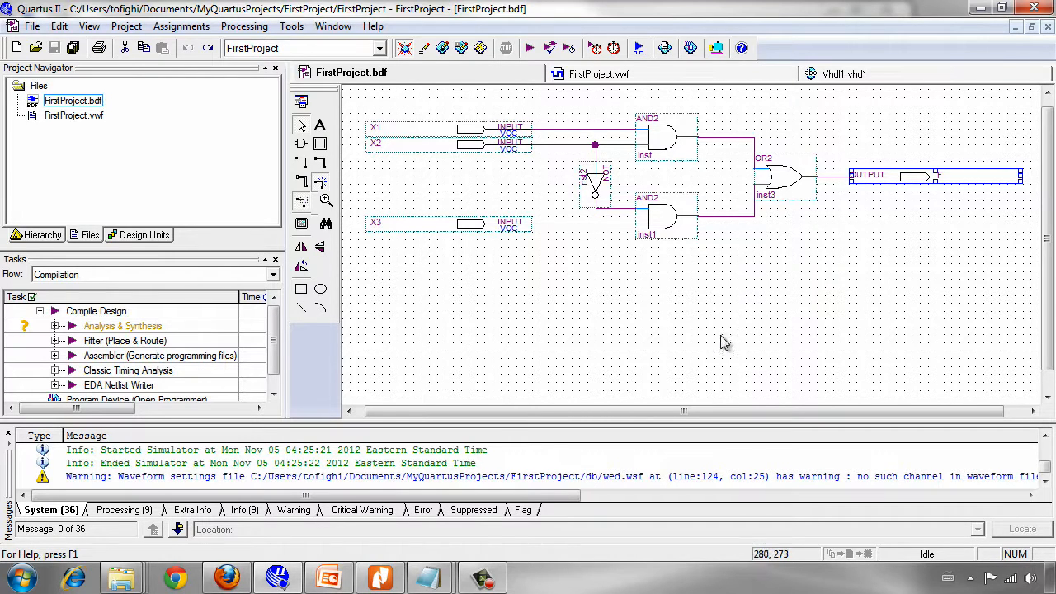
mouse_move(412, 165)
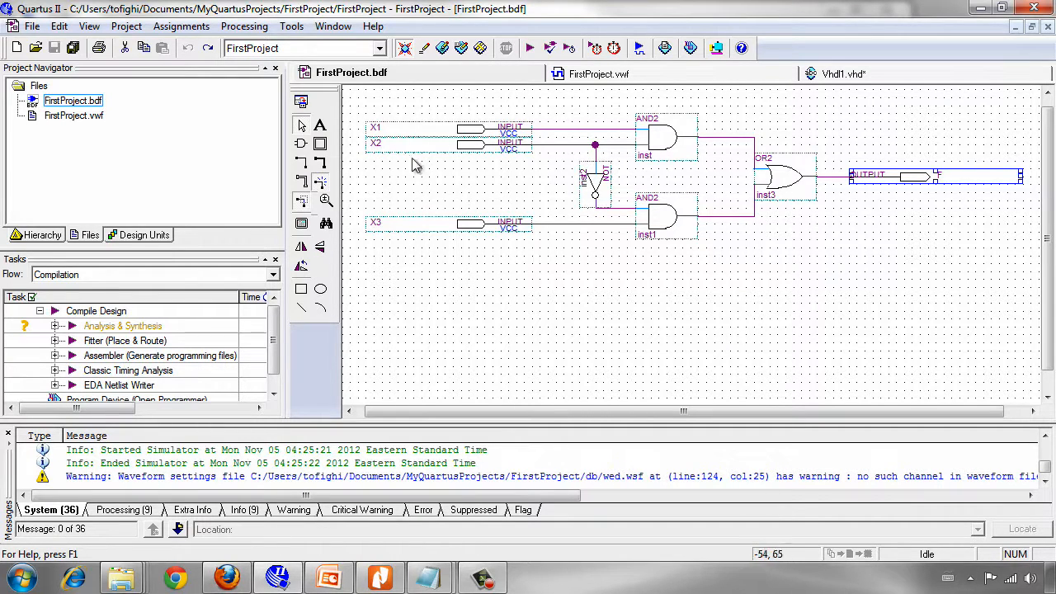
mouse_move(790, 106)
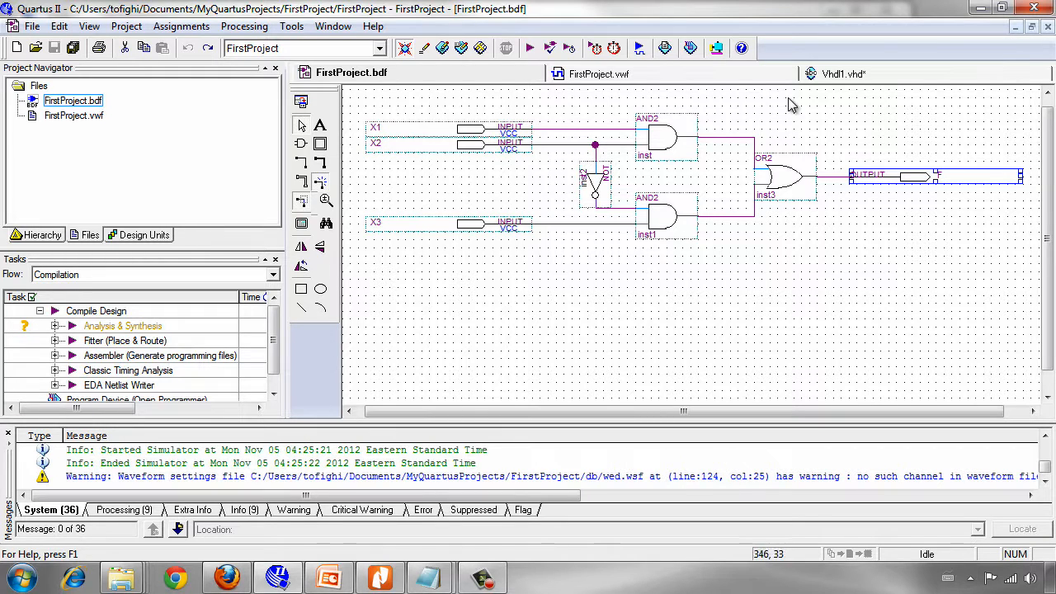
click(597, 72)
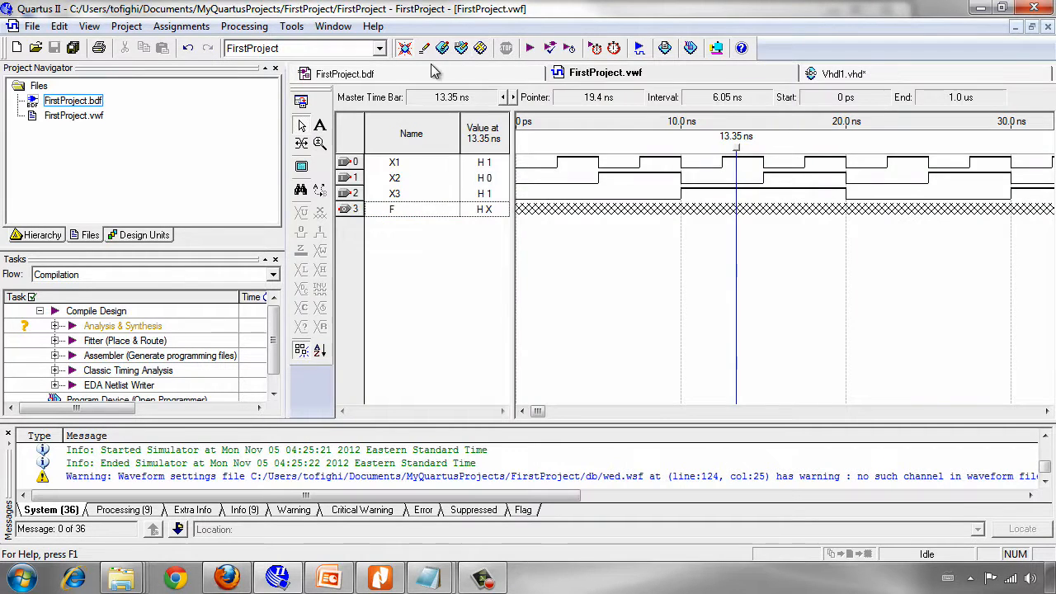
click(345, 73)
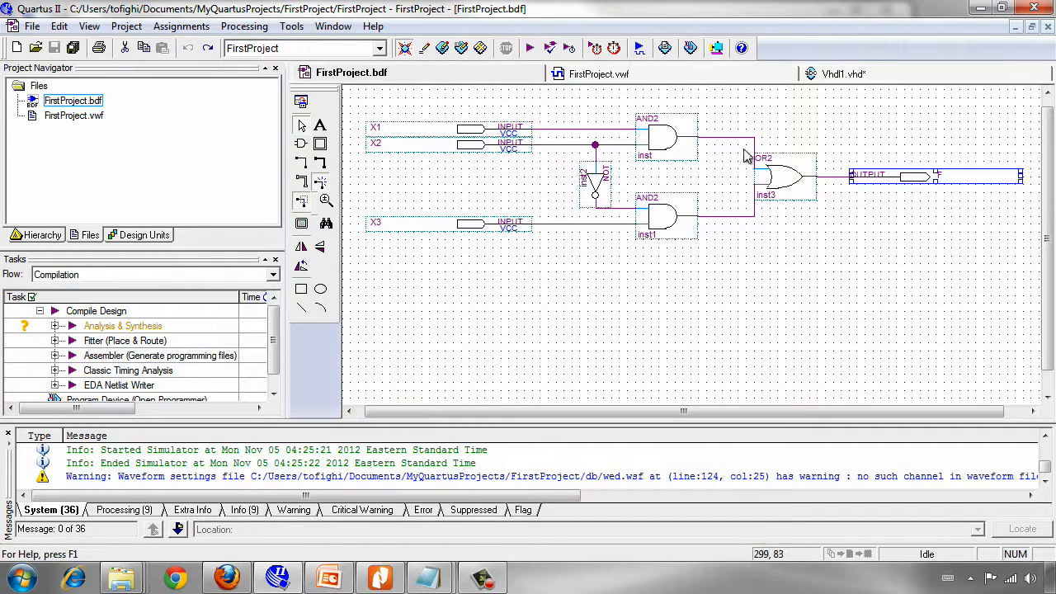
mouse_move(602, 231)
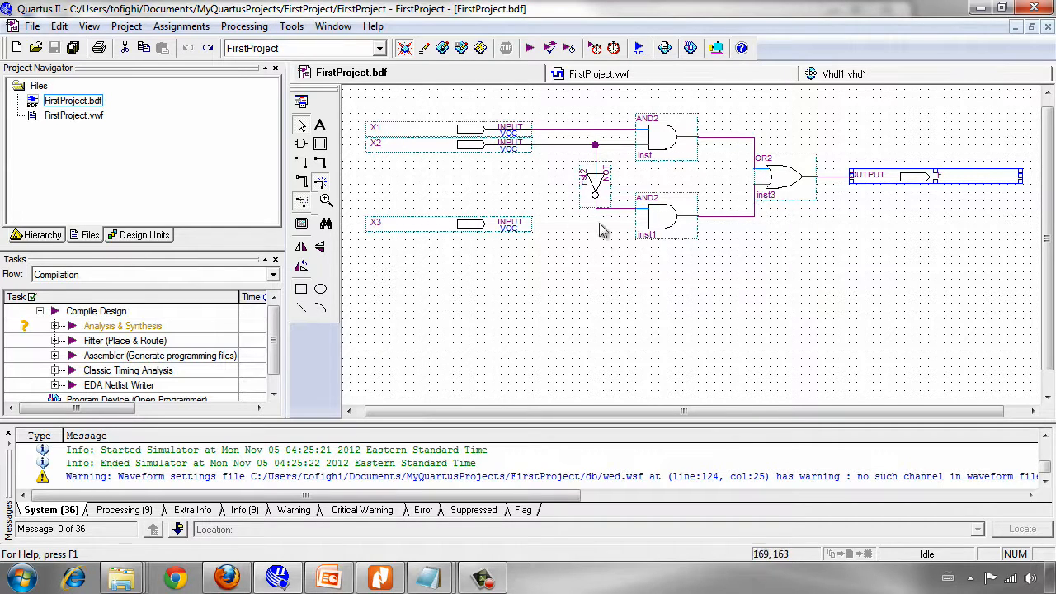
mouse_move(660, 136)
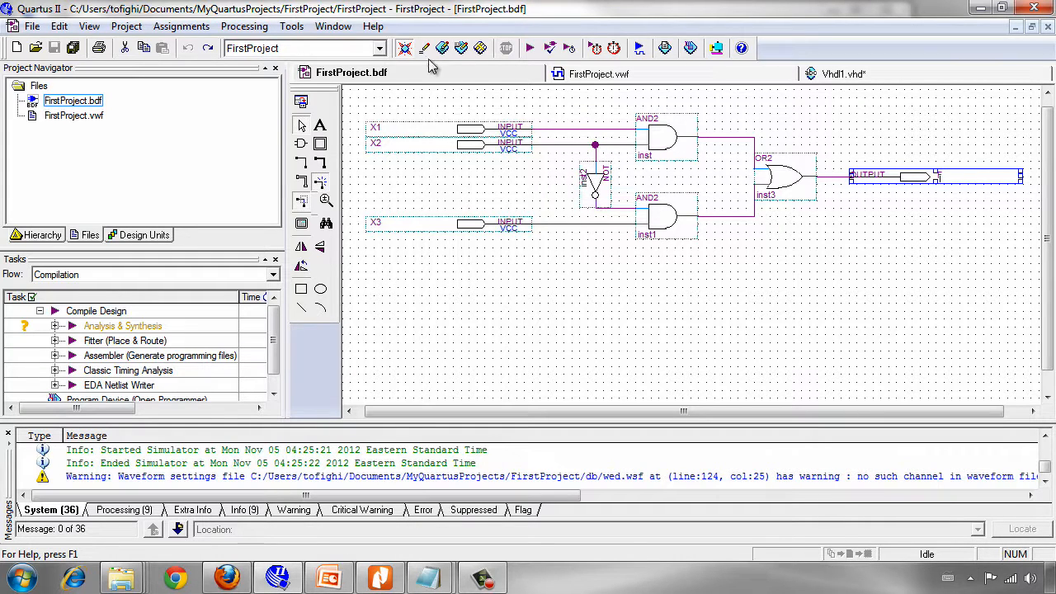
mouse_move(846, 86)
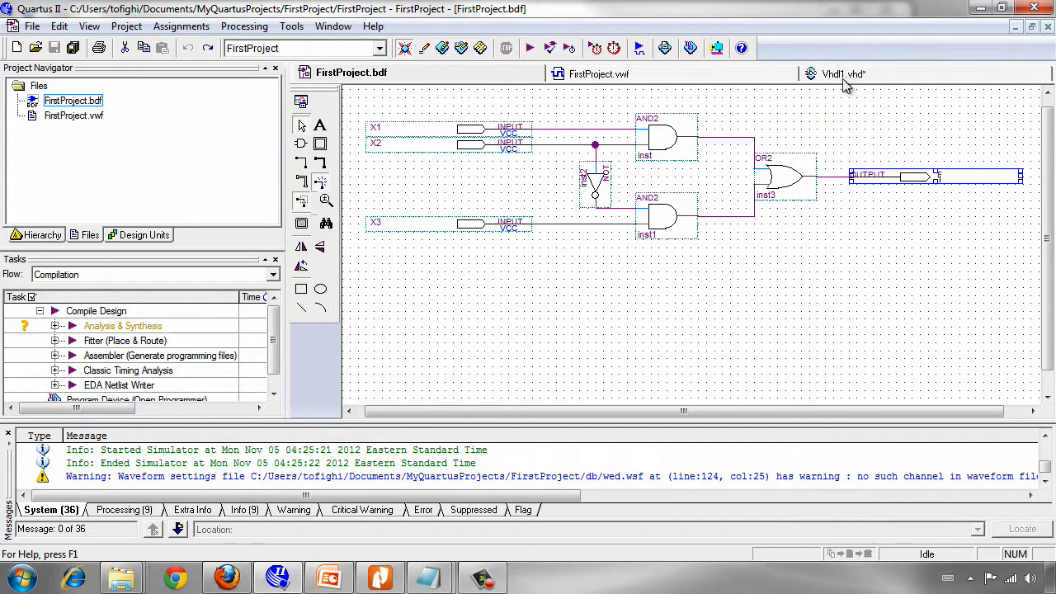
Back in Vhdl1.vhd, write 'entity MyFunc is' after the use clause.
click(846, 73)
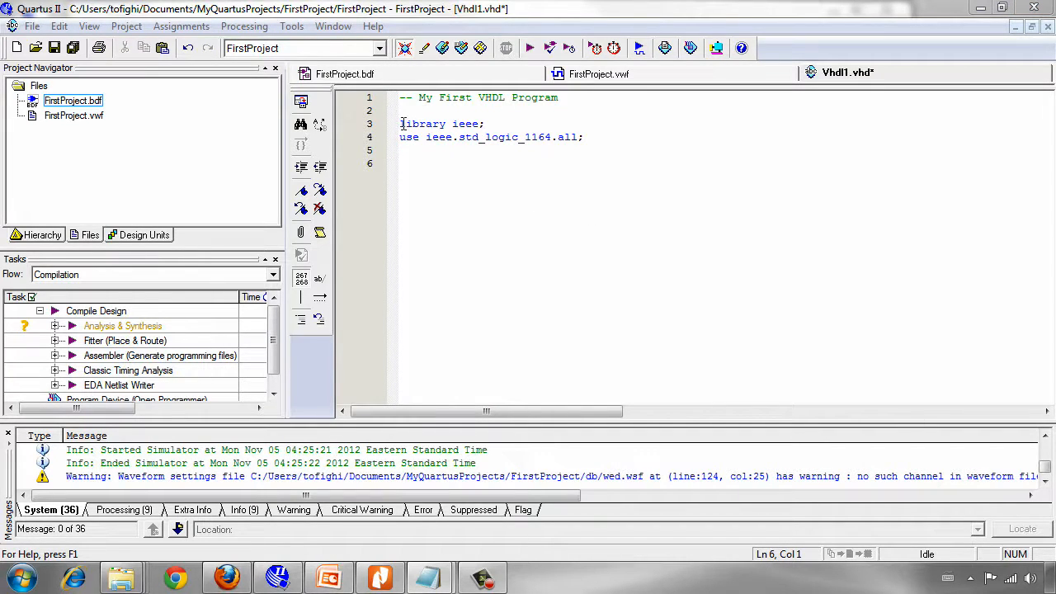
text(entit)
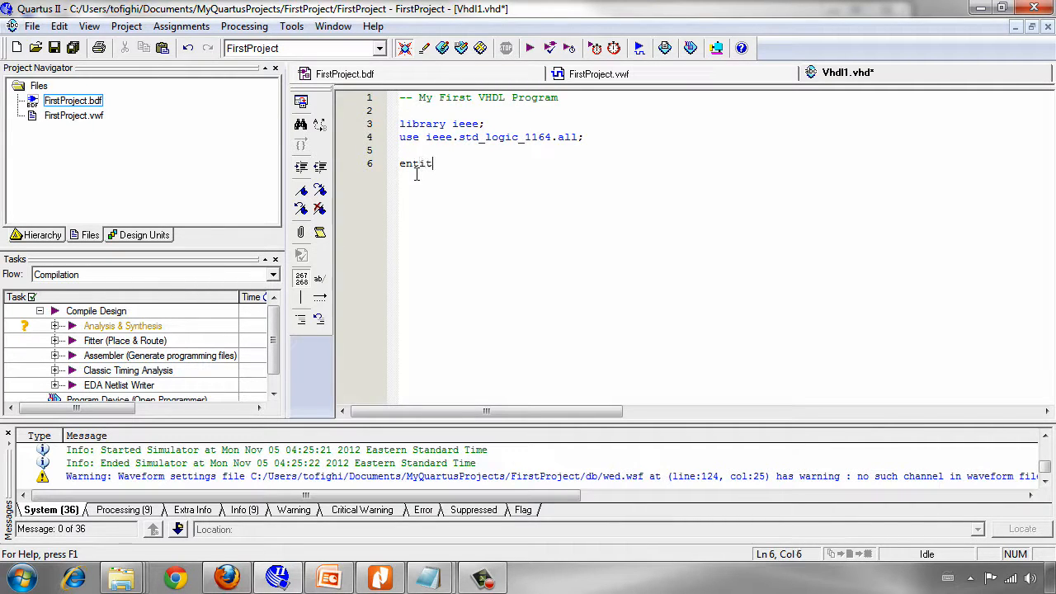
text(y)
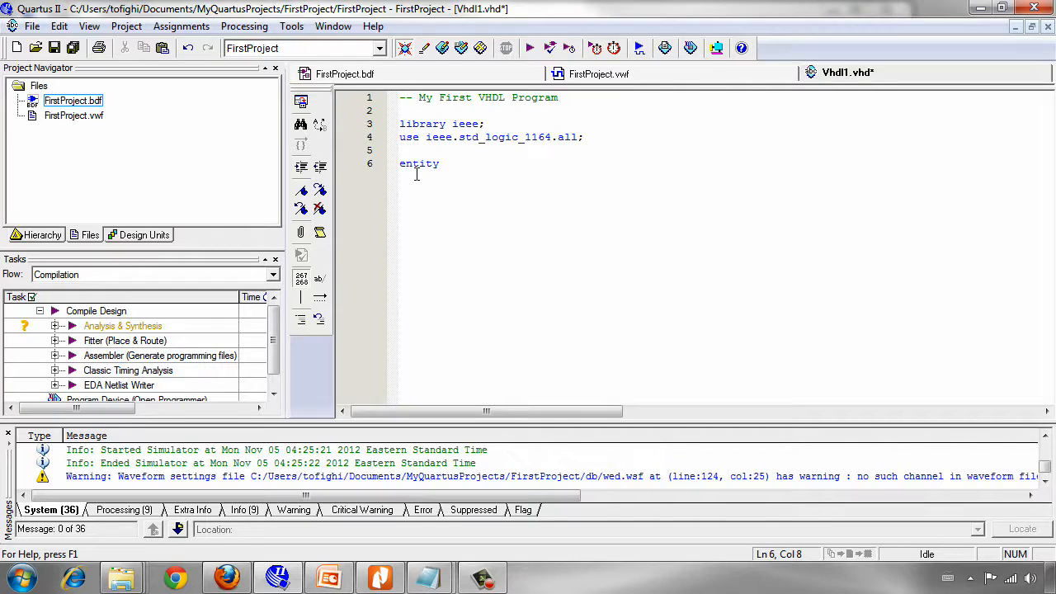
text(MyFuc)
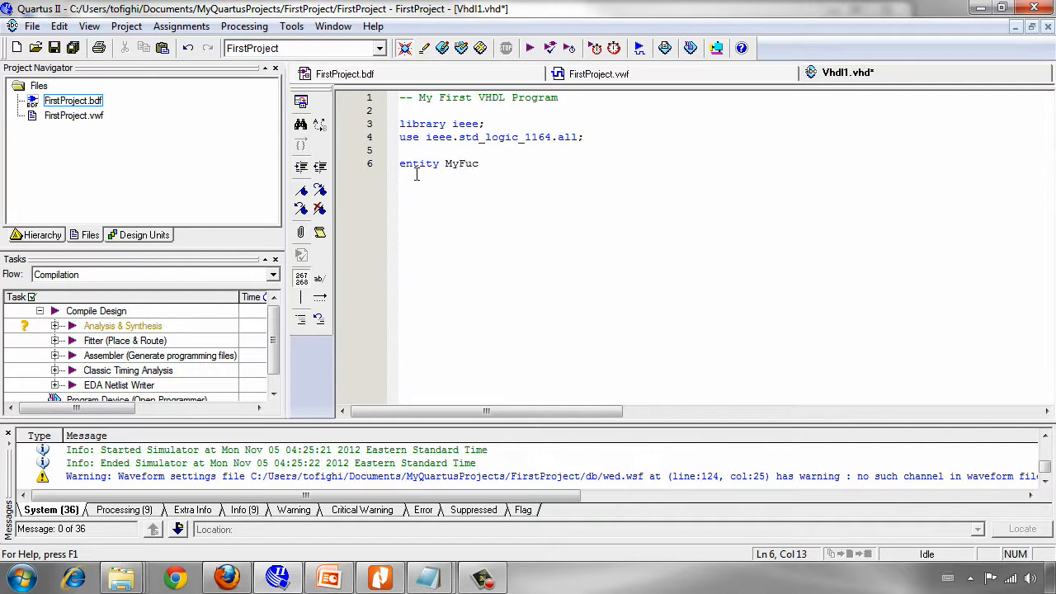
key(Backspace)
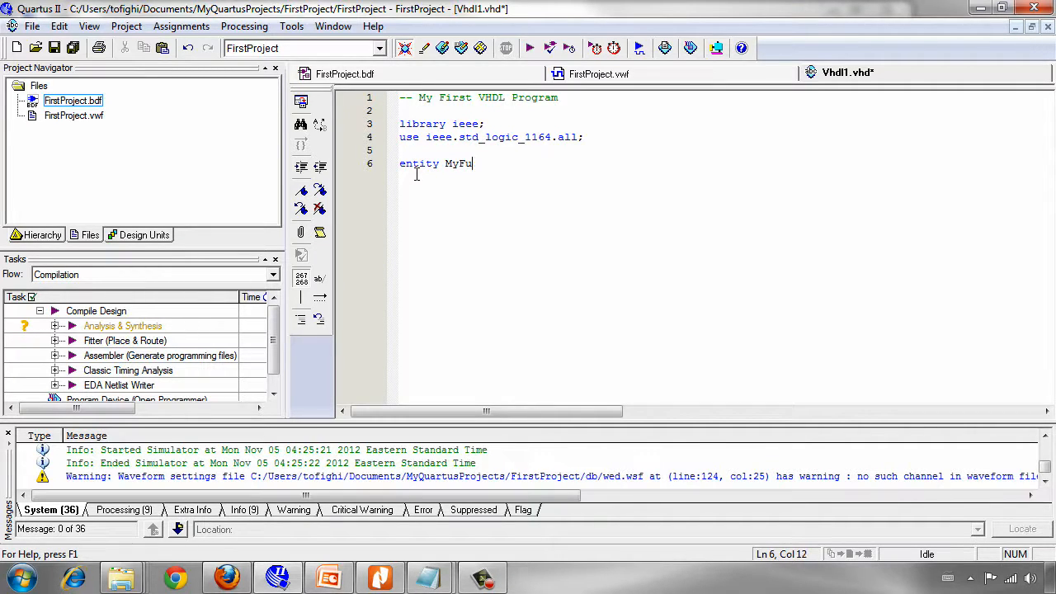
text(nc)
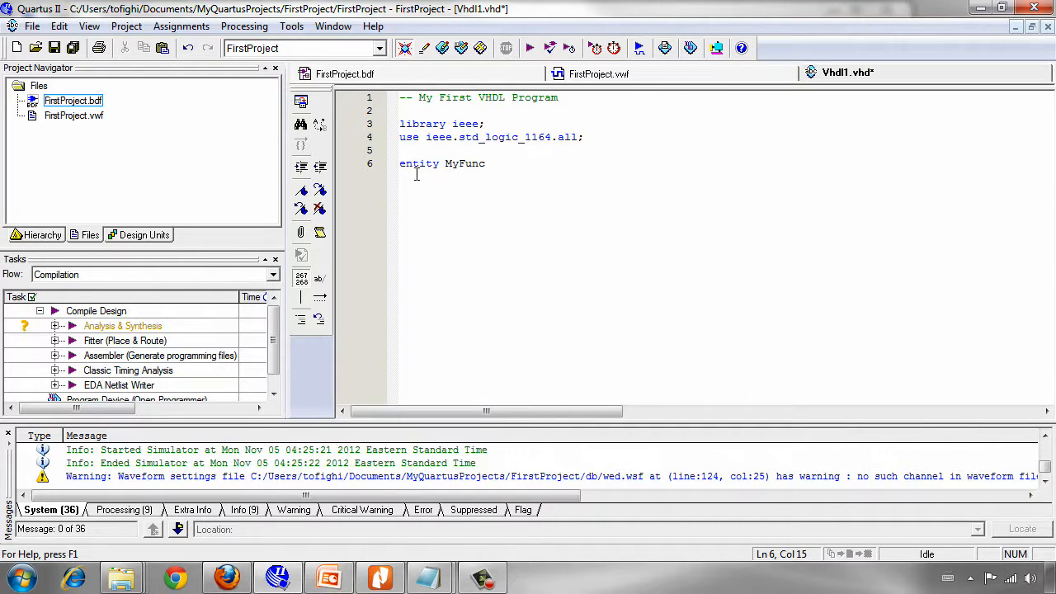
text(is)
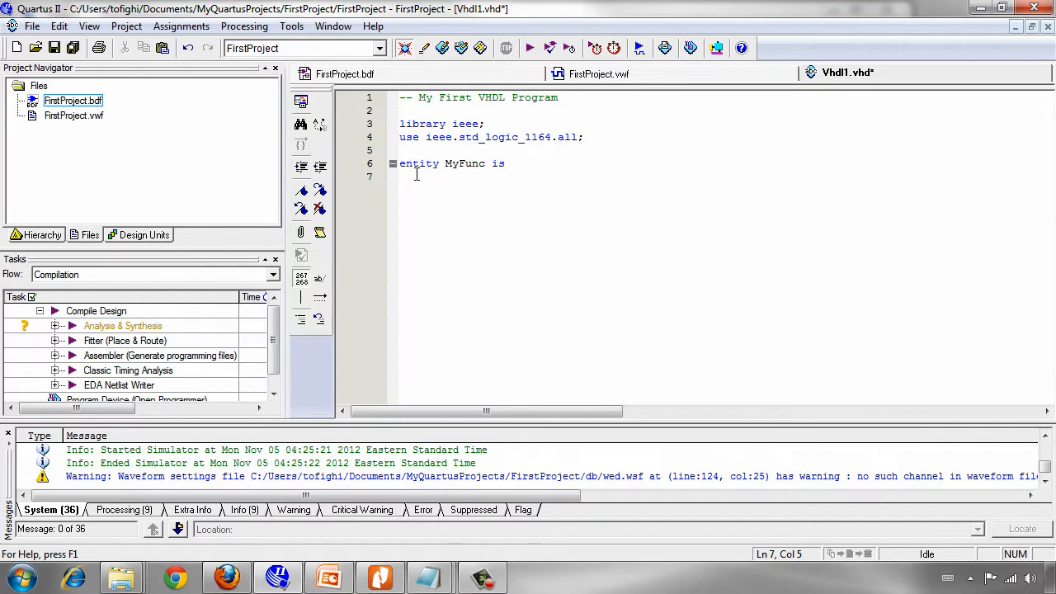
Begin 'port( x1,x2,x3' after checking the schematic's inputs.
text(port)
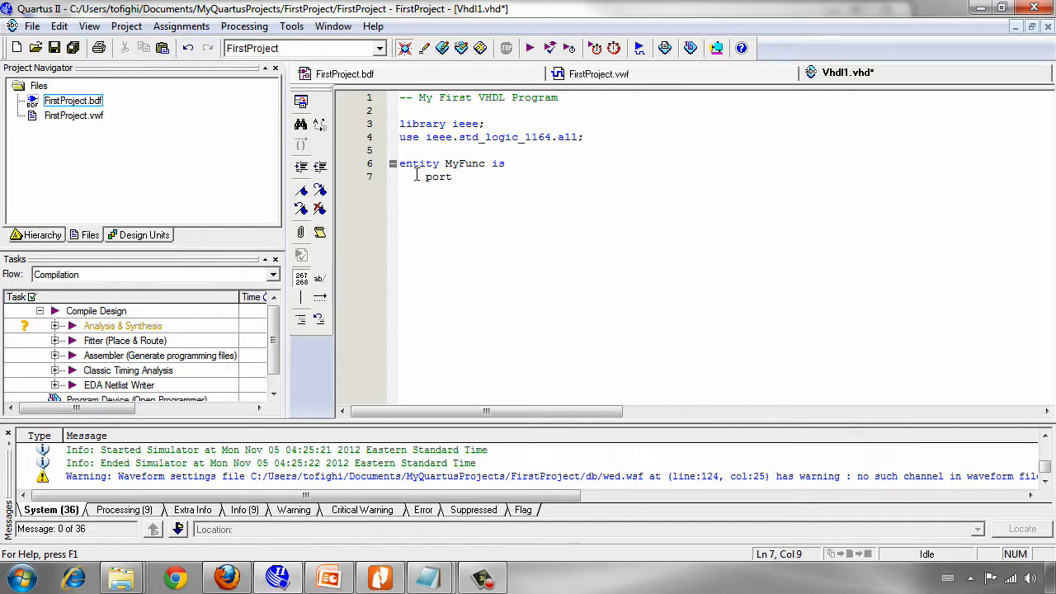
text(()
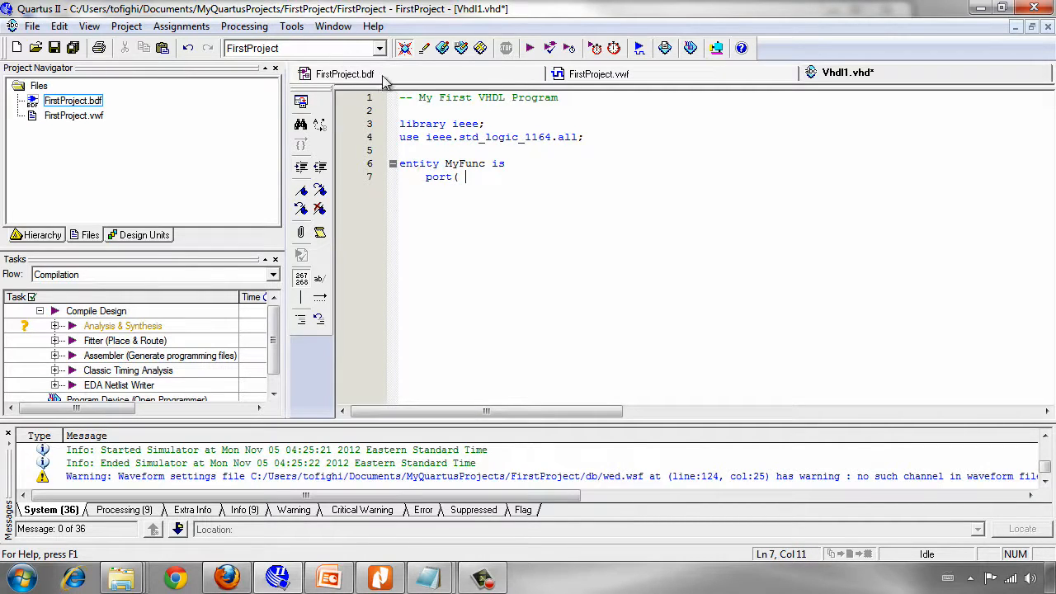
click(344, 73)
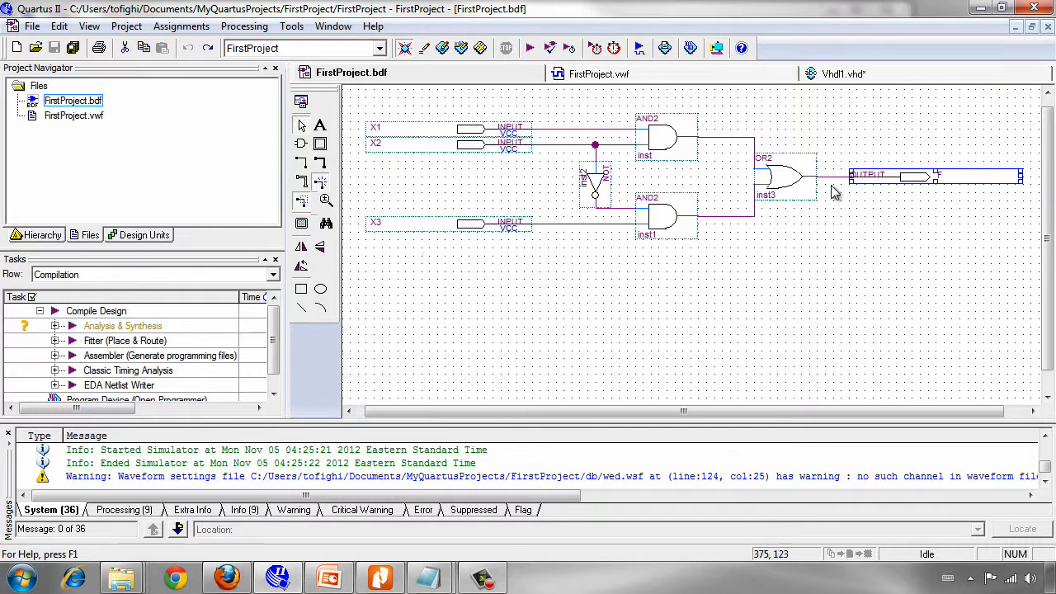
click(845, 73)
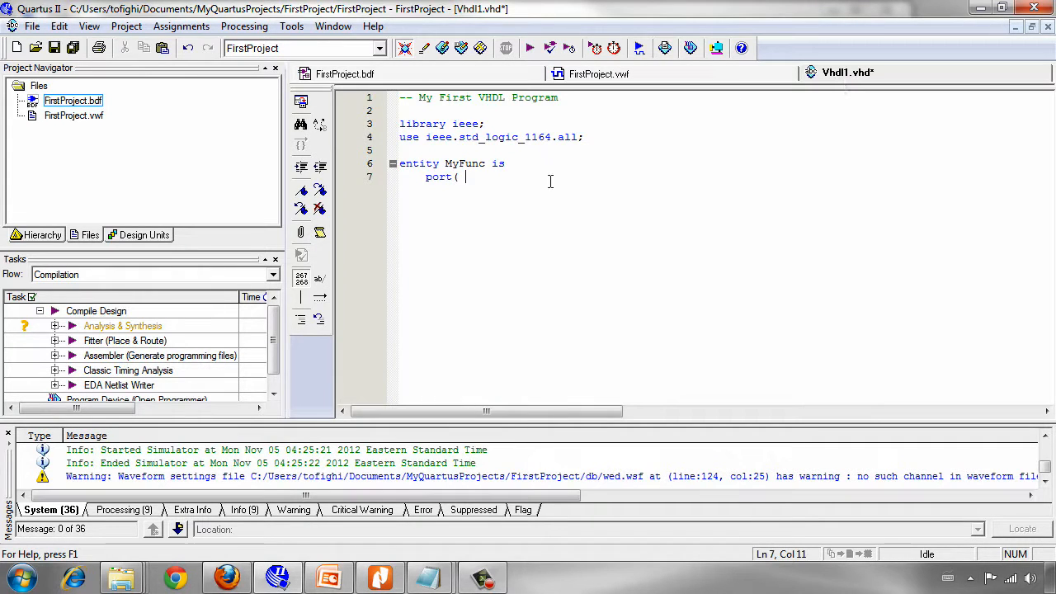
text(x1,x)
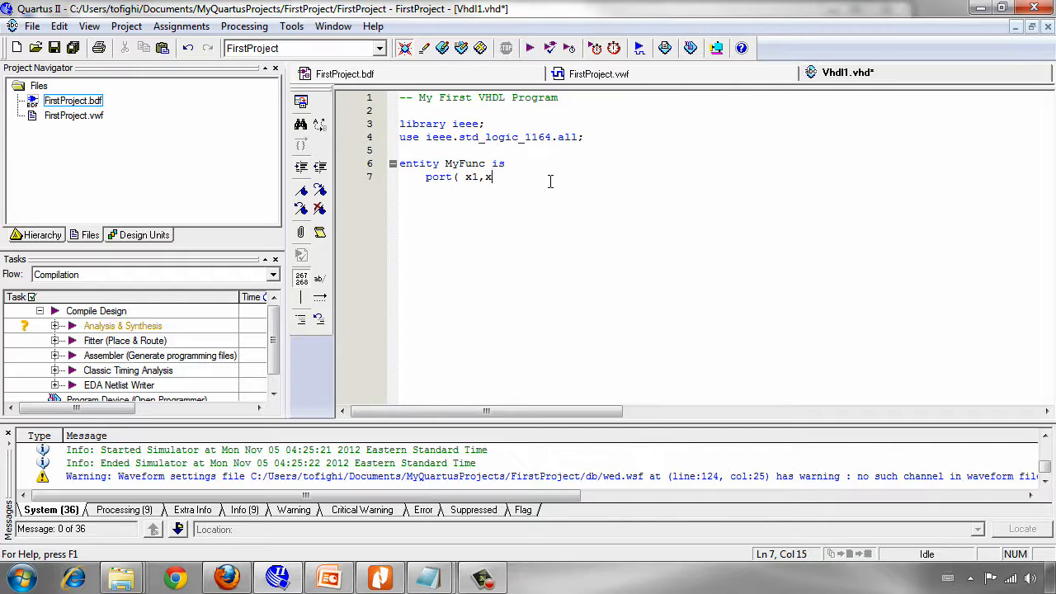
text(2,x)
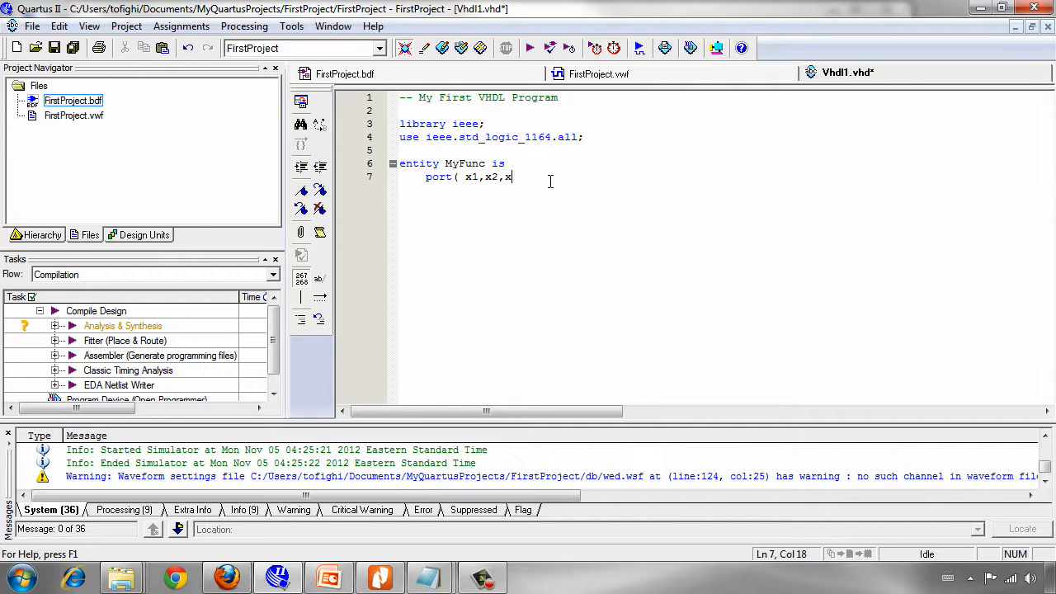
text(3)
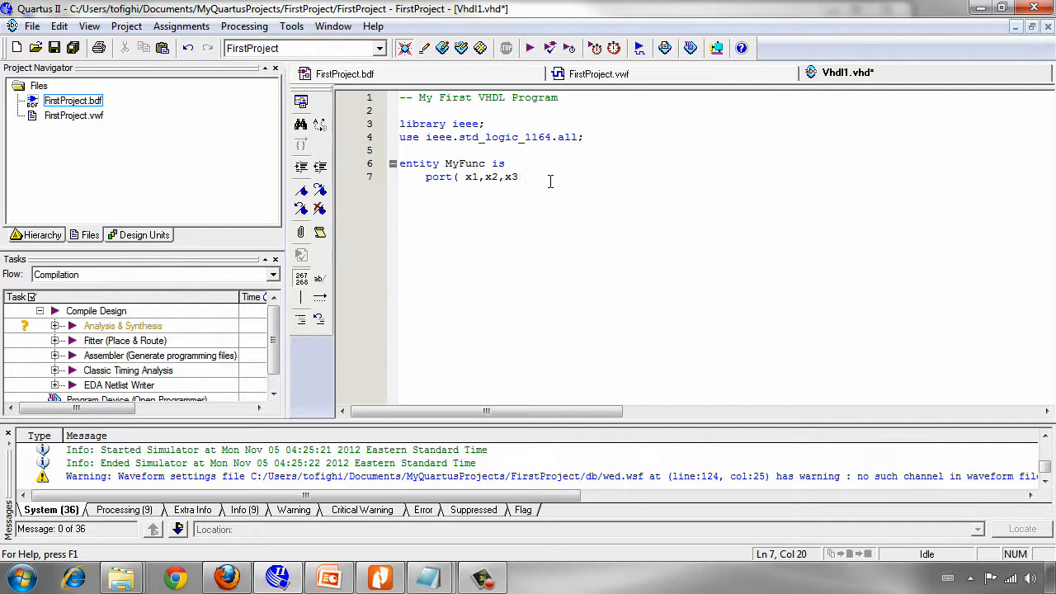
Complete the line as 'x1,x2,x3 : in std_logic;'.
text(:)
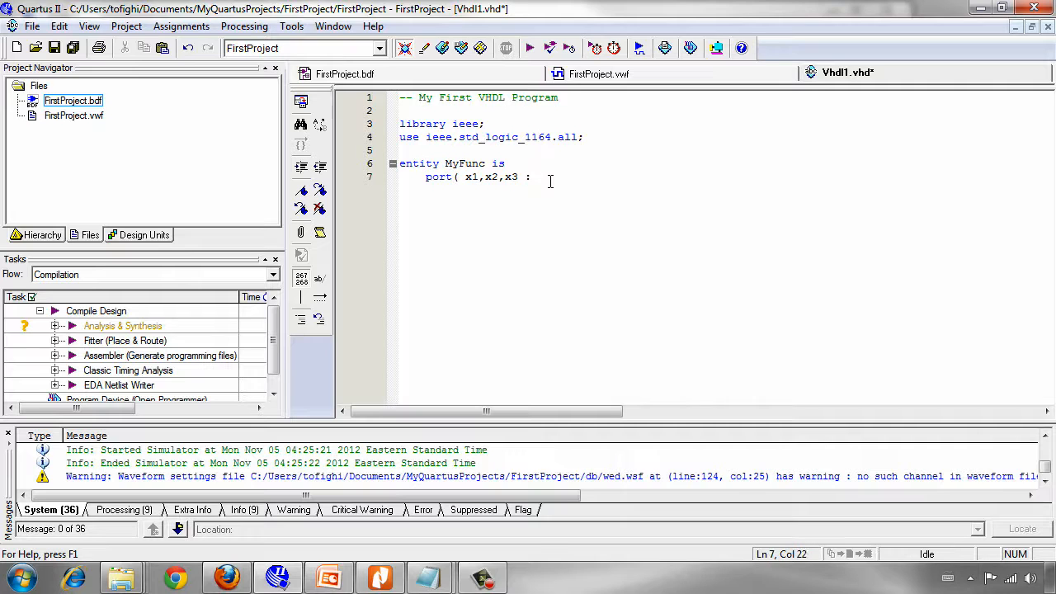
text(in)
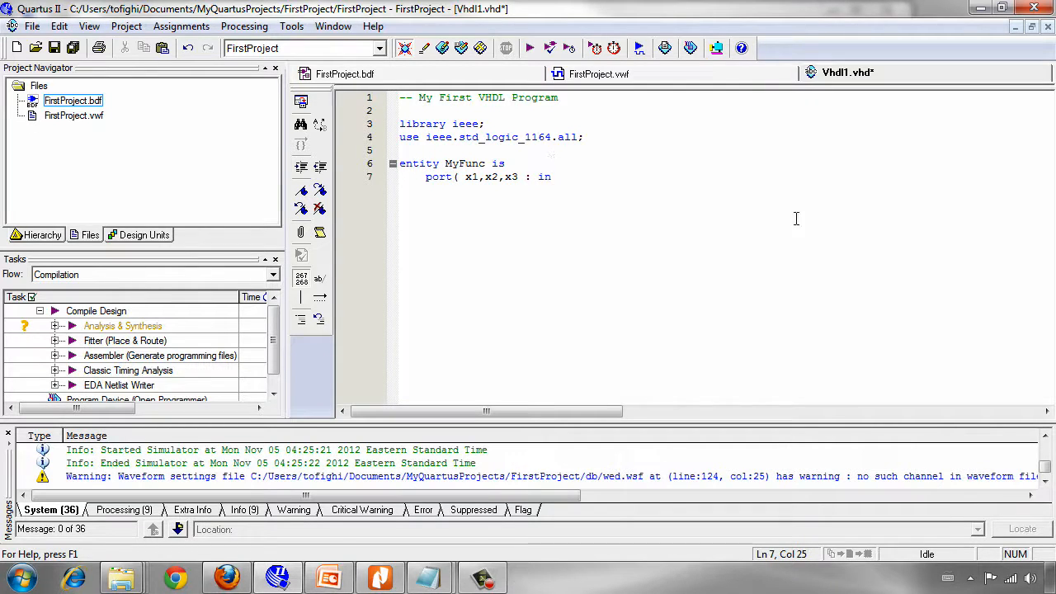
text(std)
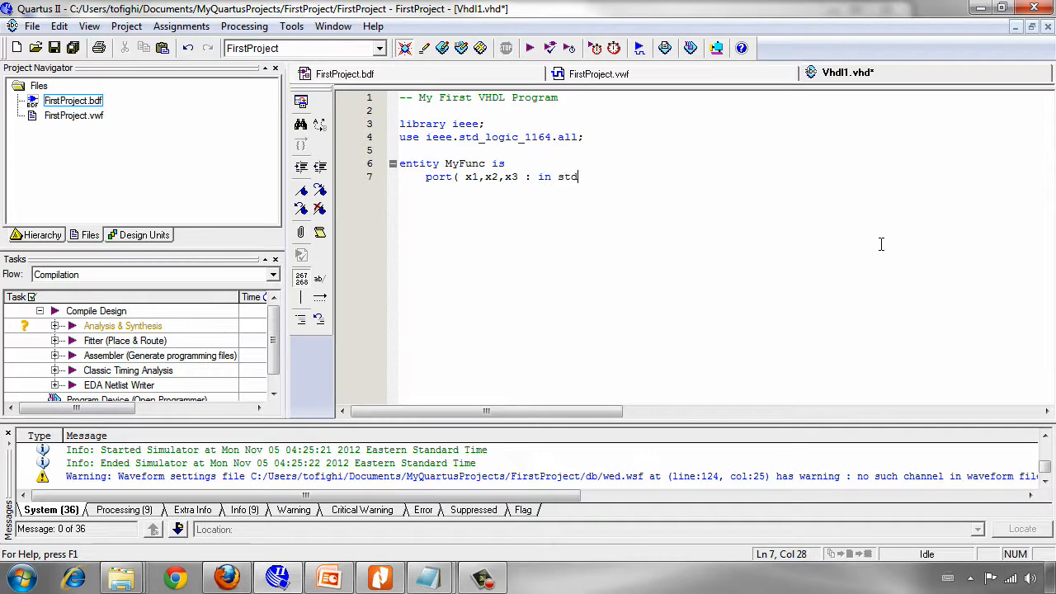
text(_lo)
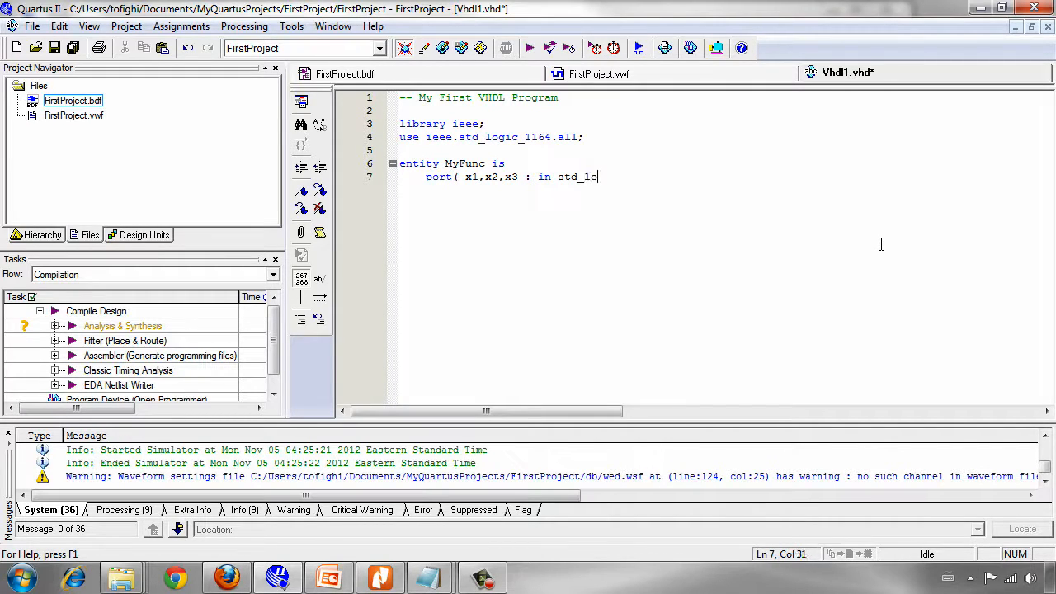
text(gic)
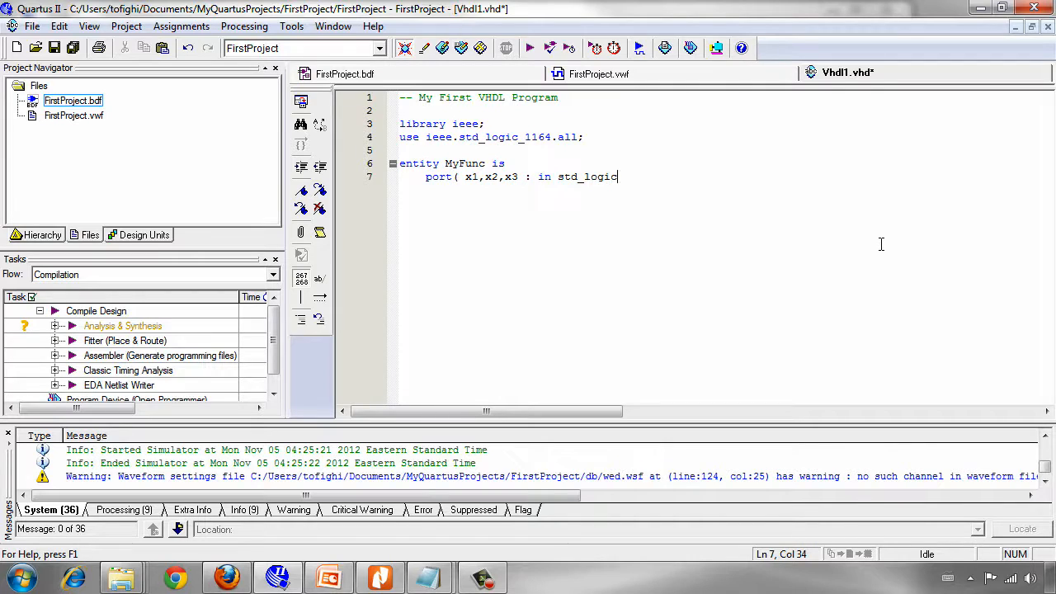
text(;)
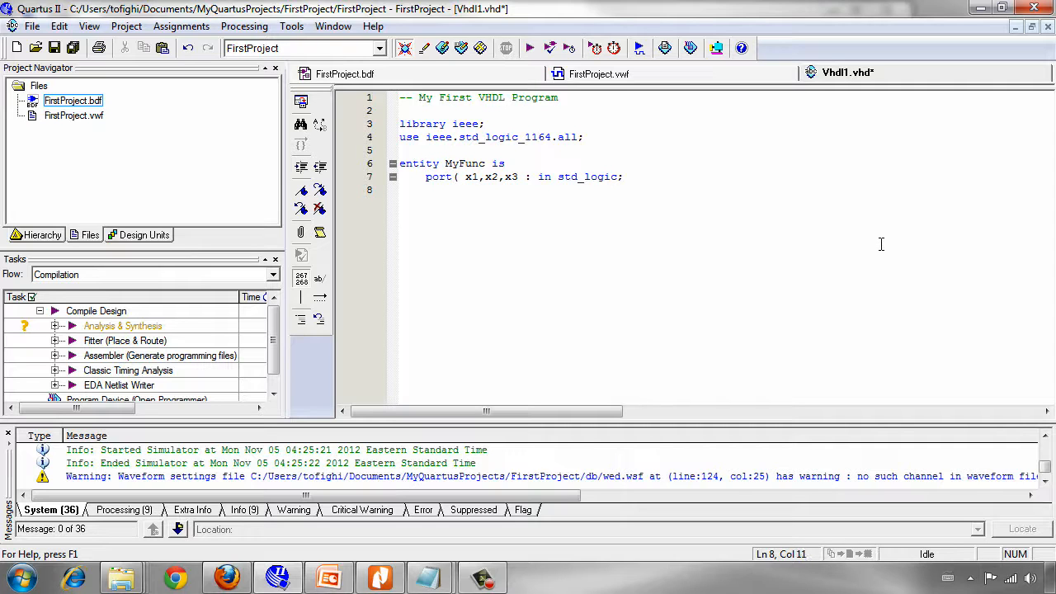
Write 'f : out std_logic' after checking the schematic's output, and start a new line.
text(f)
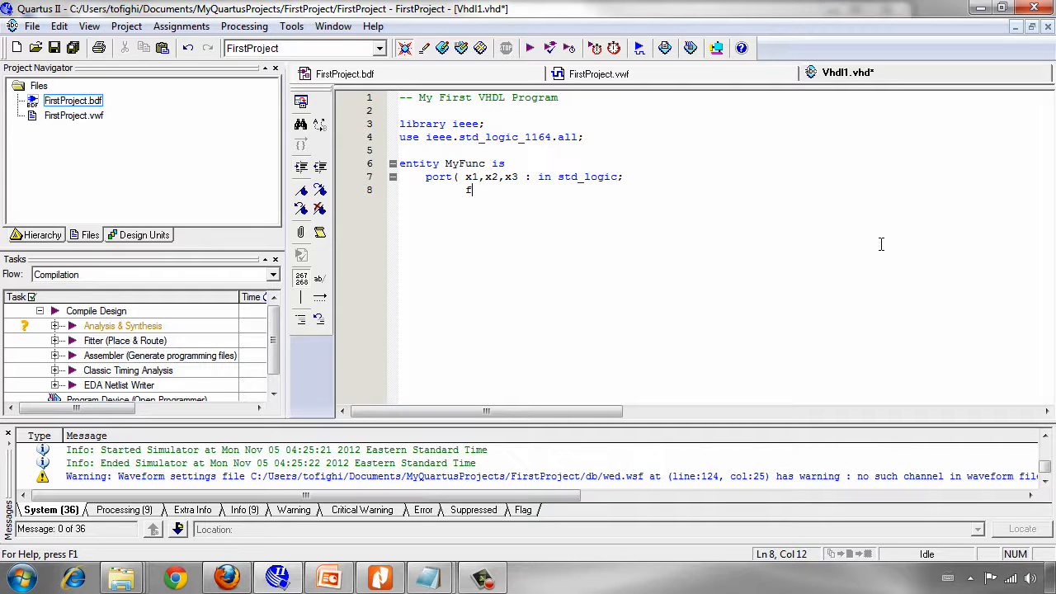
click(344, 72)
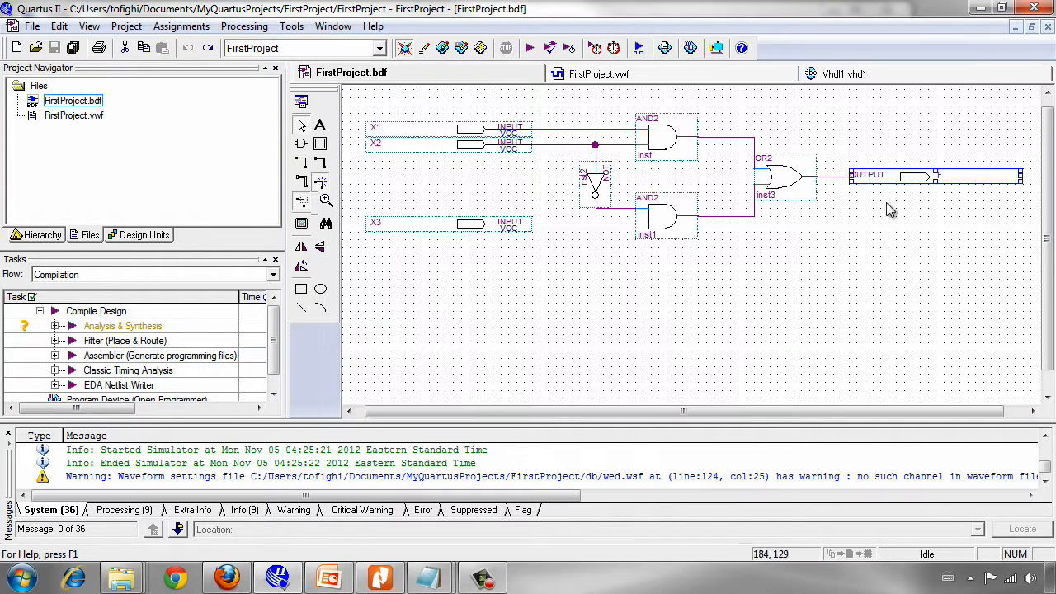
click(845, 73)
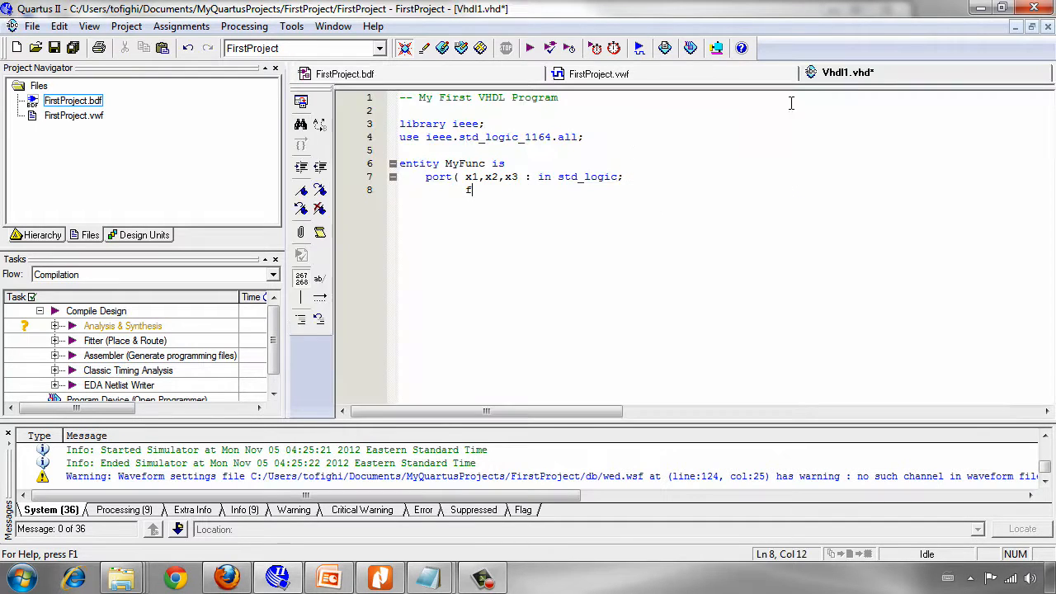
text(: out)
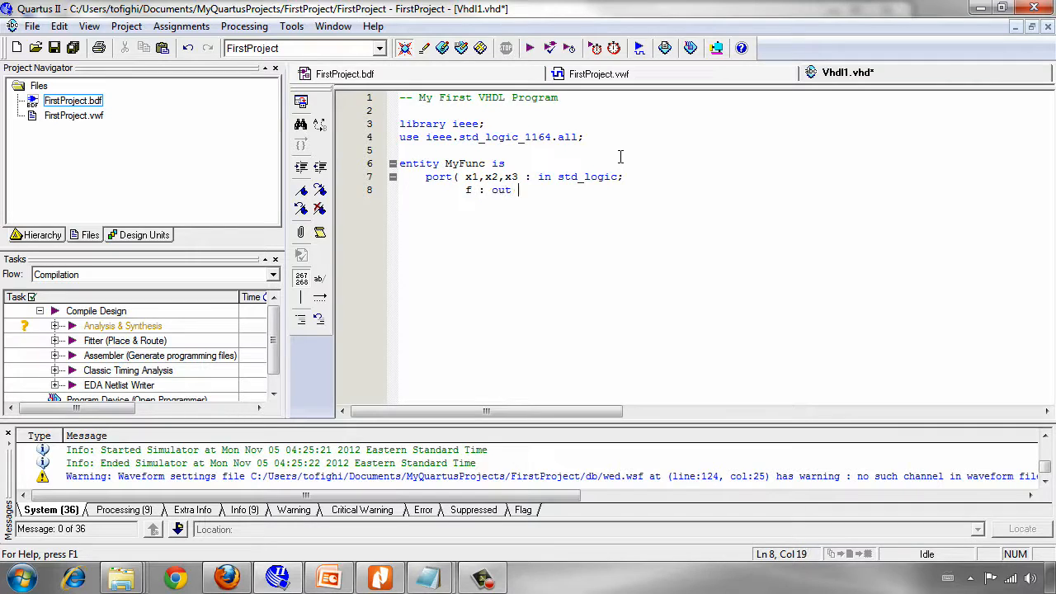
text(st)
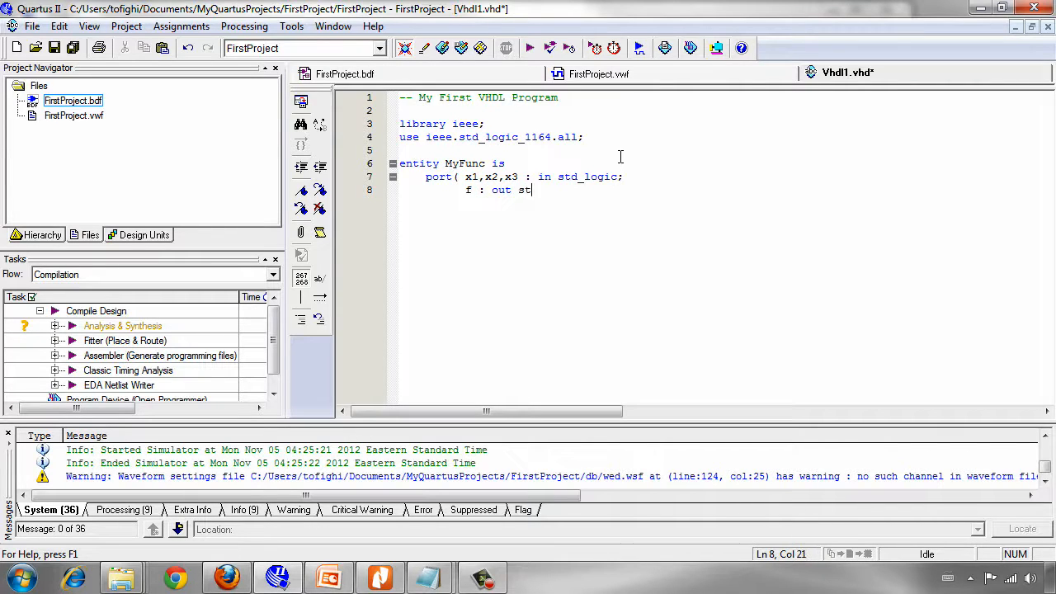
text(d_logic;)
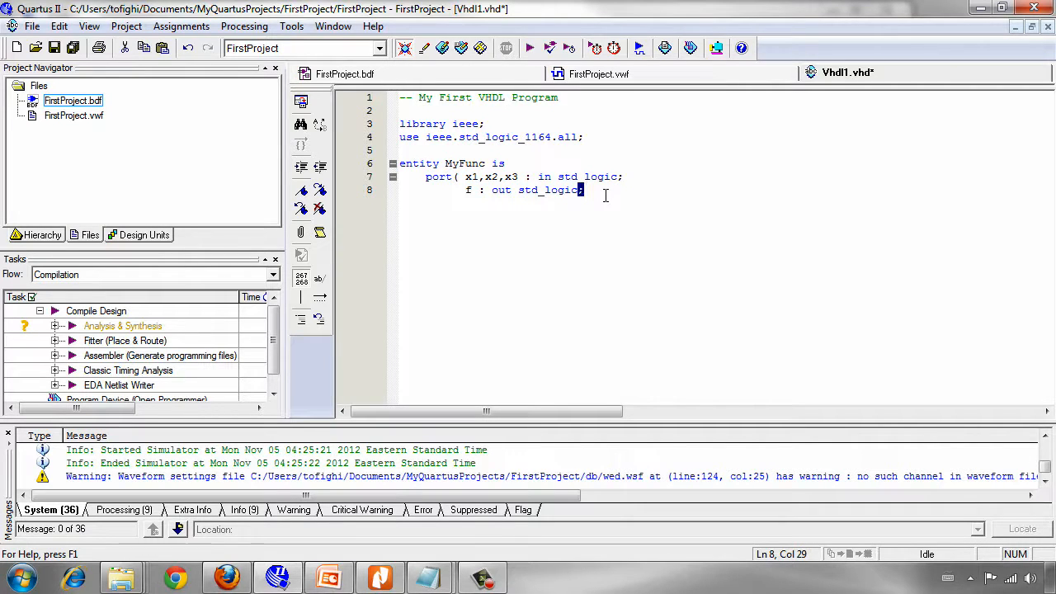
key(Backspace)
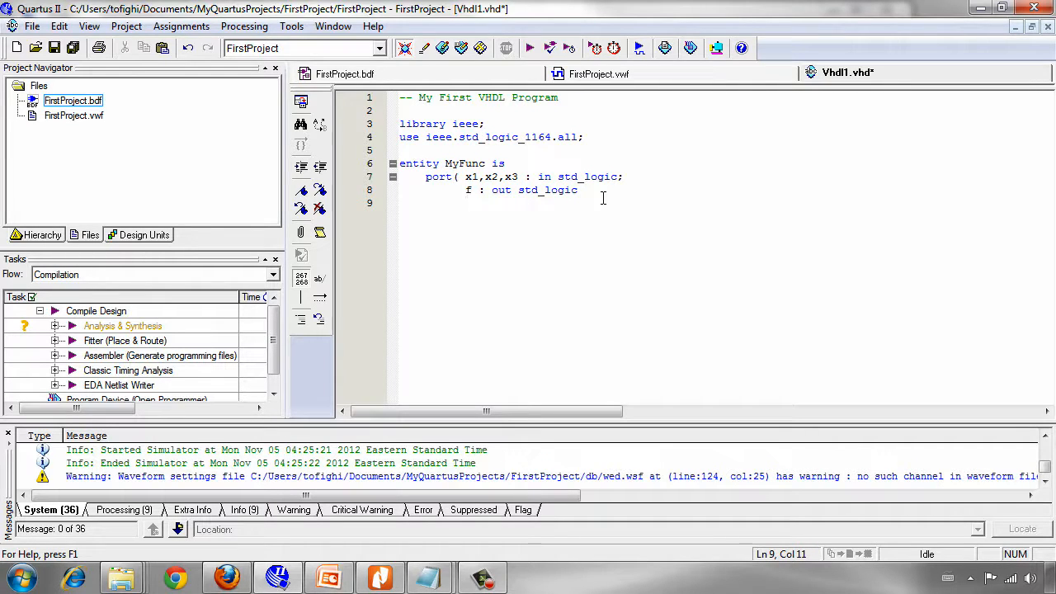
Close the port list with ');' and move to a new line.
text())
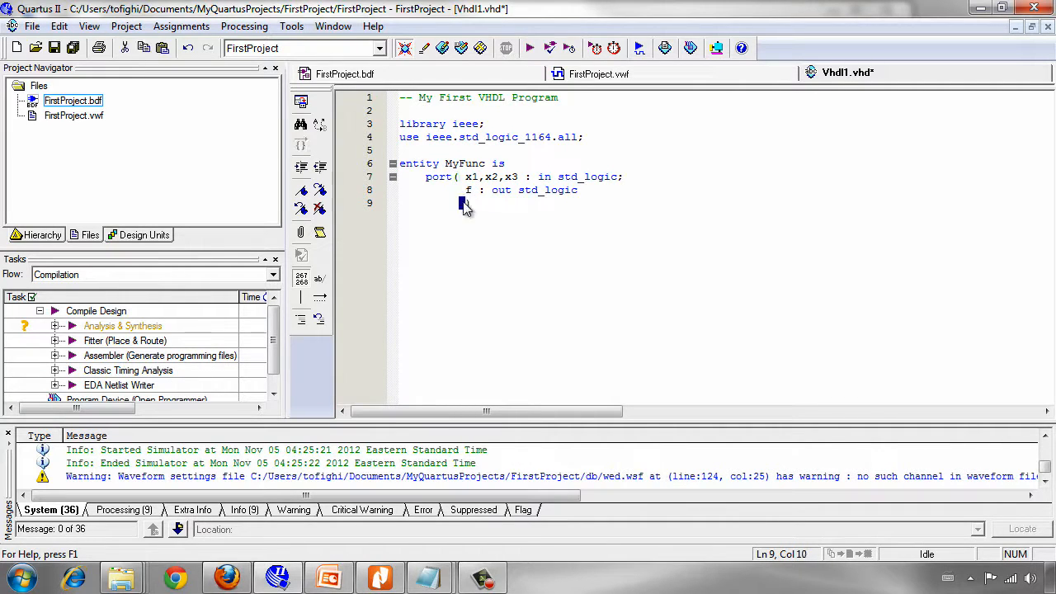
text())
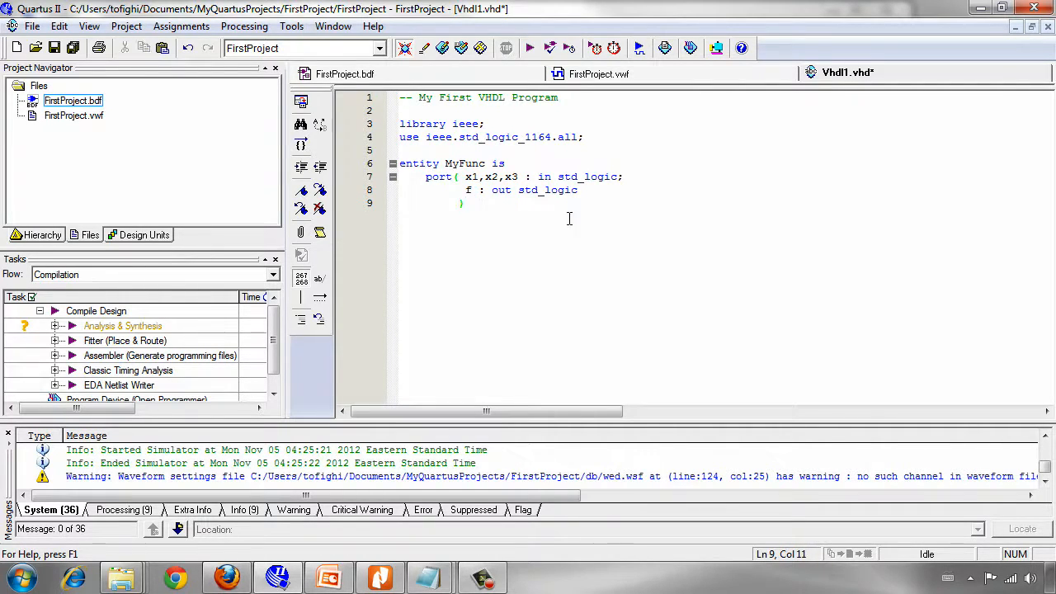
text(;)
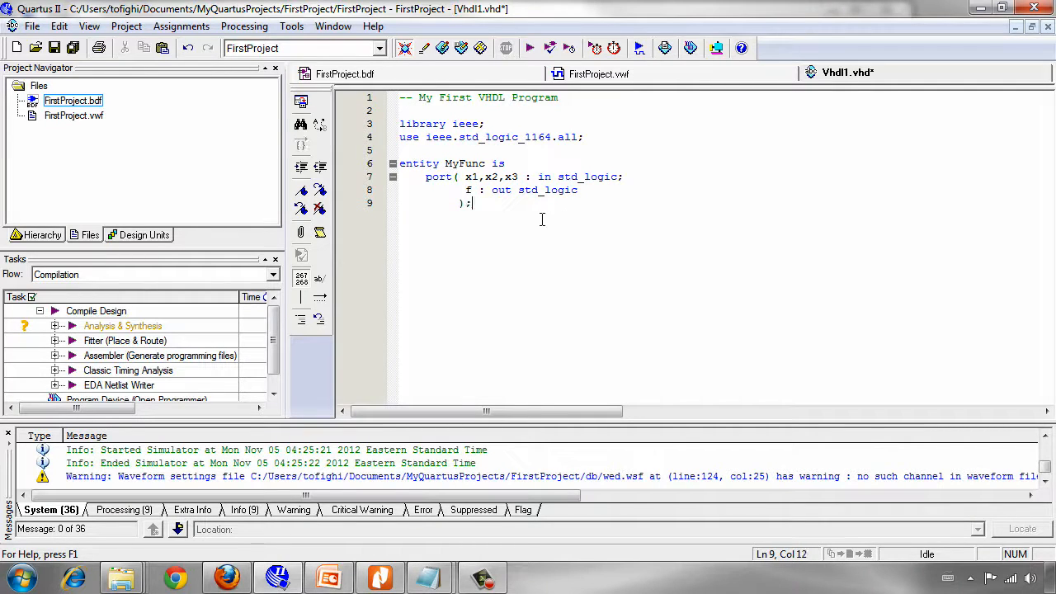
mouse_move(429, 185)
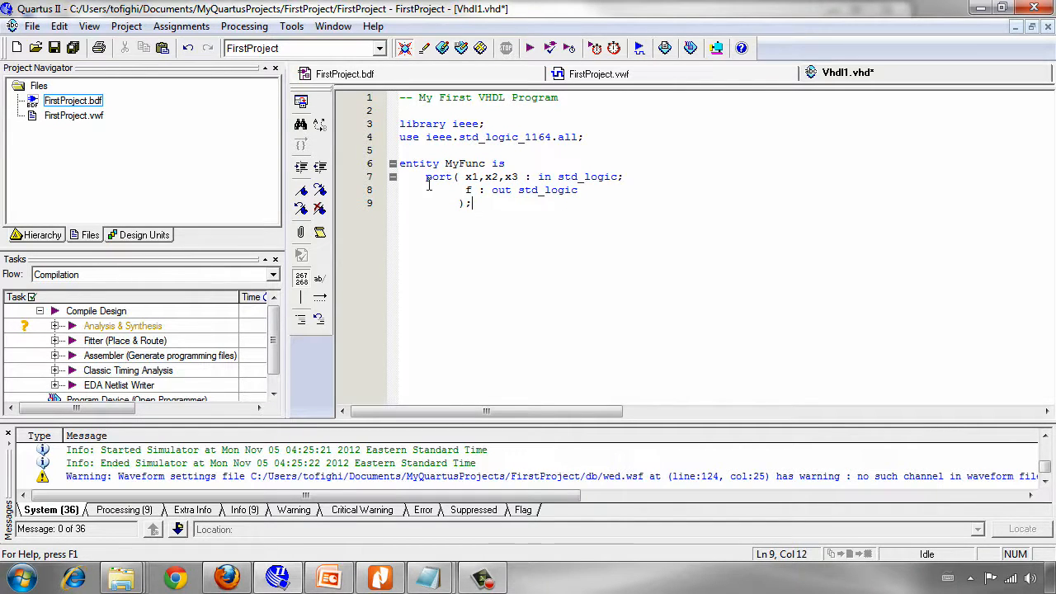
key(enter)
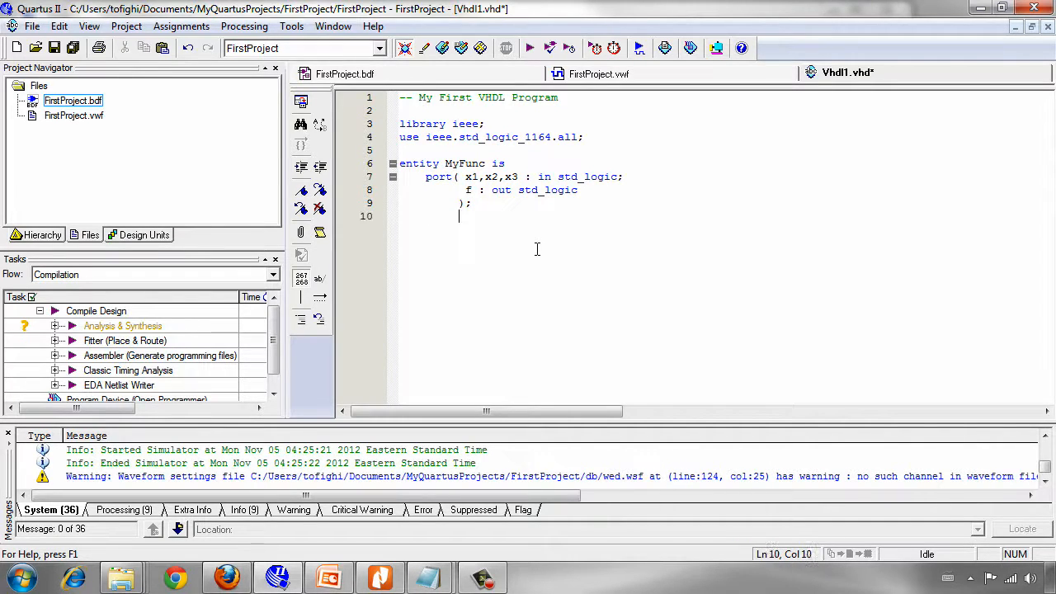
Write 'end MyFunc;' on line 10 and glance at the schematic tab.
text(end)
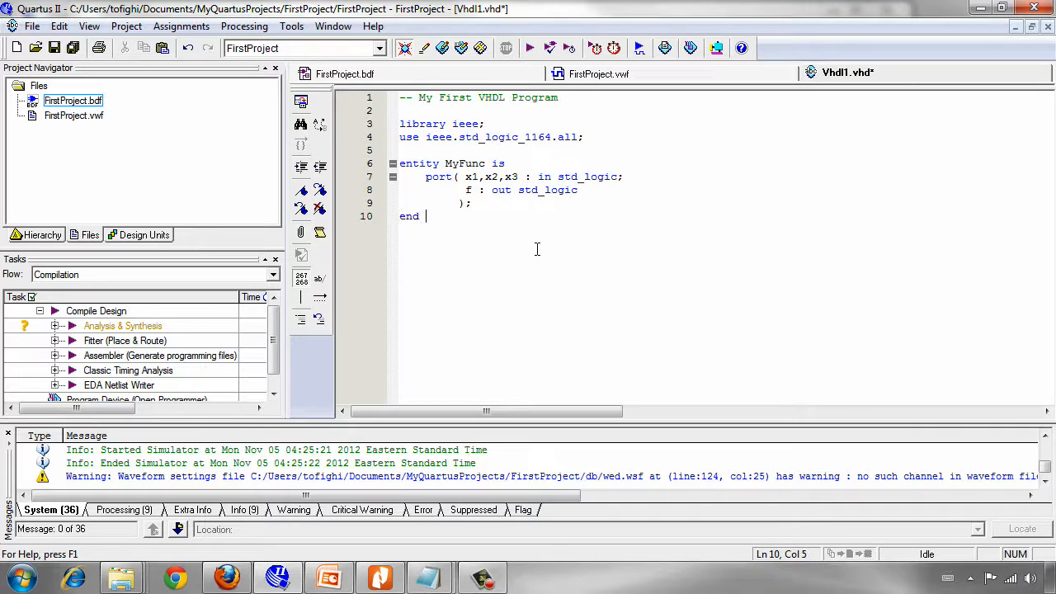
text(MyFu)
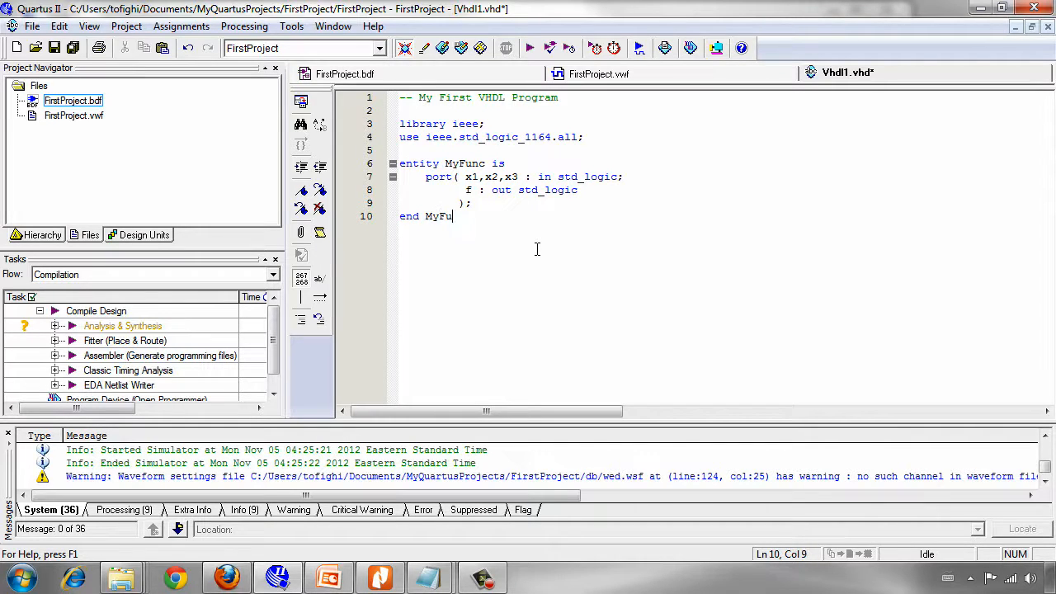
text(nc;)
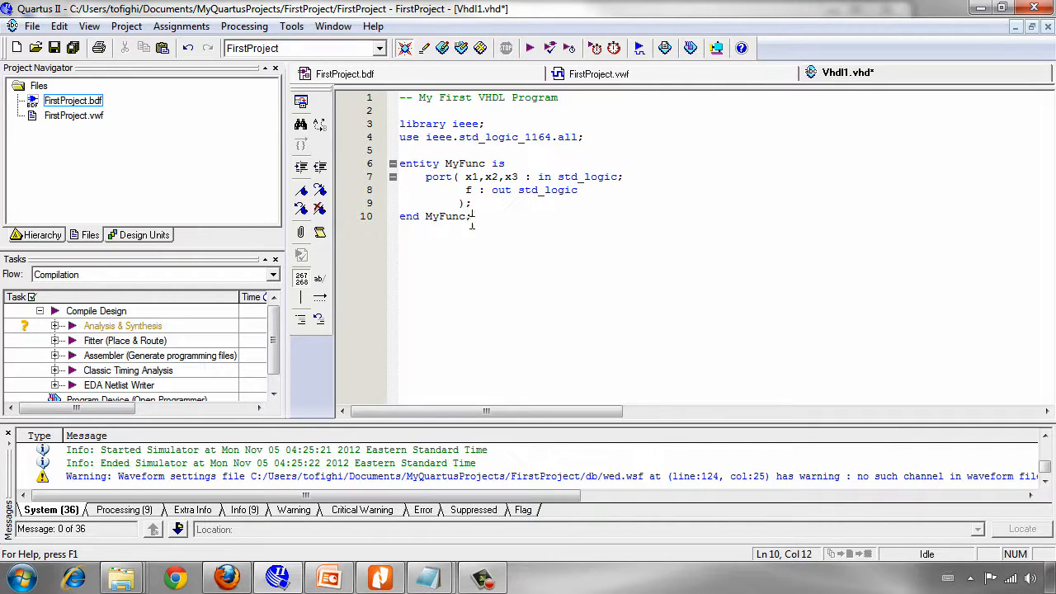
double_click(465, 164)
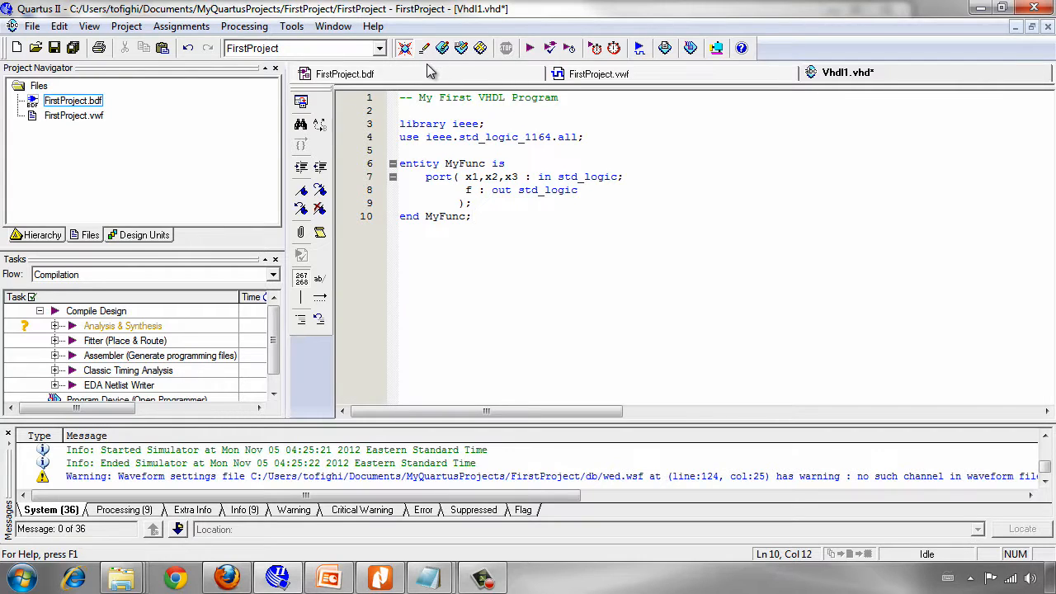
click(345, 73)
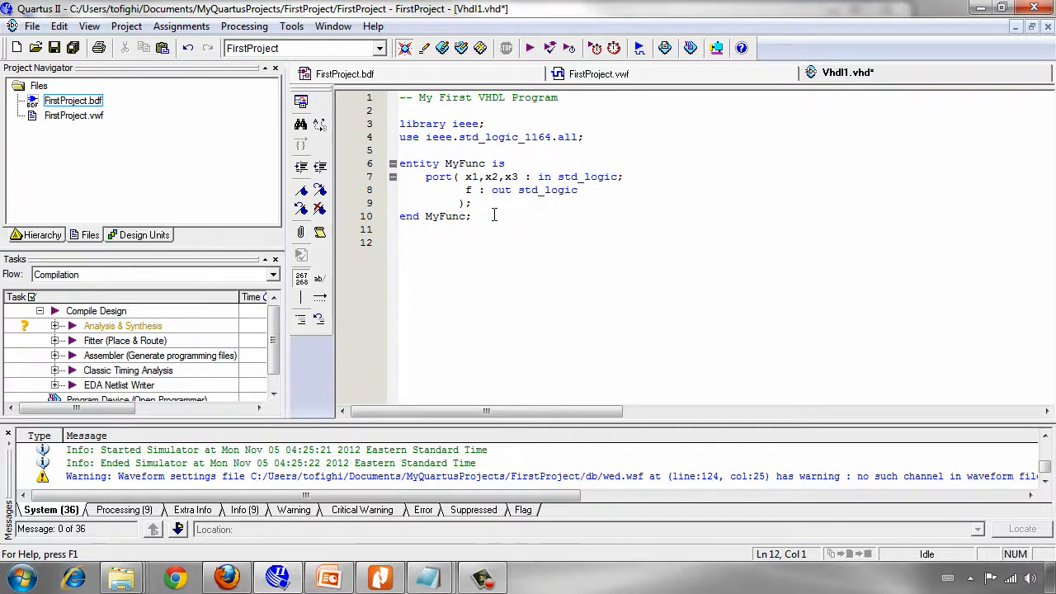
click(344, 73)
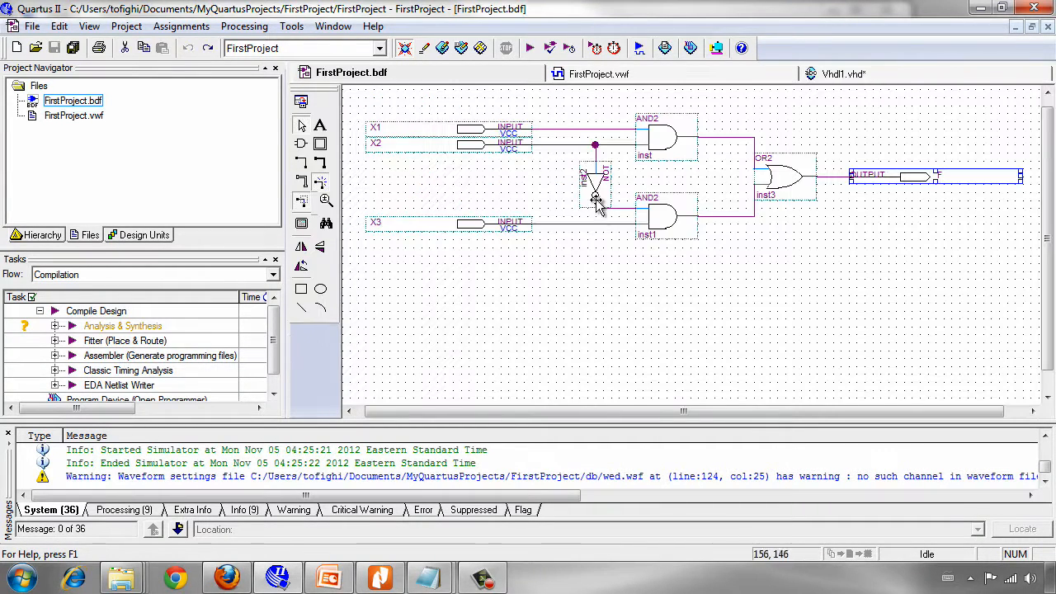
mouse_move(699, 228)
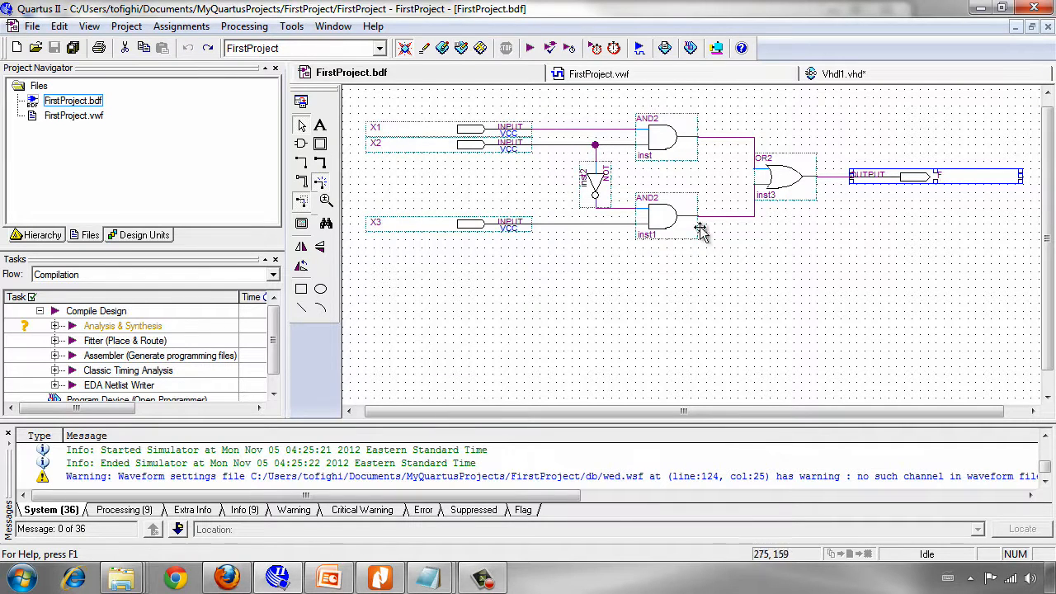
click(843, 72)
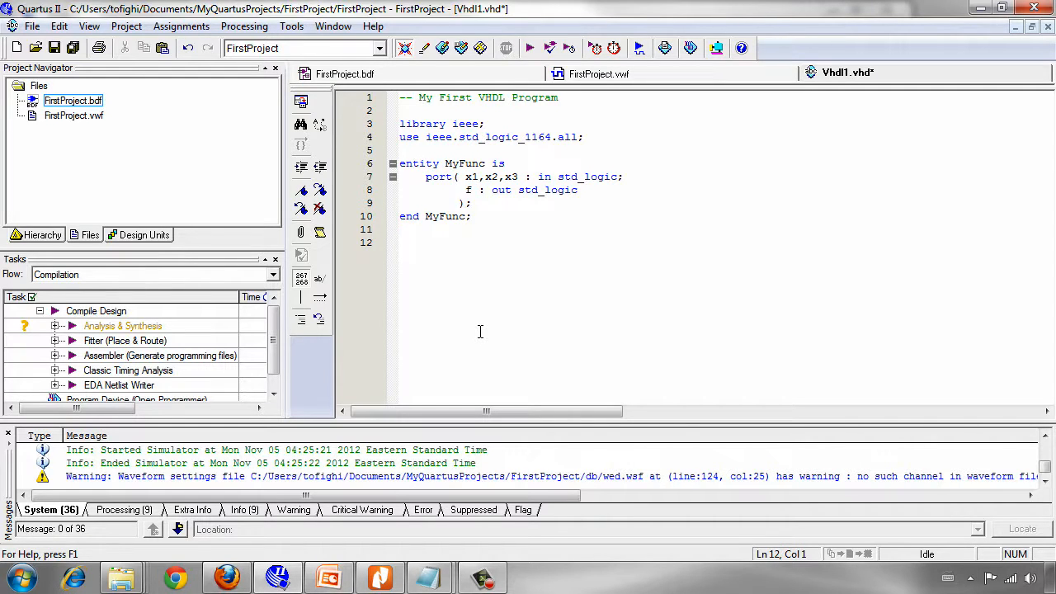
Write 'architecture behavior of MyFunc is' and start a new line.
text(arc)
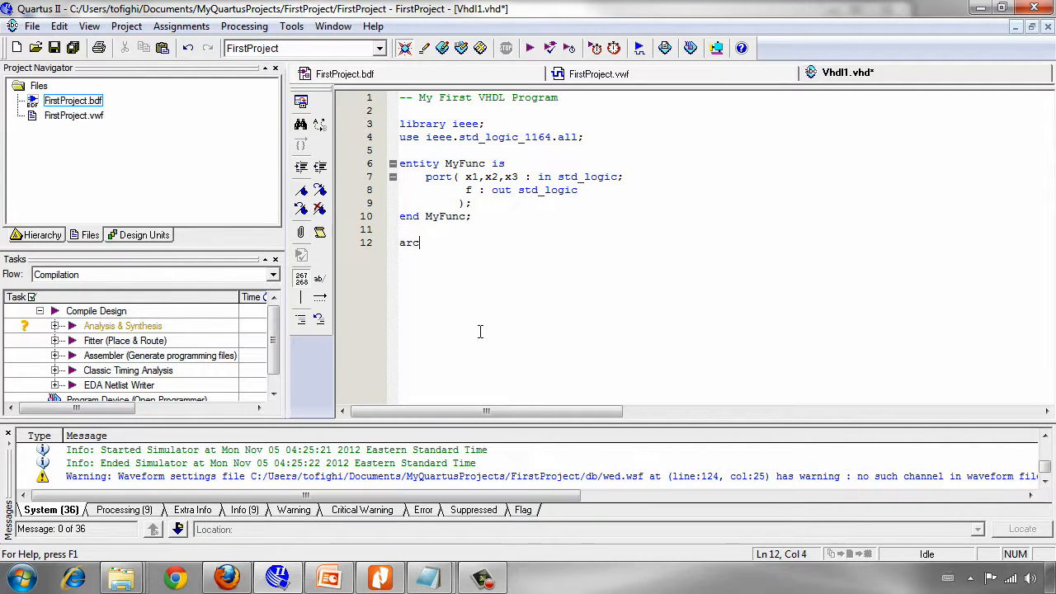
text(hitecture)
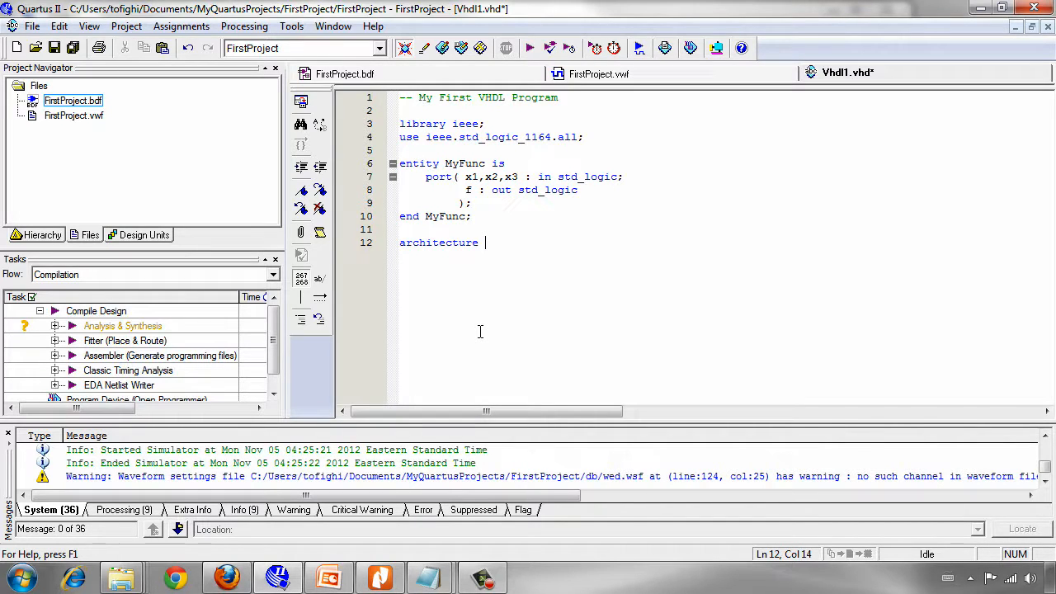
text(bahavior)
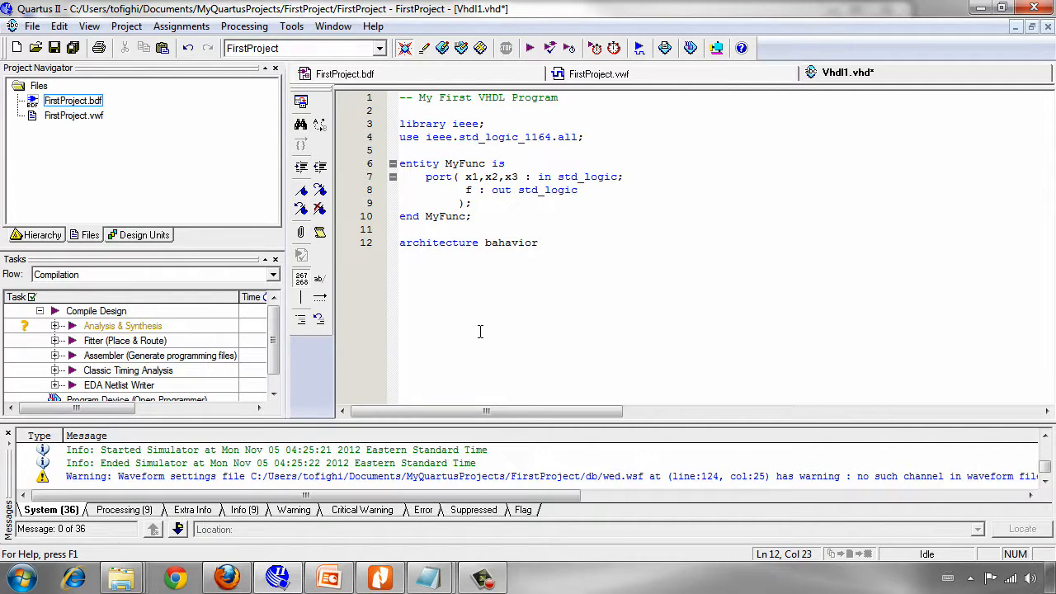
text(of)
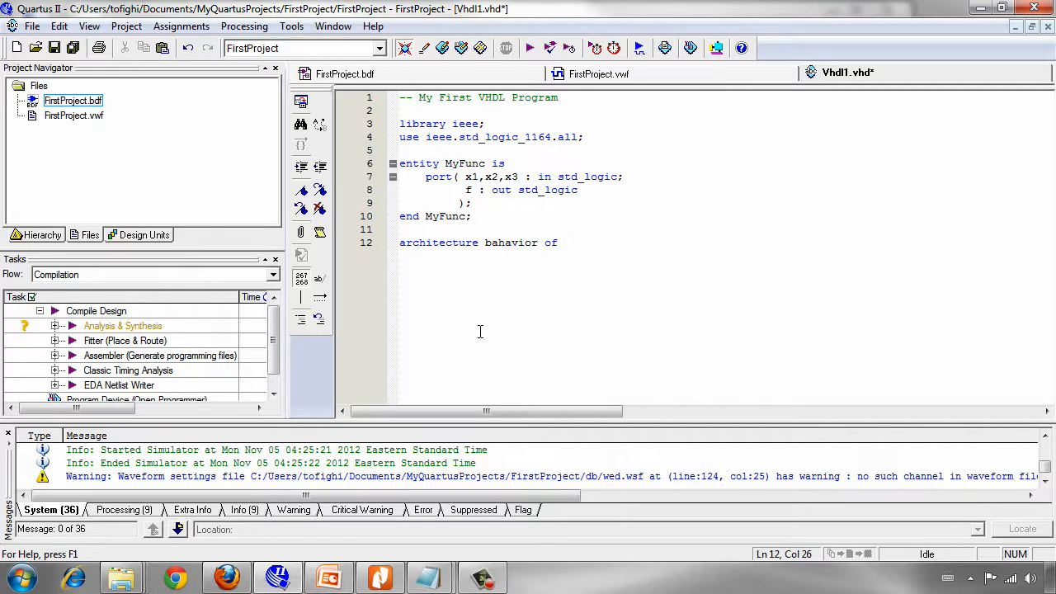
text(M)
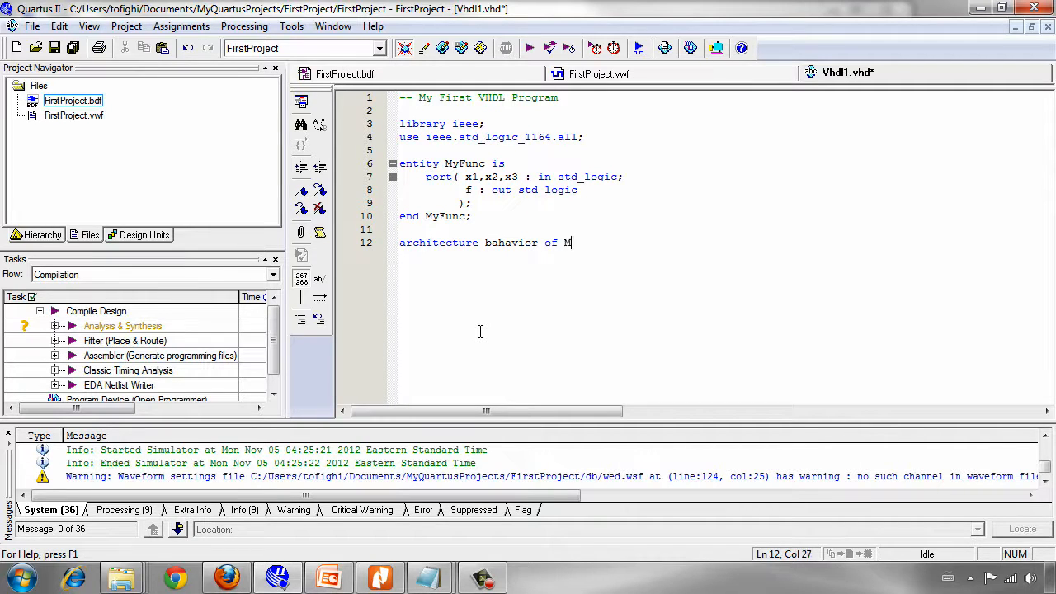
text(yFucj)
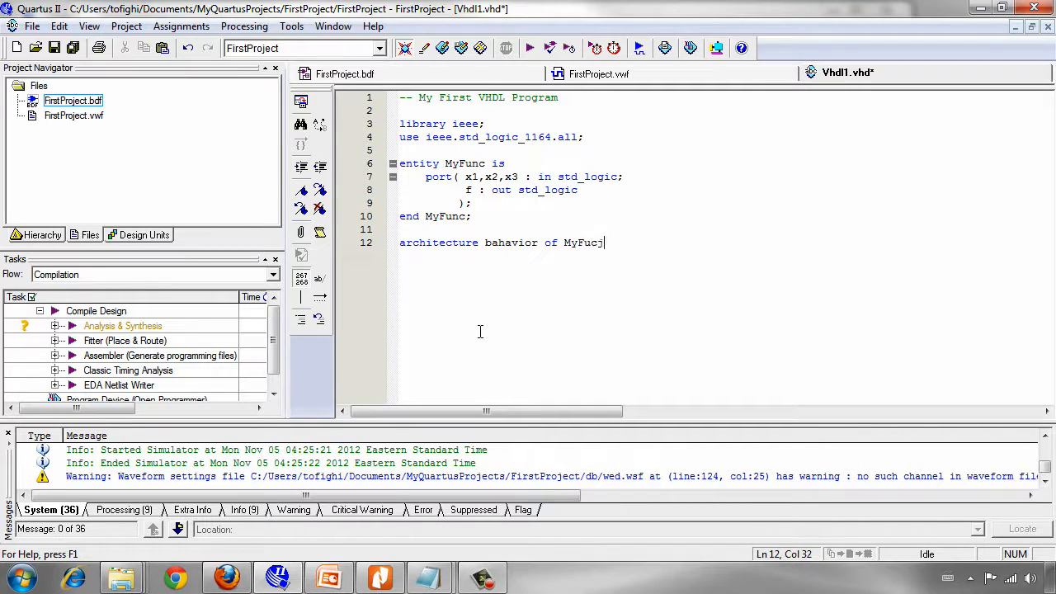
key(BackSpace)
text(nc is)
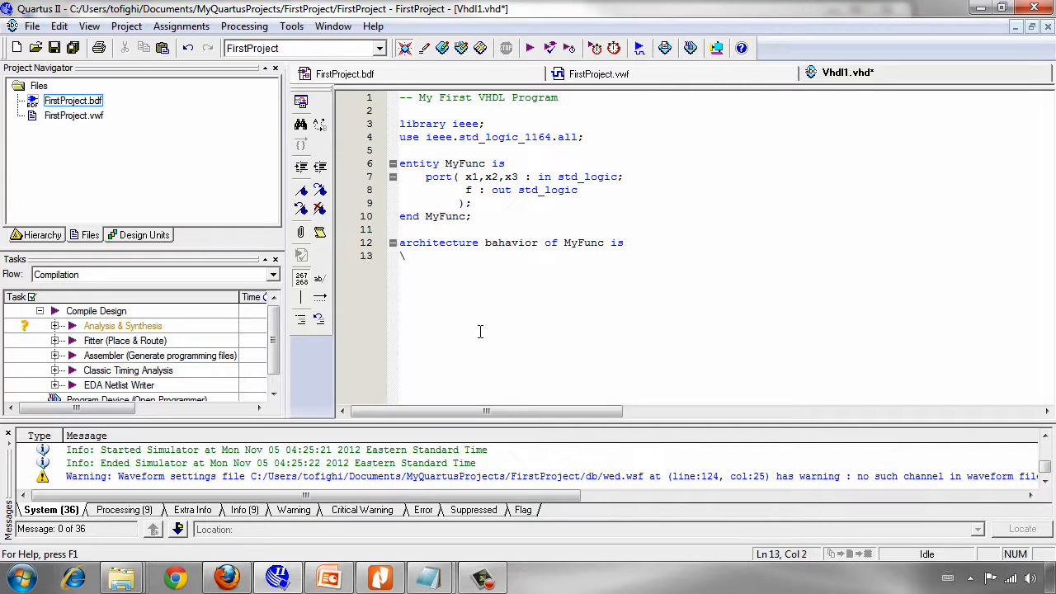
Write 'begin' and move to the line below it.
text(begin)
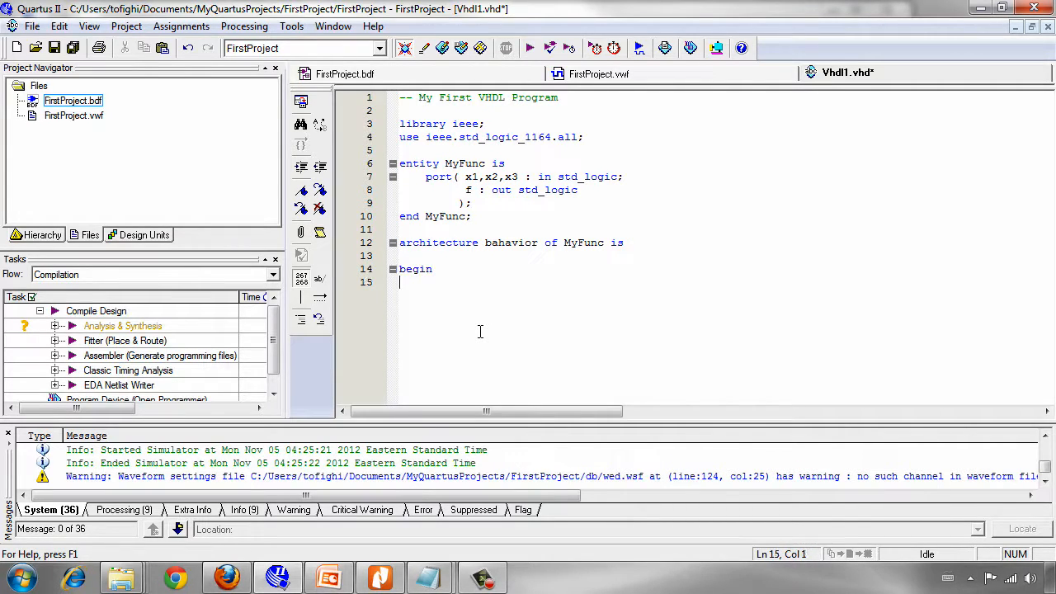
key(Tab)
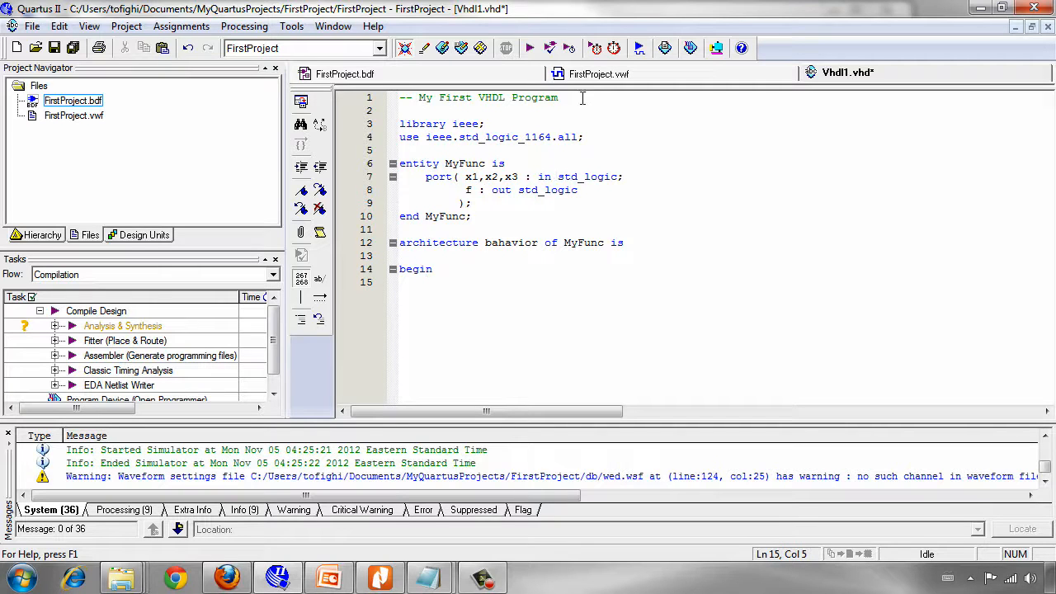
click(343, 72)
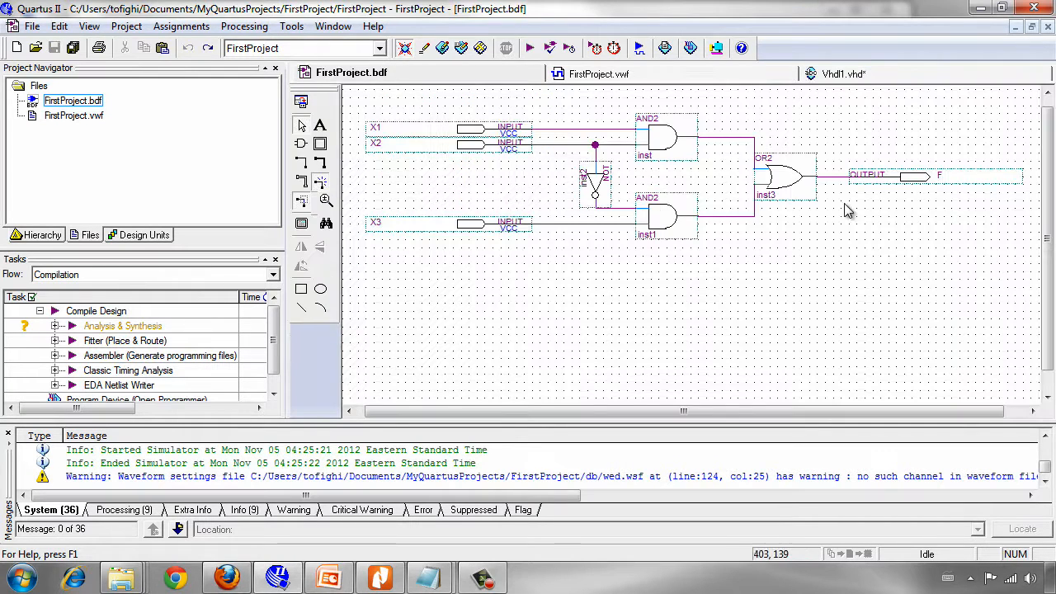
click(470, 130)
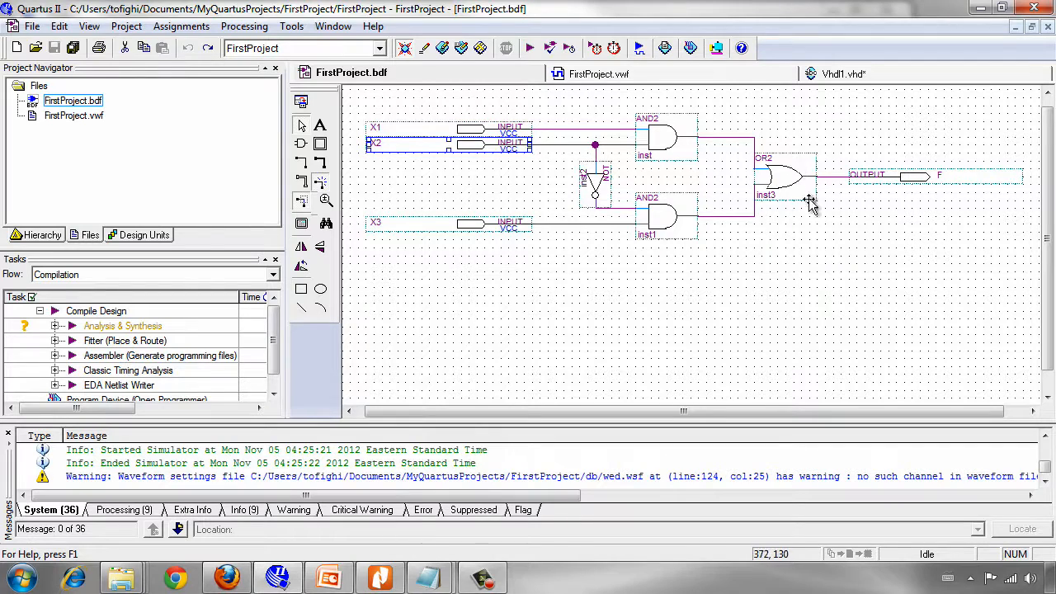
mouse_move(421, 163)
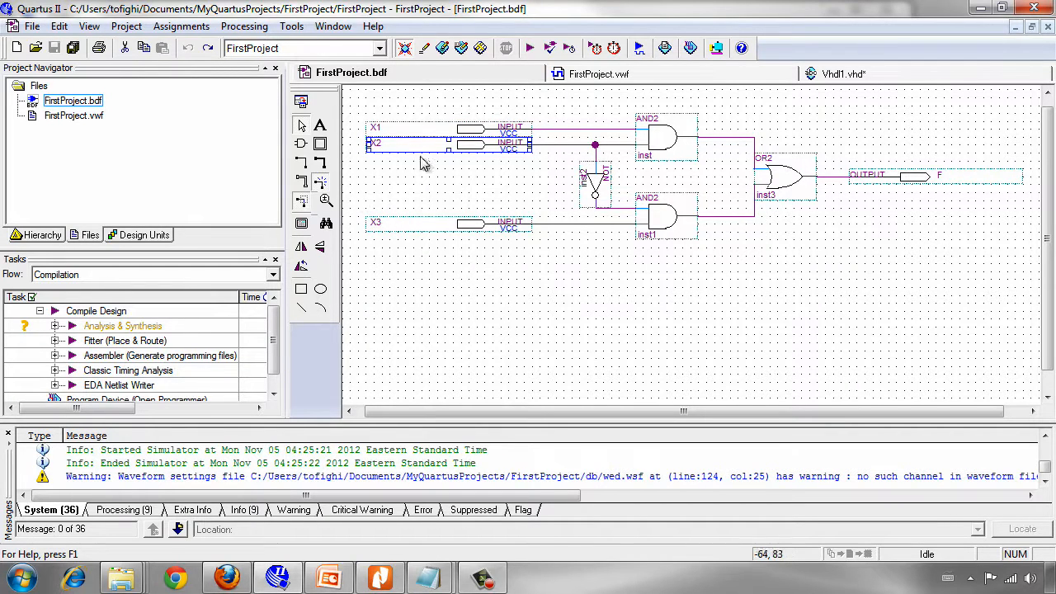
mouse_move(390, 228)
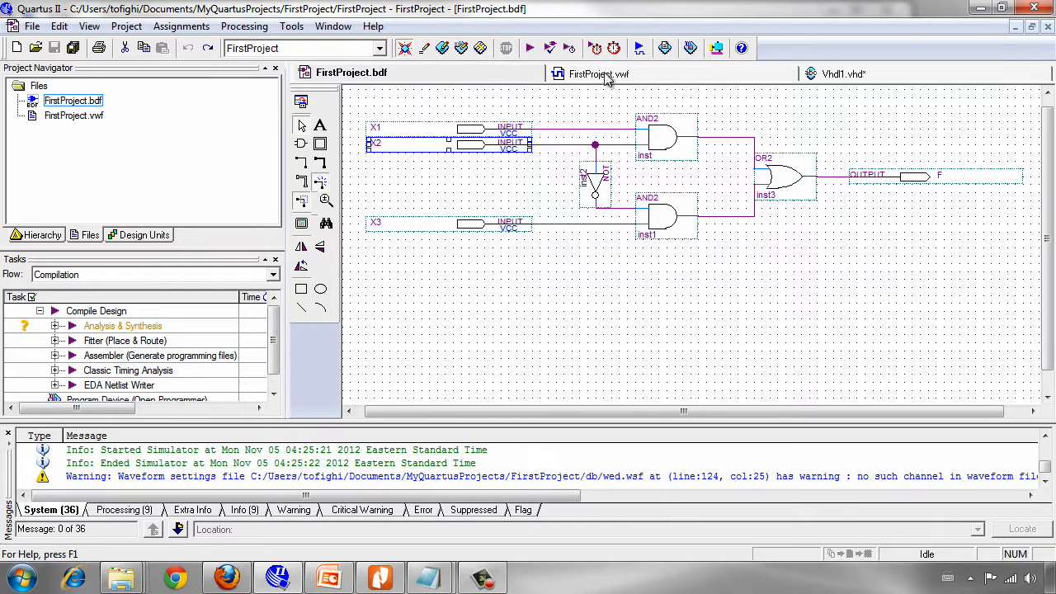
click(848, 72)
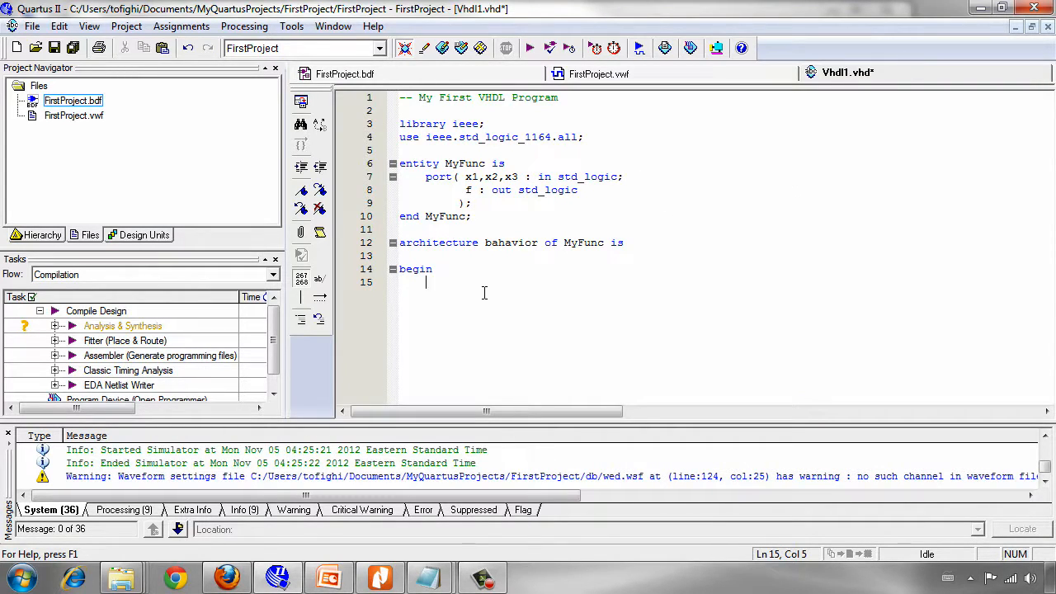
Write the start of the assignment: f <= (x1 and x2).
text(f)
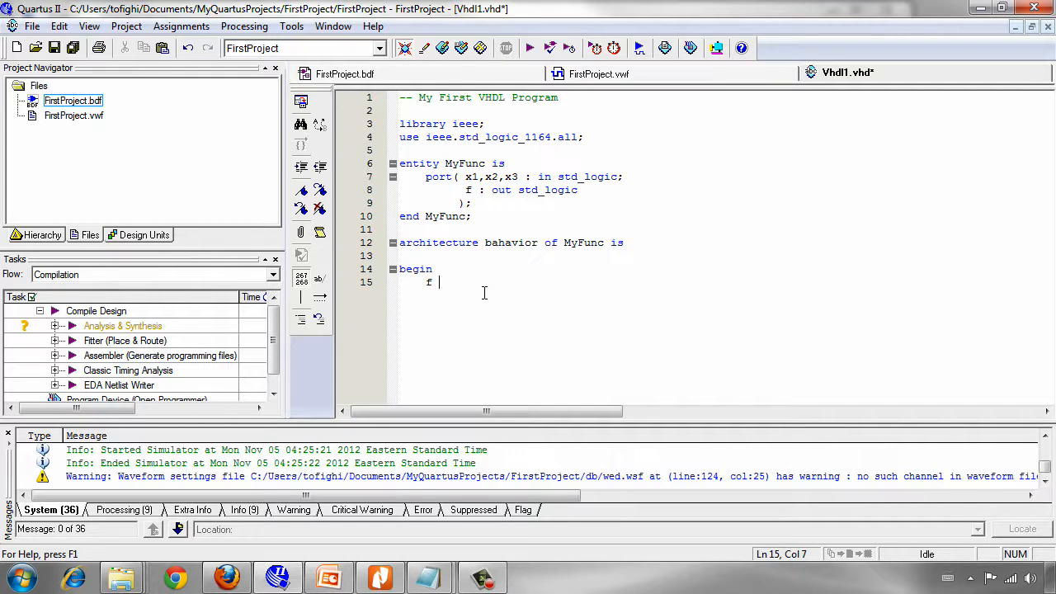
text(<=)
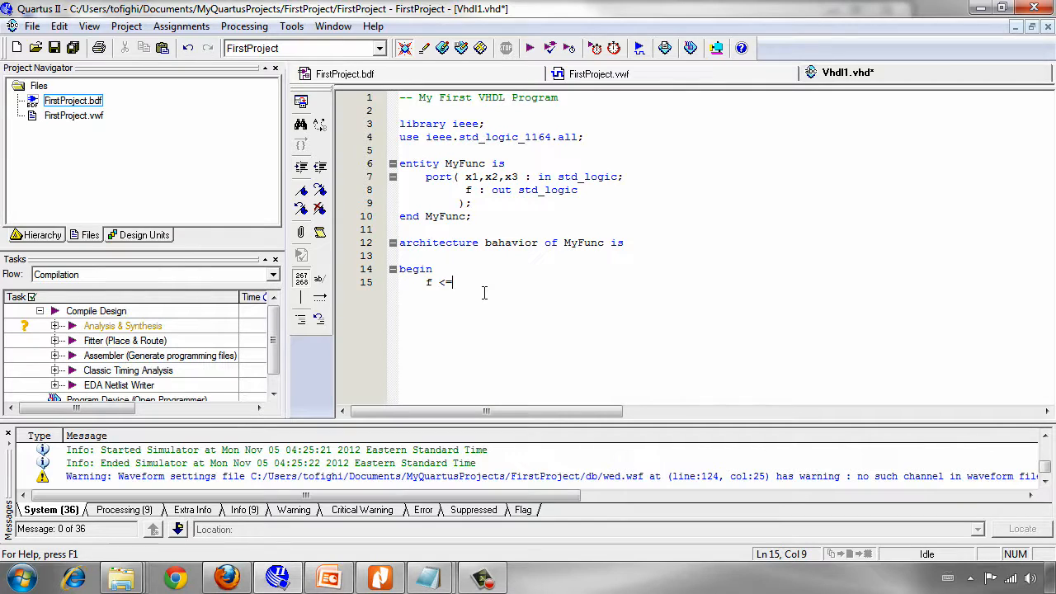
text(()
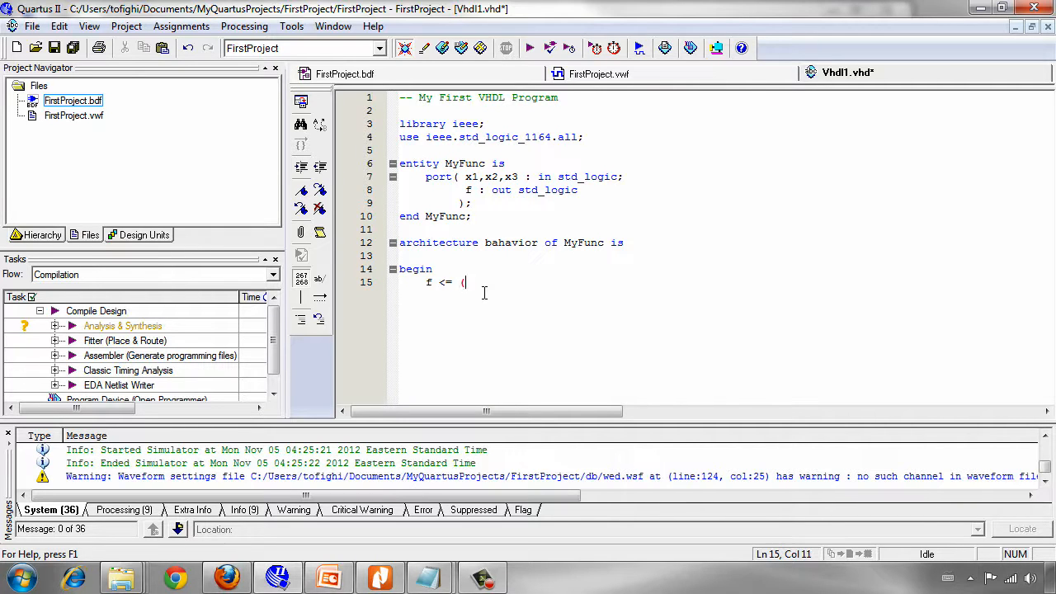
text(x1 and)
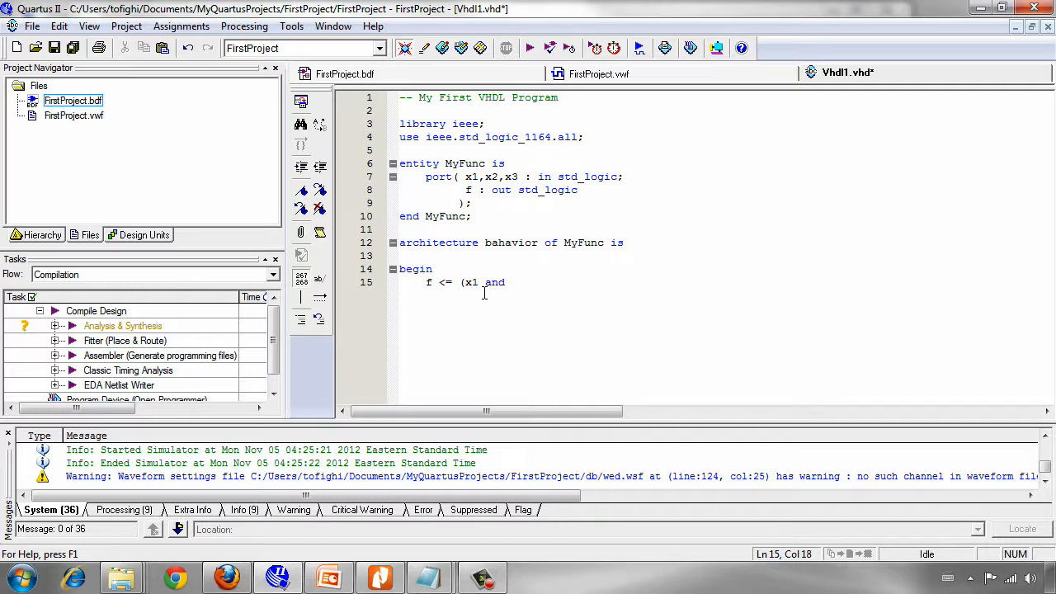
text(x2) or)
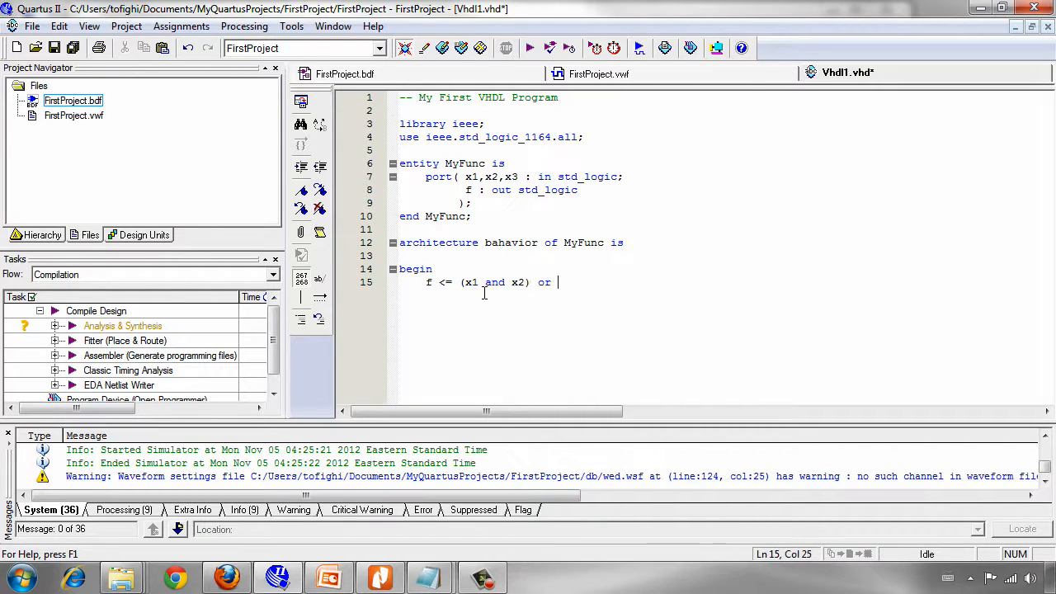
Complete the line with or ( not x2 and x3); and begin a trailing comment -- f=.
text(( no)
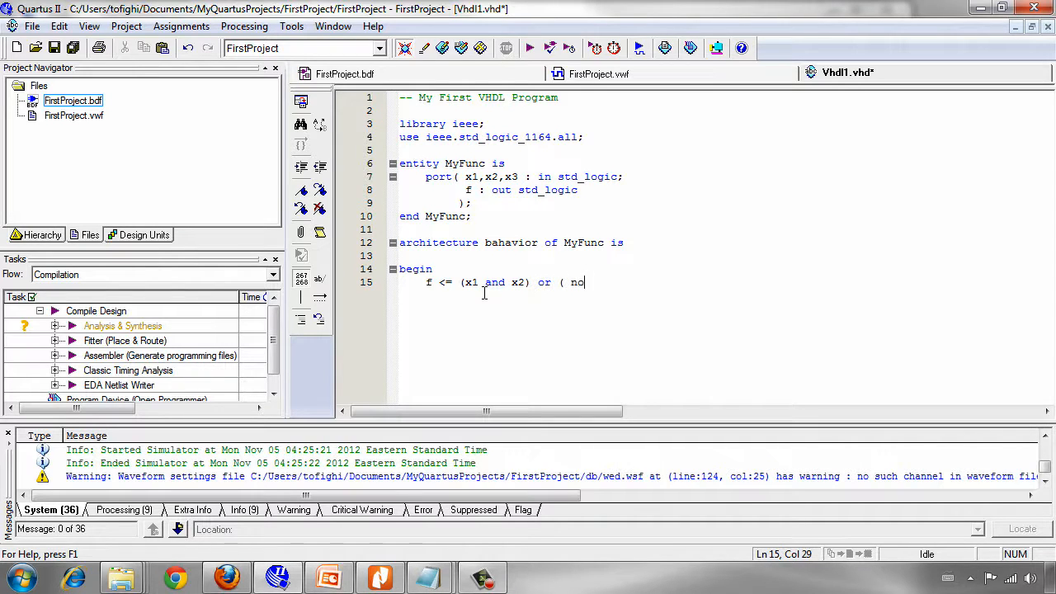
text(t)
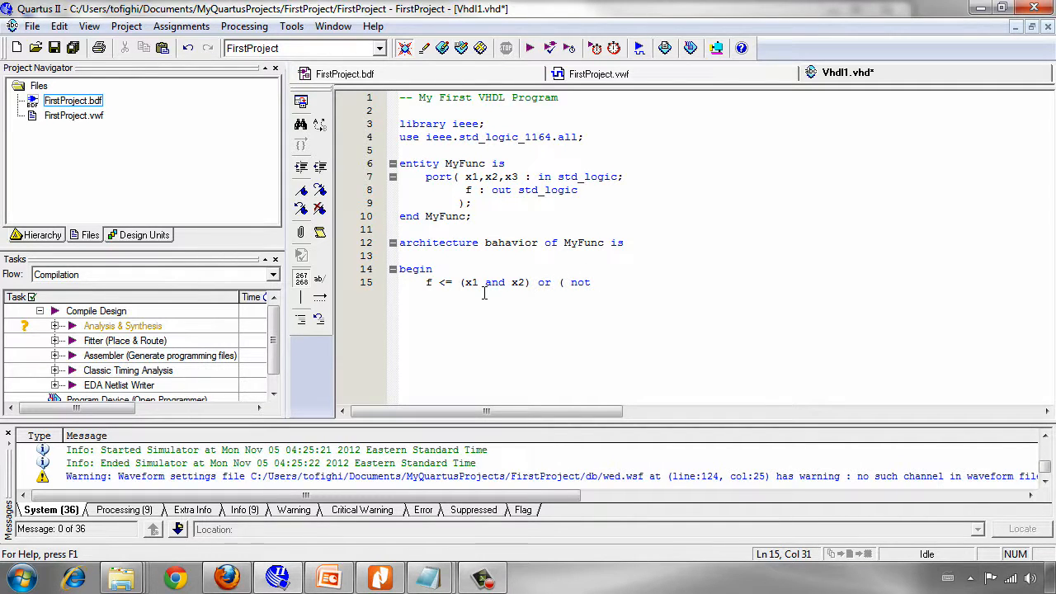
text(x2)
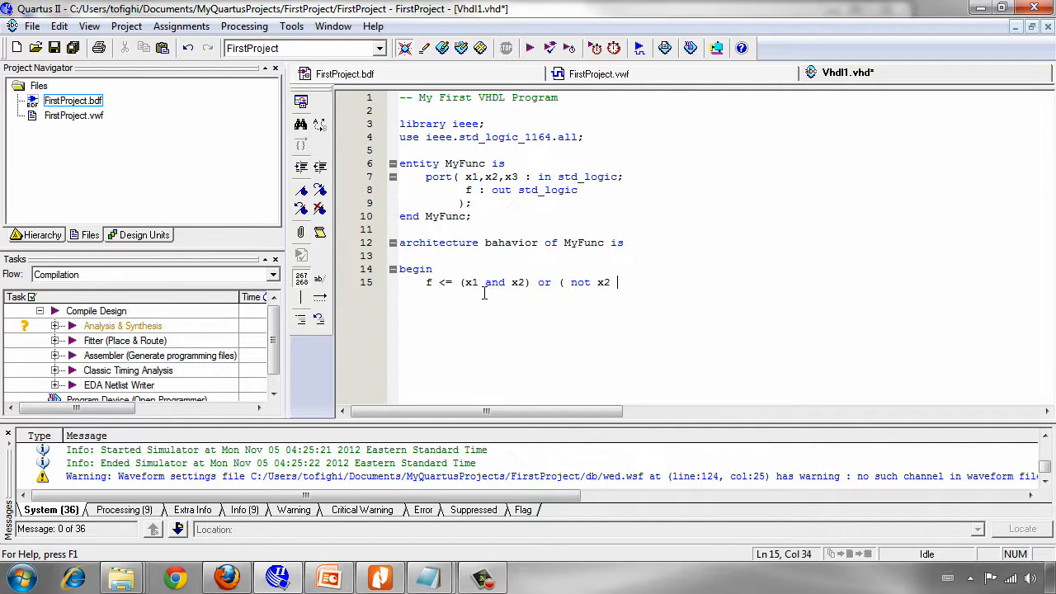
text(and x)
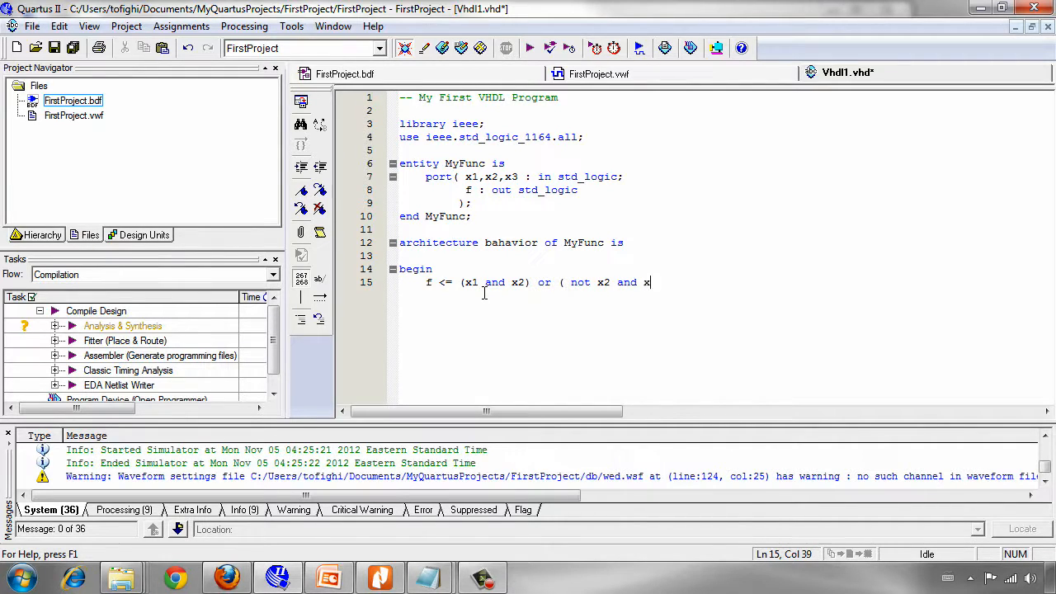
text(3))
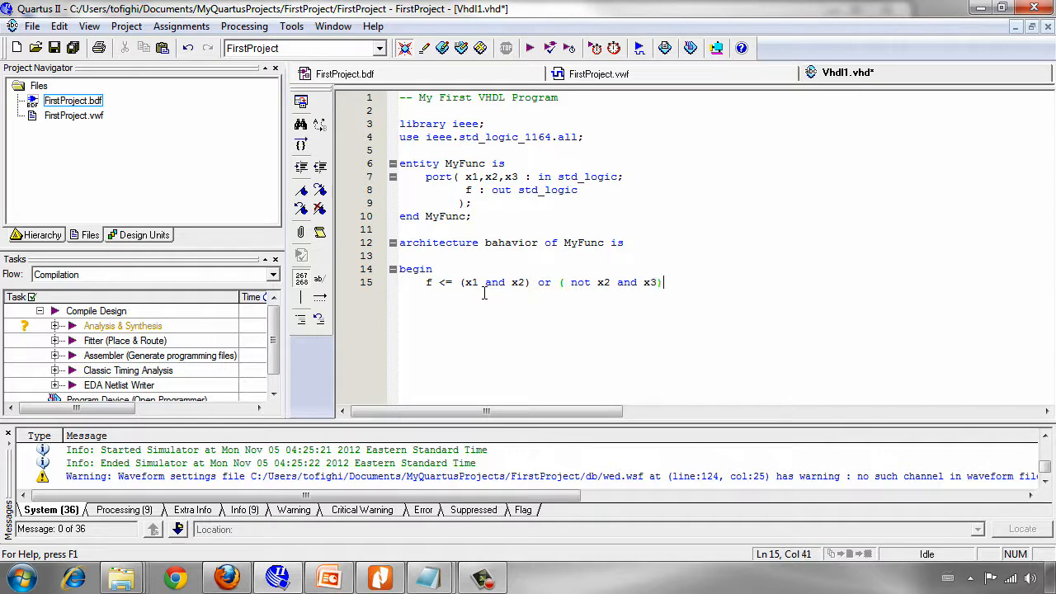
text(;)
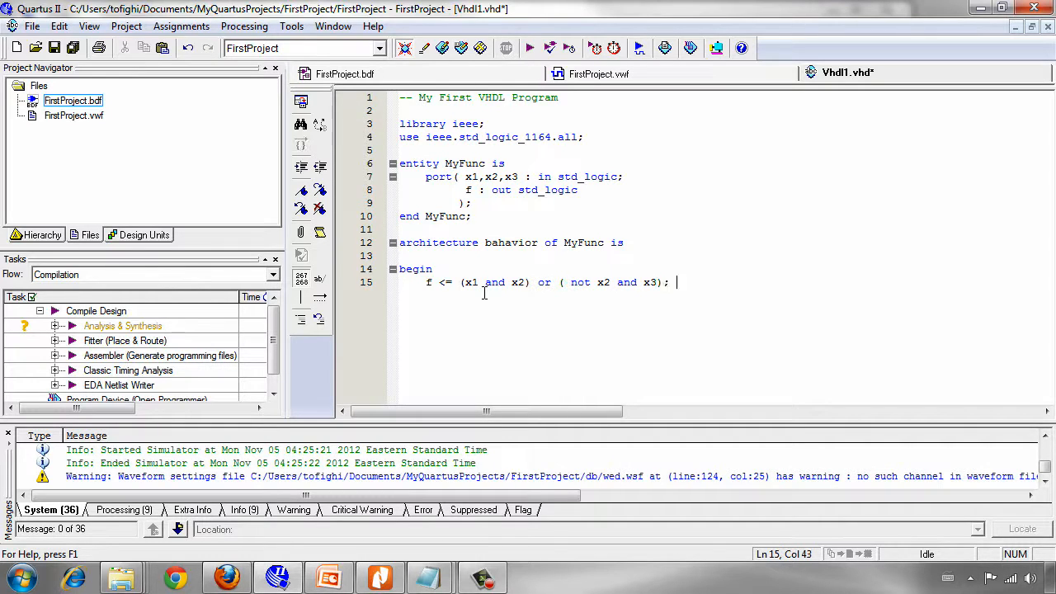
text(--)
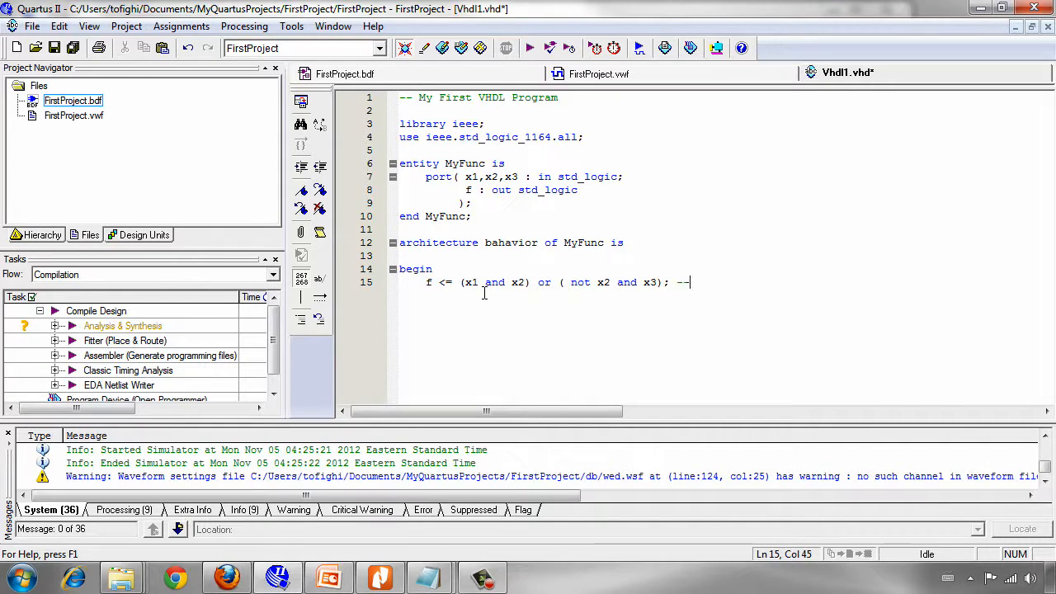
text(f)
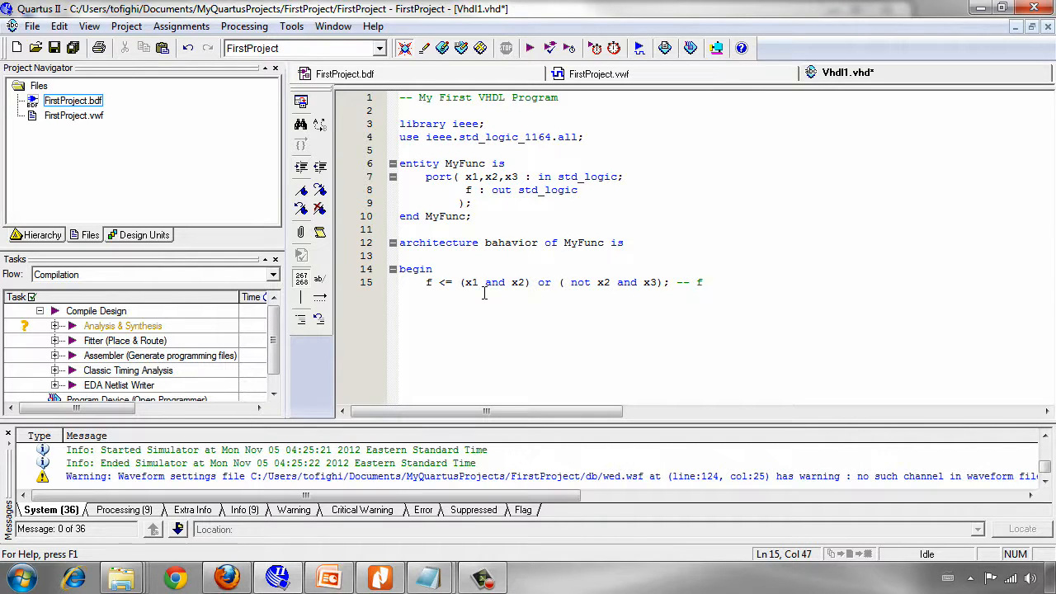
text(=)
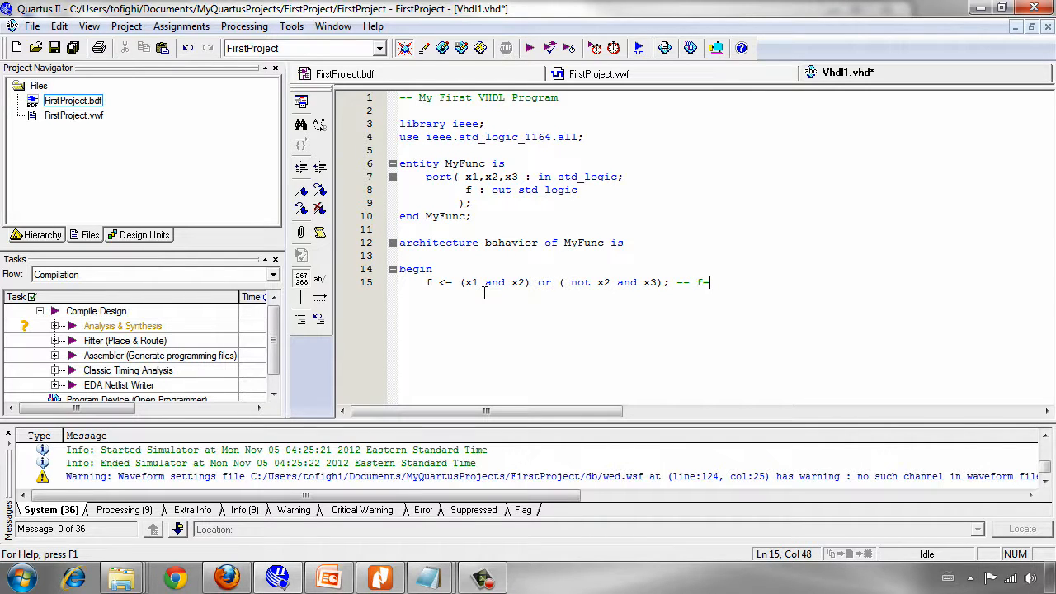
mouse_move(703, 321)
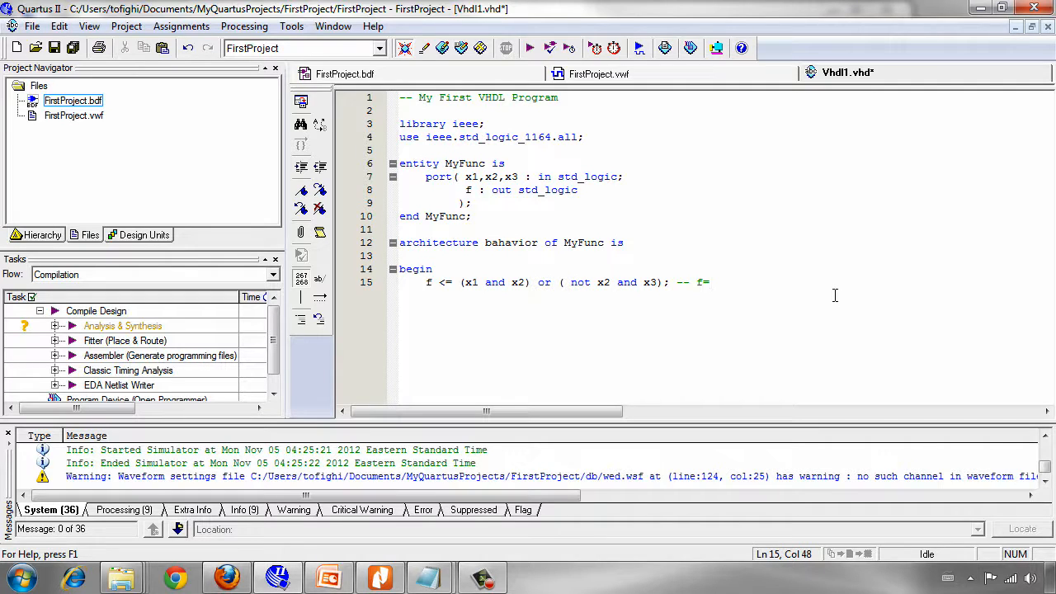
Finish the comment as f= (x1&x2) | (~x2&x3) restating the logic function.
text(())
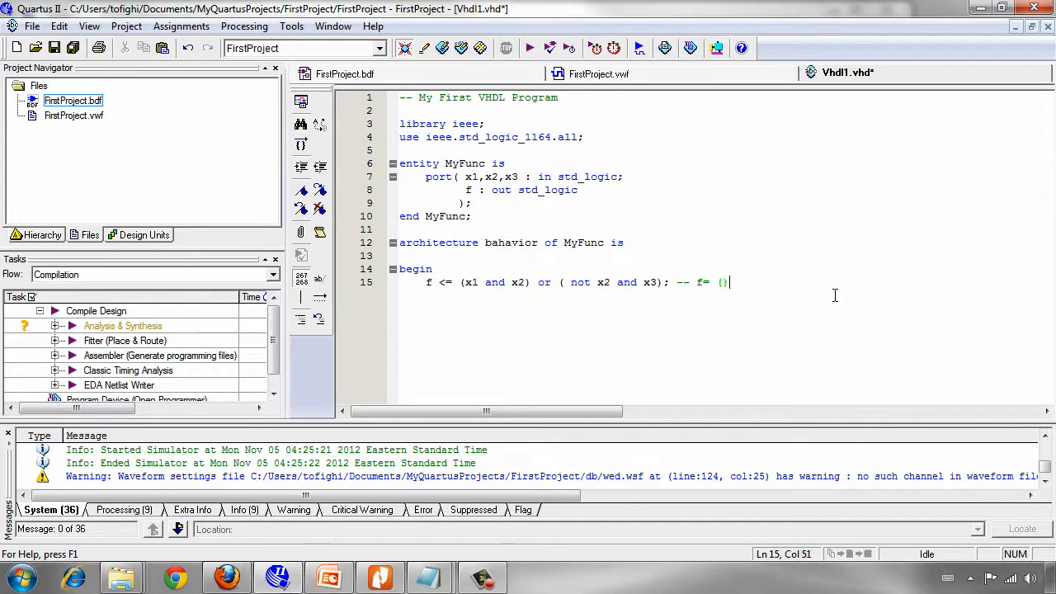
text(x1)
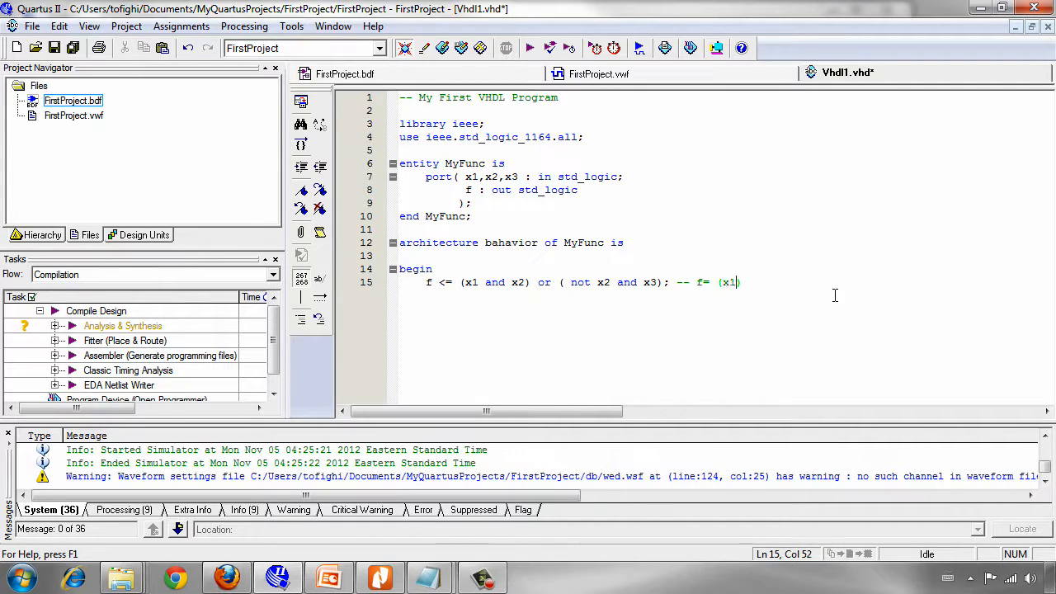
text(&x2)
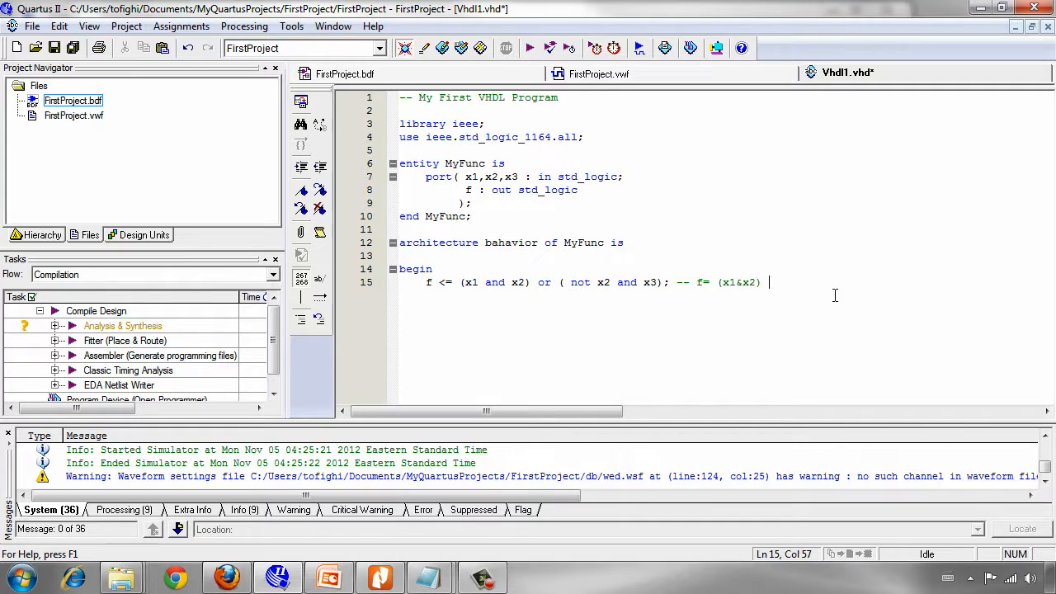
text(| ()
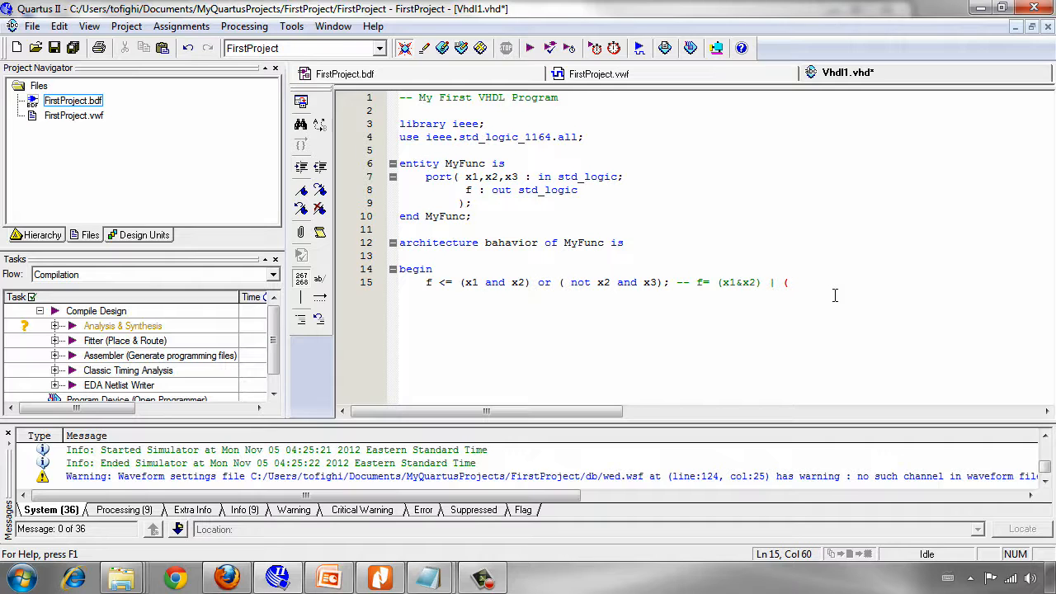
text(~x2)
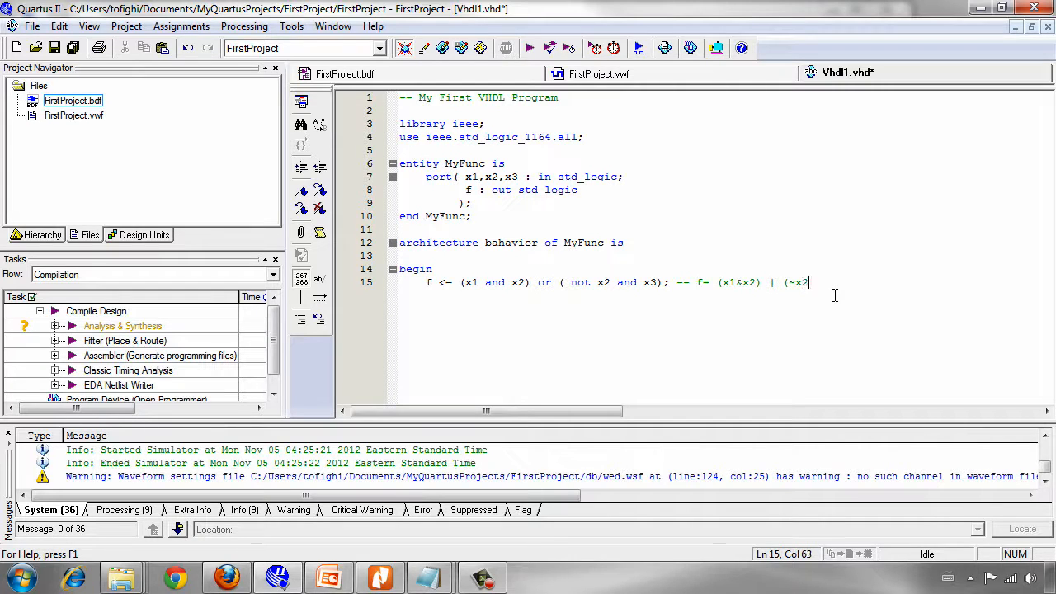
text(&)
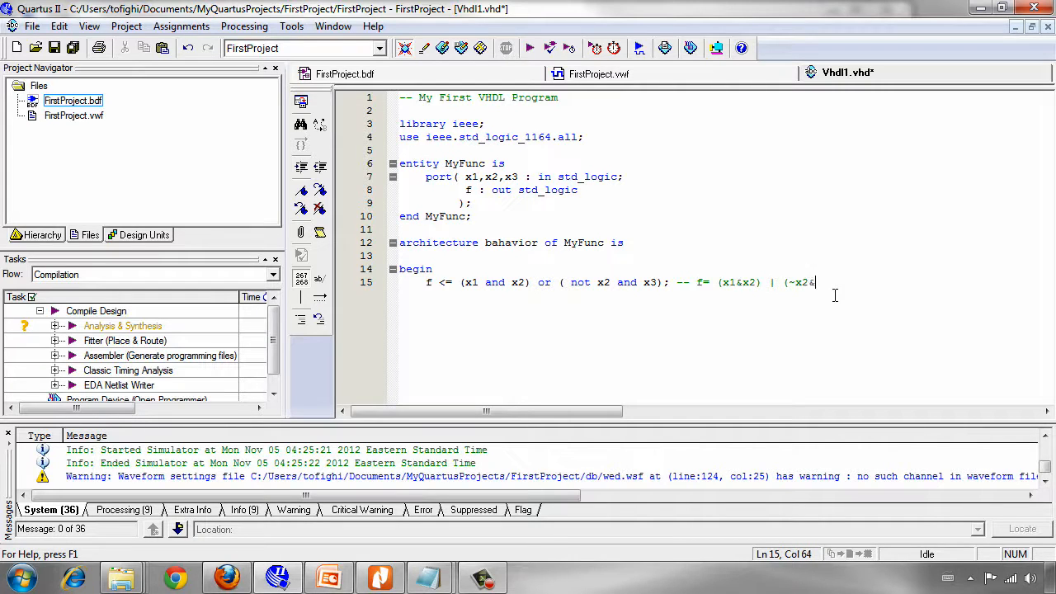
text(x3)
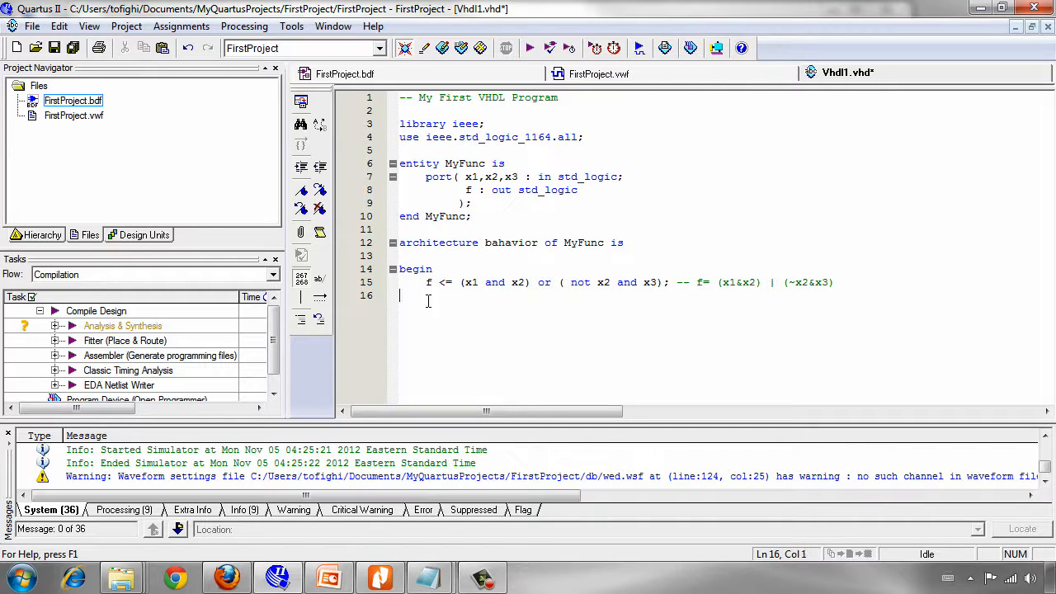
Close the architecture block with end behavior; on line 16.
text(end be)
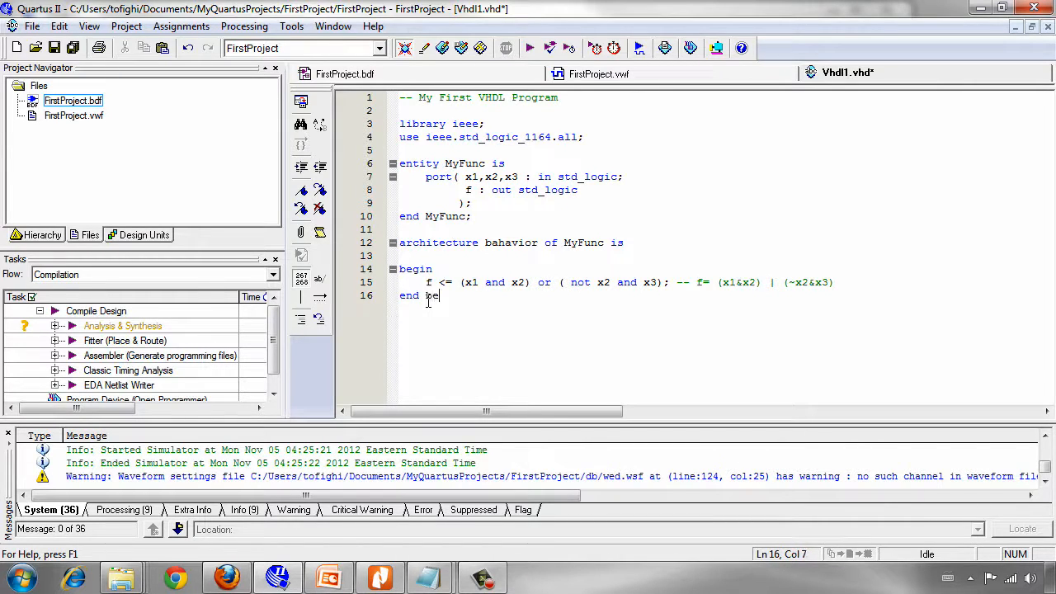
text(havior)
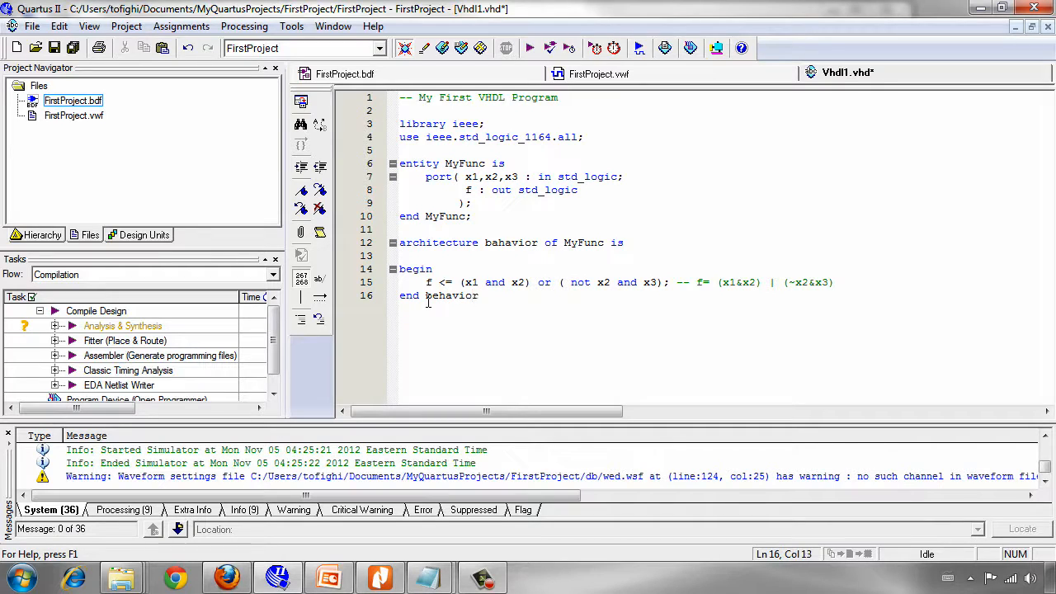
text(;)
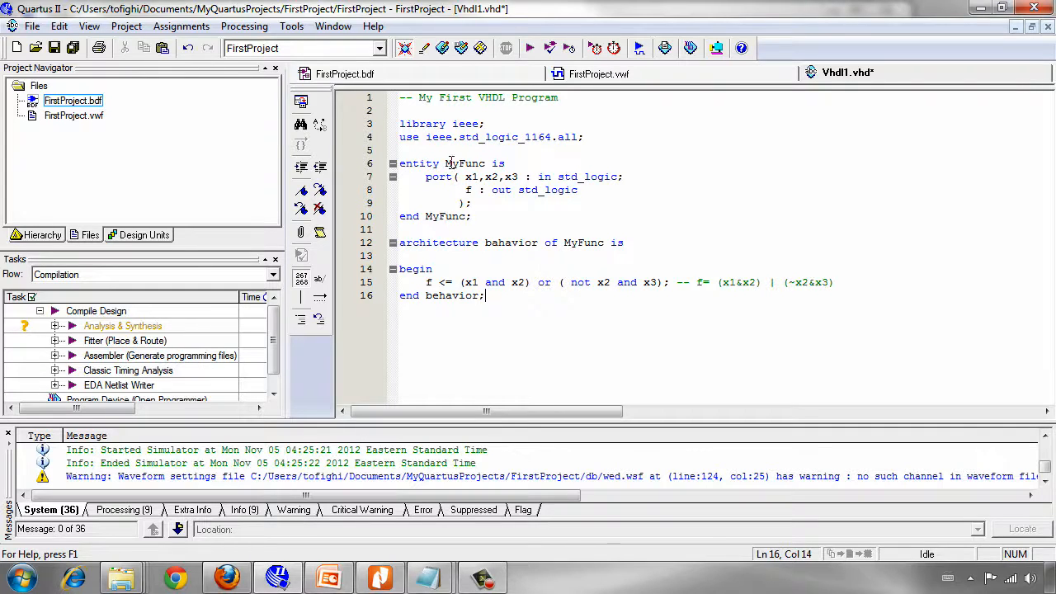
Select and copy the entity name MyFunc from the entity line for reuse.
double_click(466, 163)
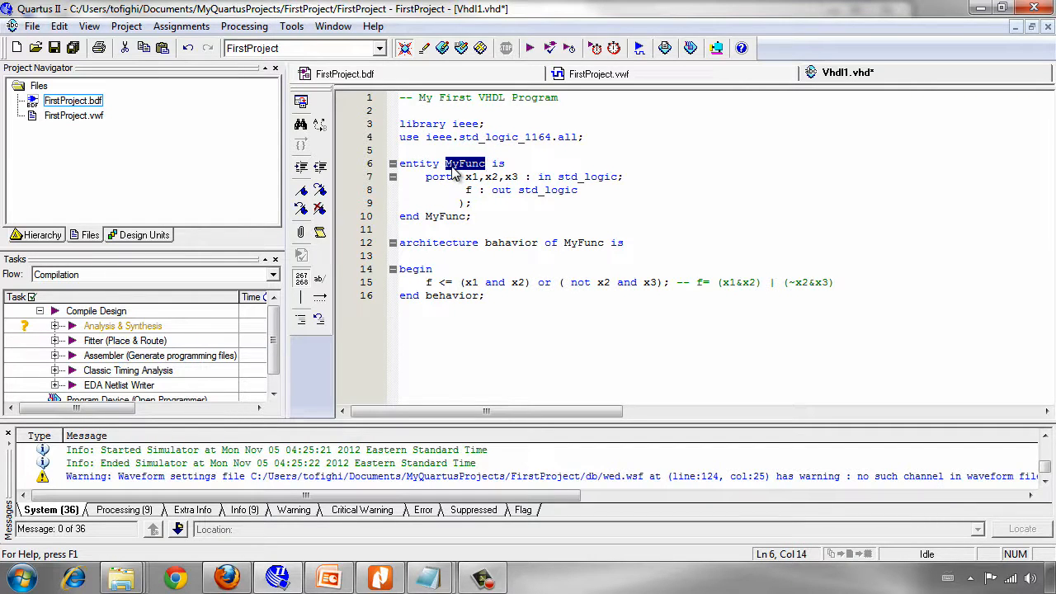
right_click(465, 163)
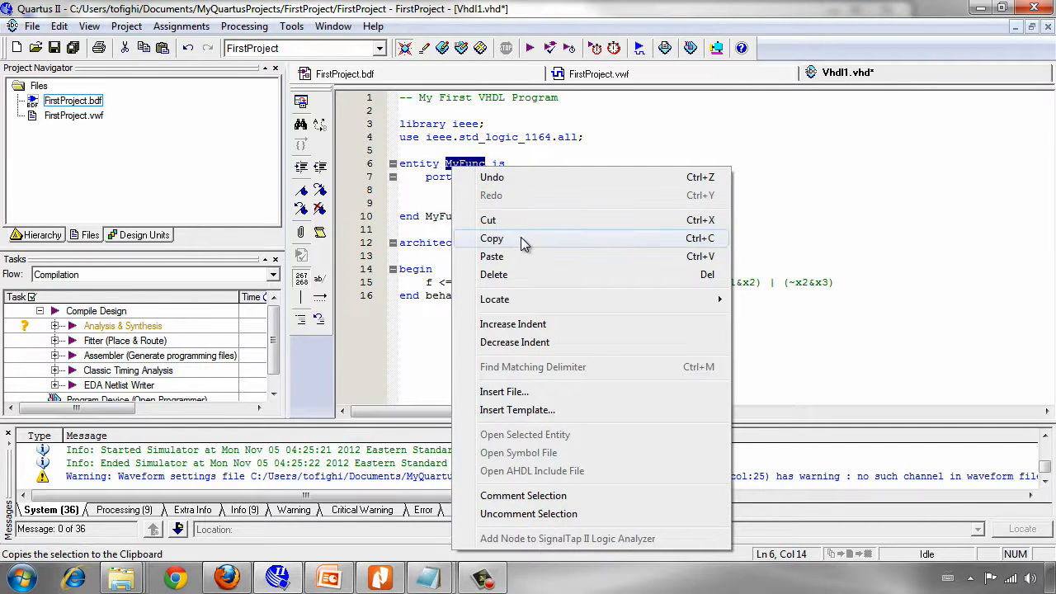
click(491, 238)
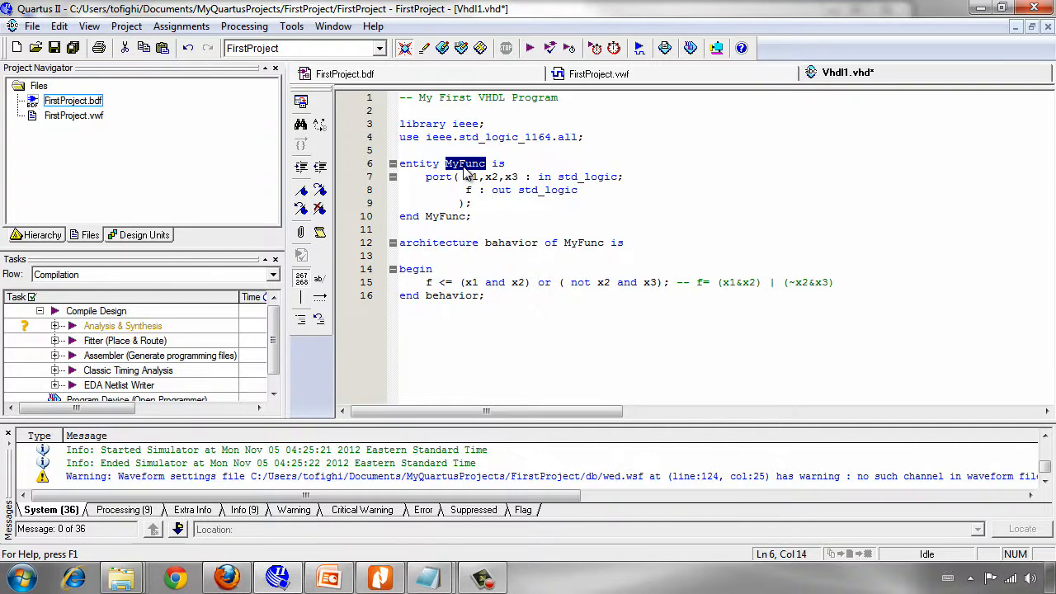
mouse_move(466, 177)
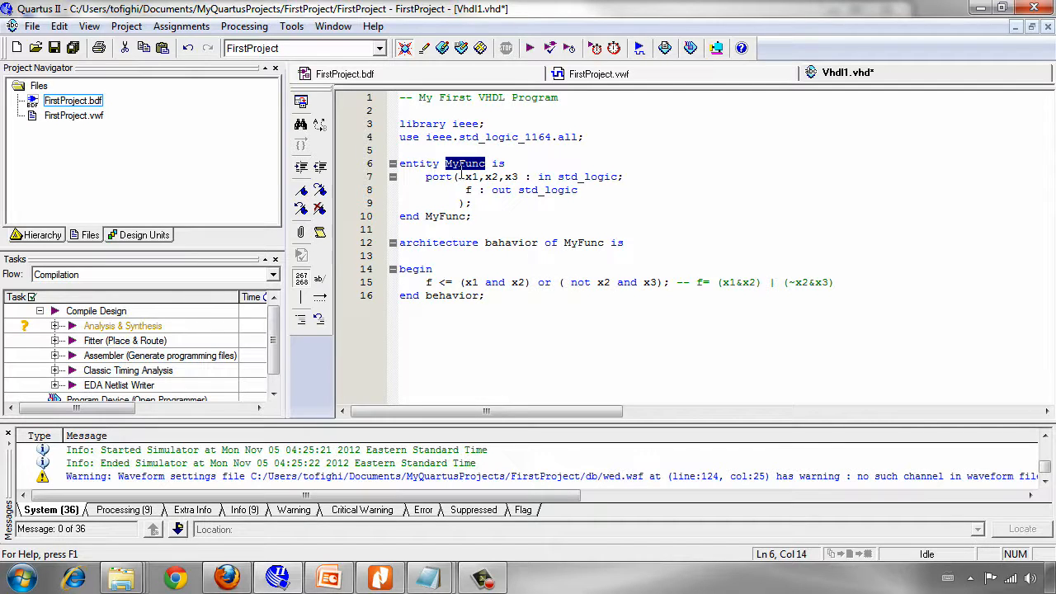
right_click(465, 163)
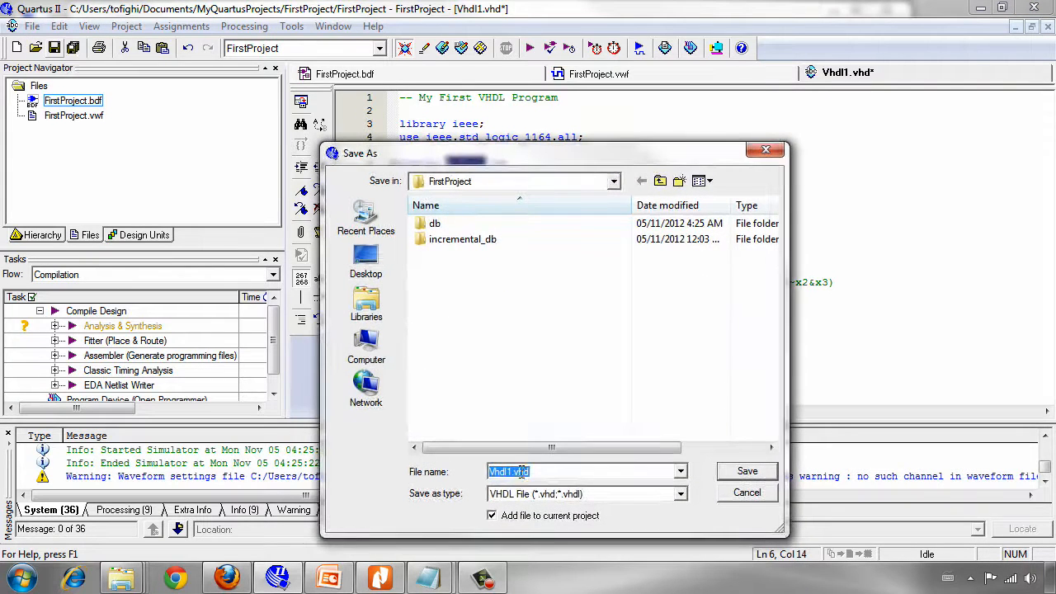
Name the file MyFunc.vhd and save it, adding it to the current project.
text(Func)
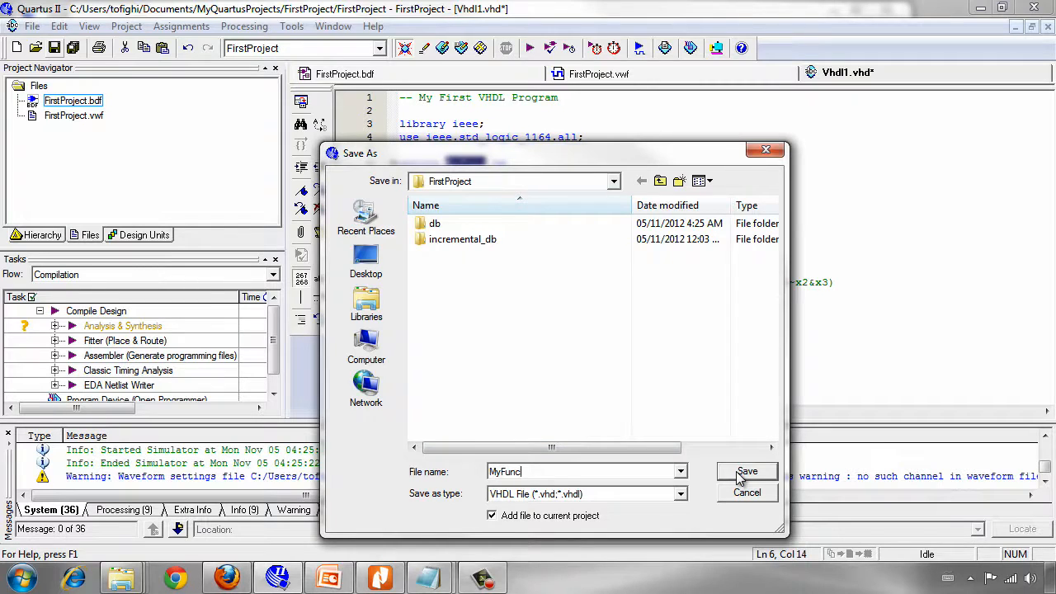
click(746, 472)
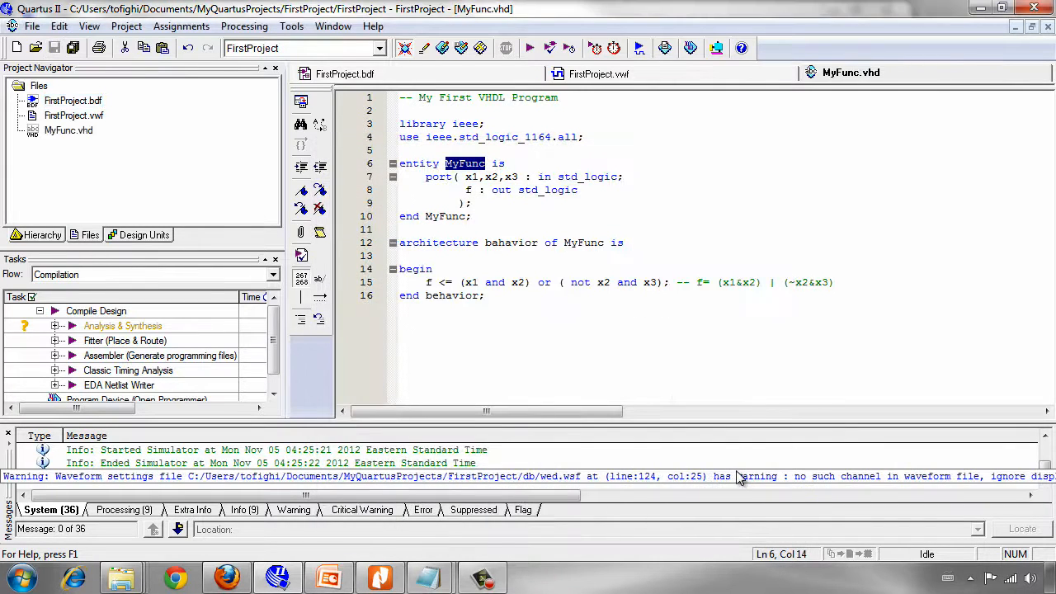